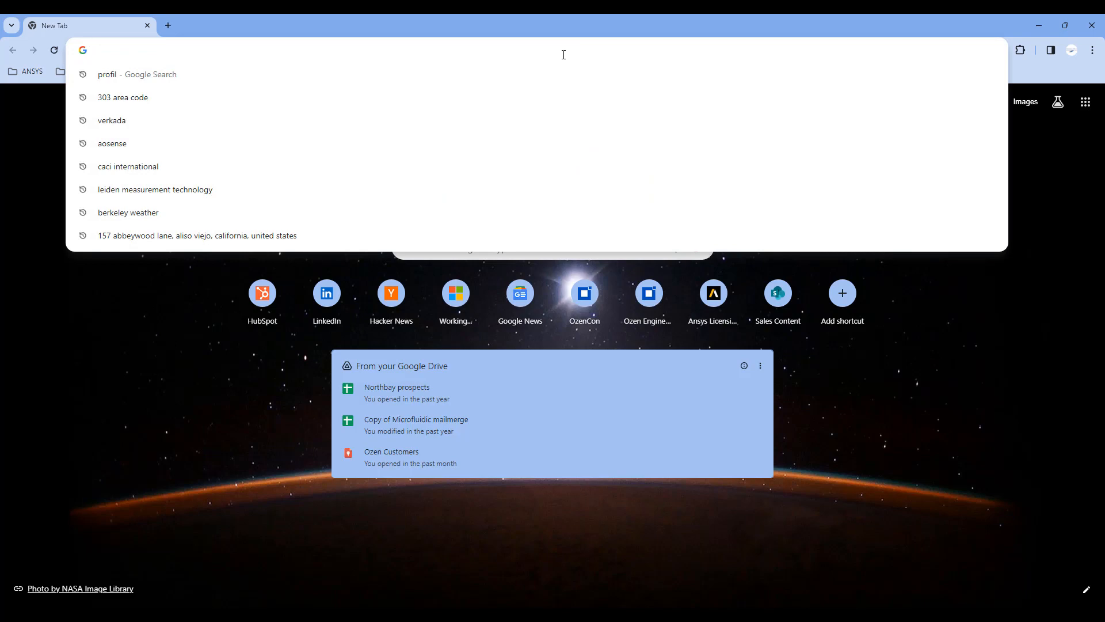
Launch the Ansys Licensing Portal and begin choosing a customer number
click(711, 292)
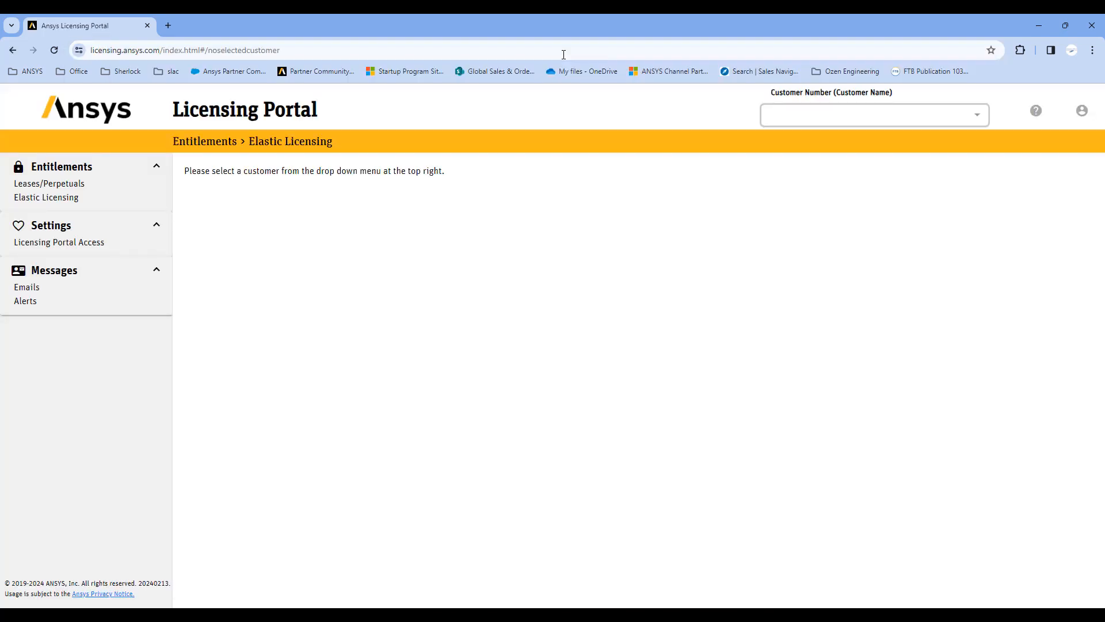
click(872, 114)
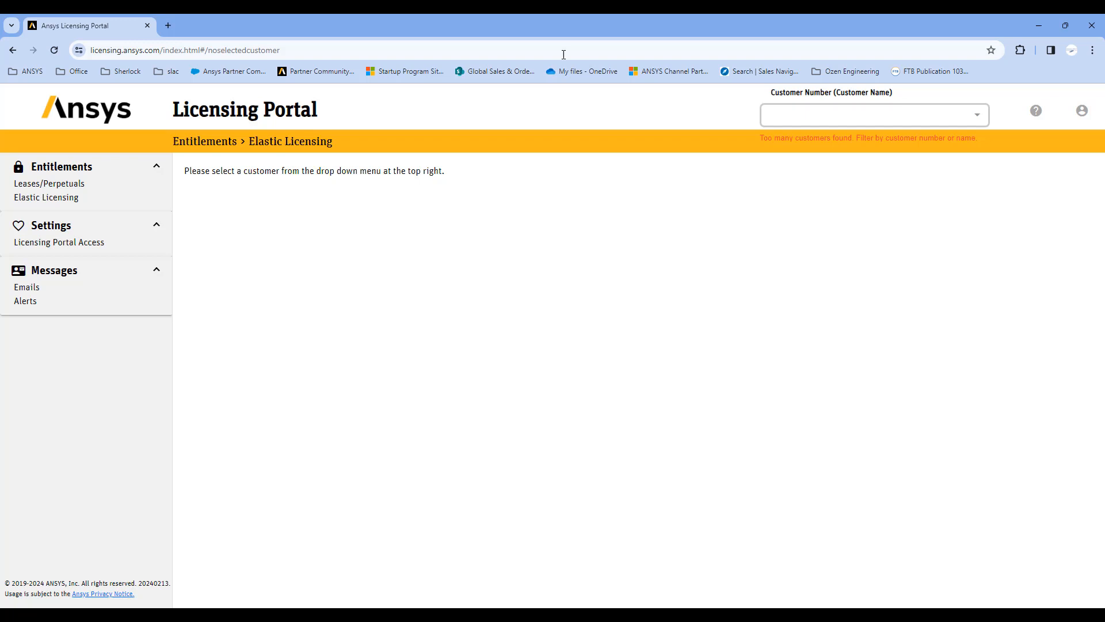
mouse_move(315, 17)
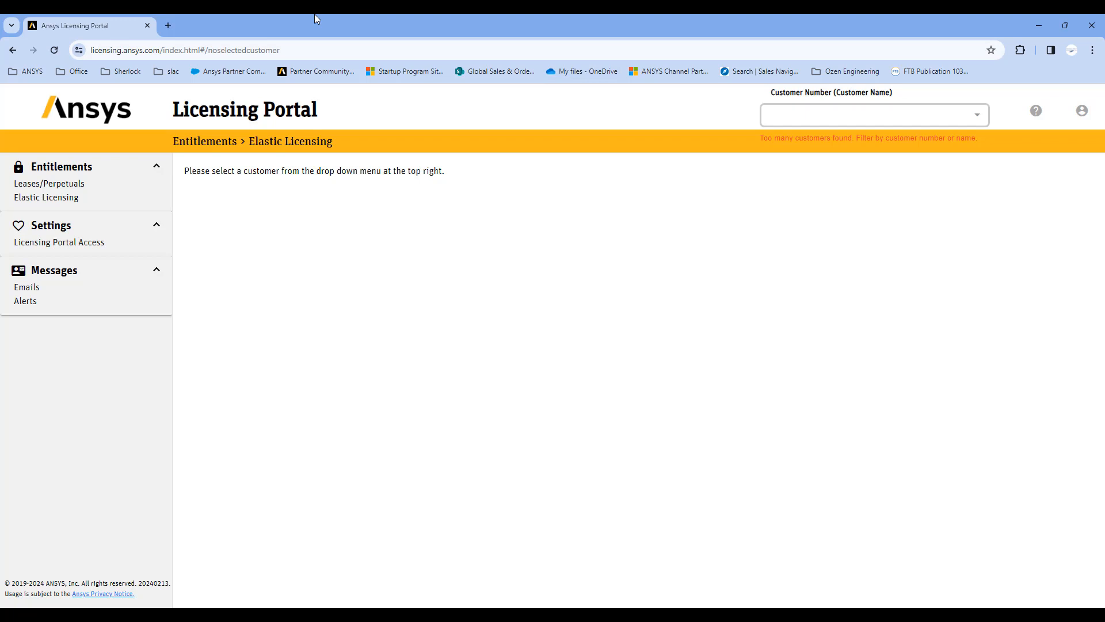
mouse_move(455, 159)
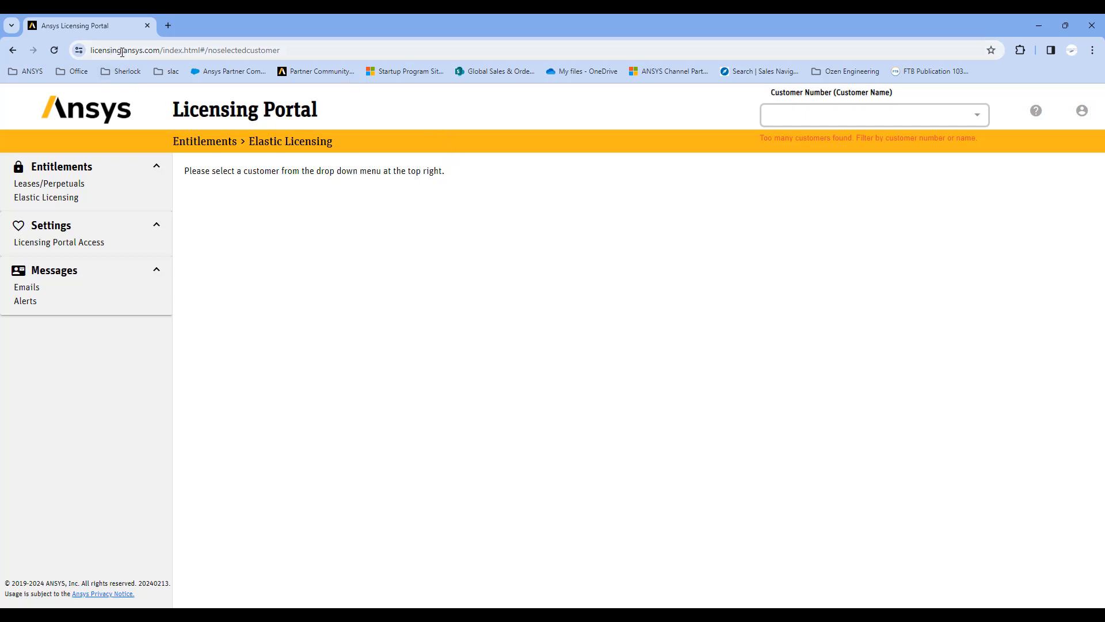
mouse_move(809, 121)
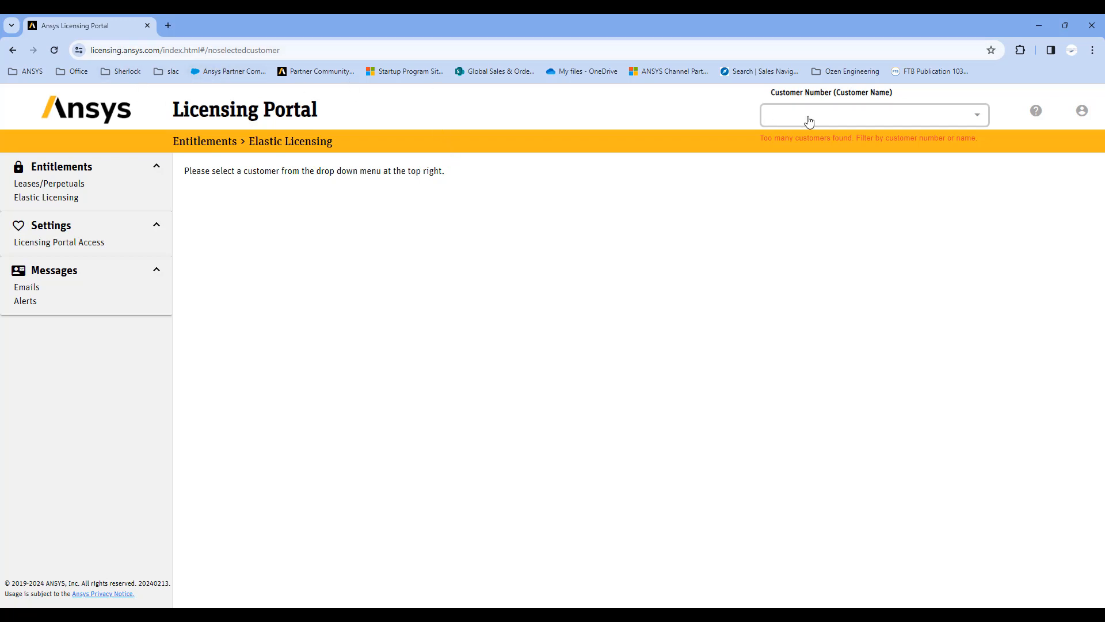
Select customer Ozen Engineering, Inc. by searching 'ozen', then head to Web Assignments
text(ozen)
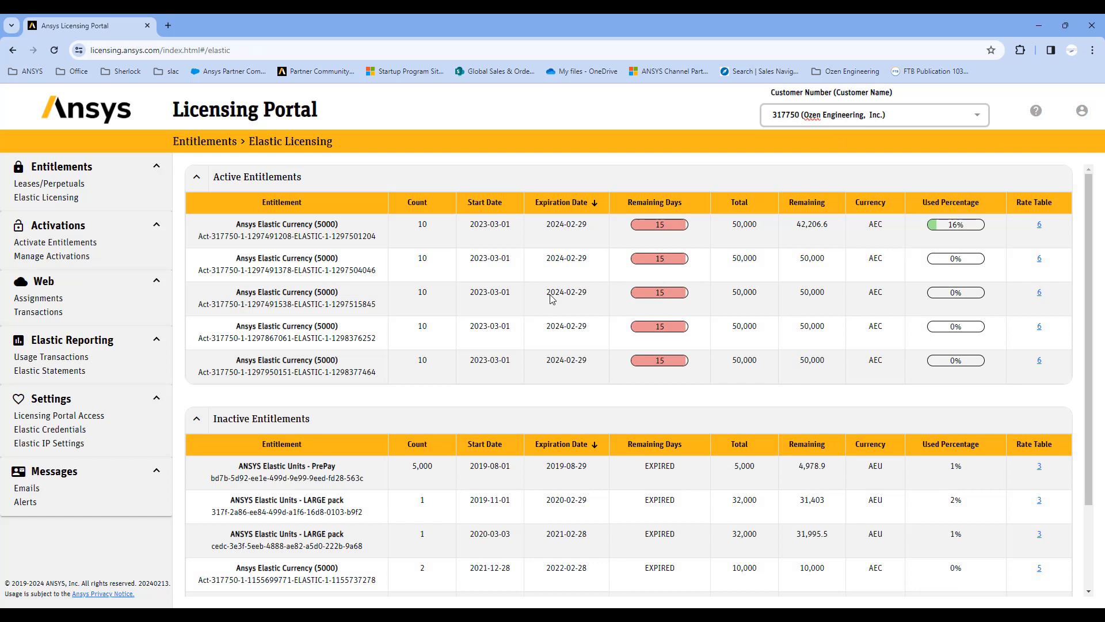
mouse_move(30, 172)
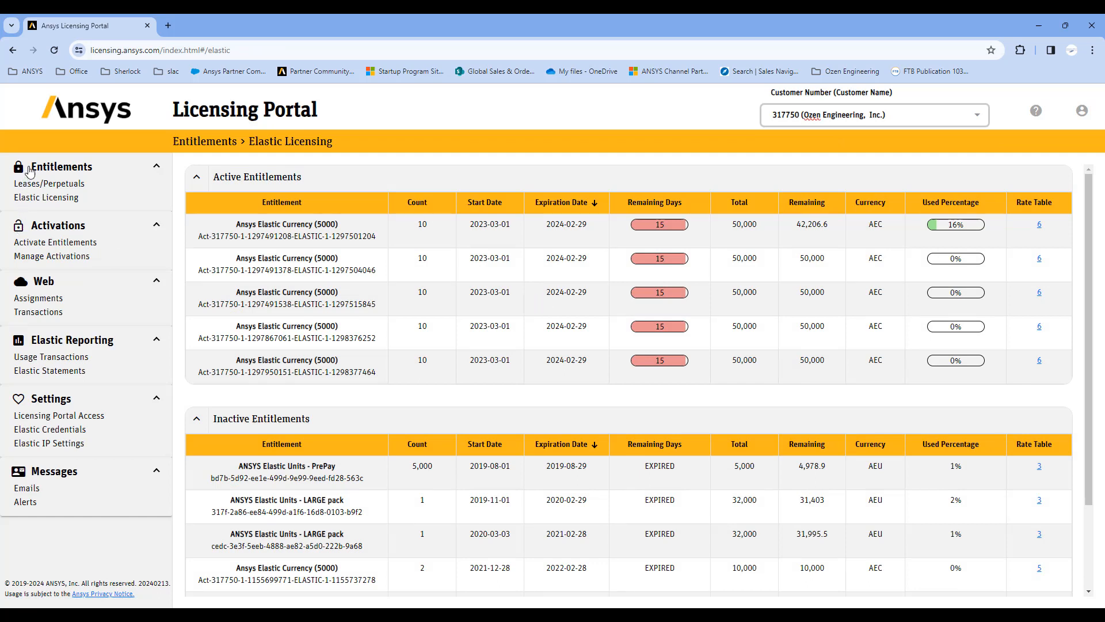
mouse_move(50, 430)
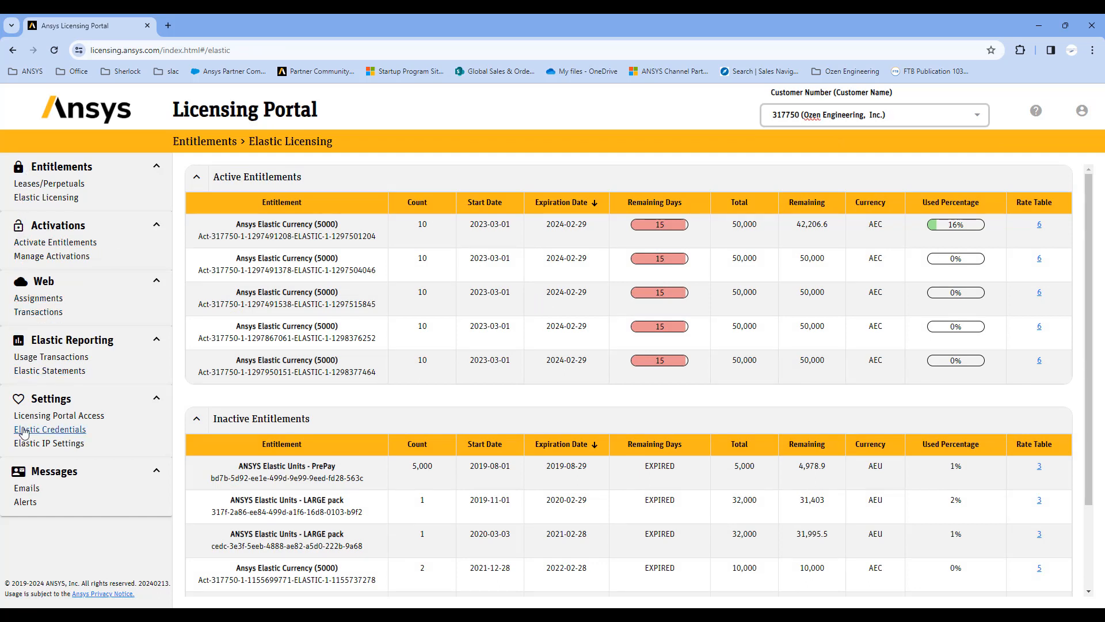
mouse_move(48, 183)
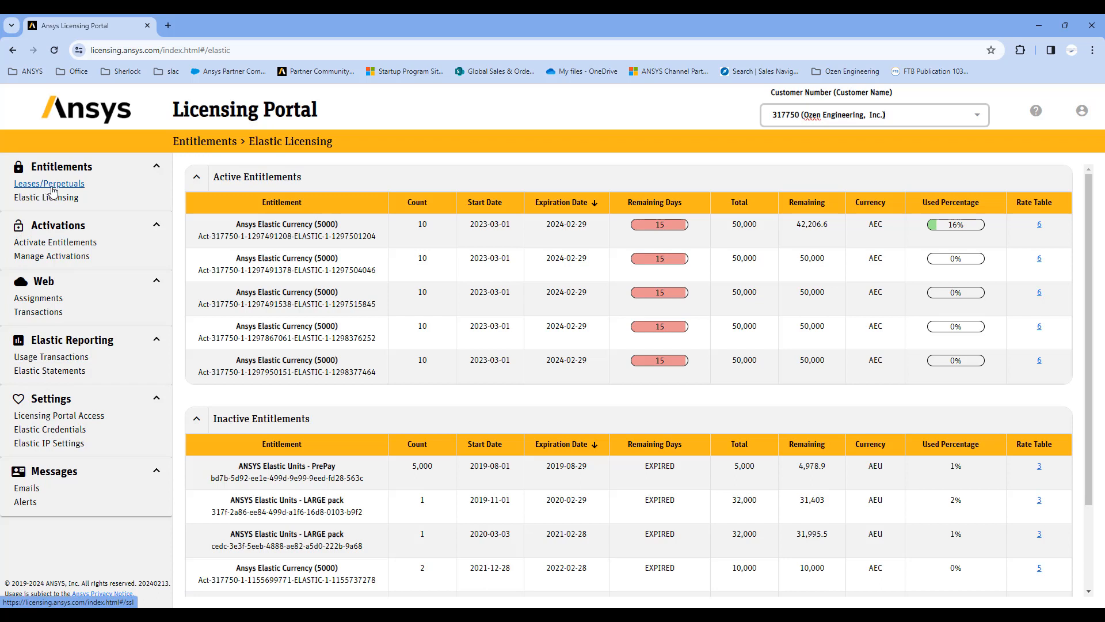
mouse_move(51, 256)
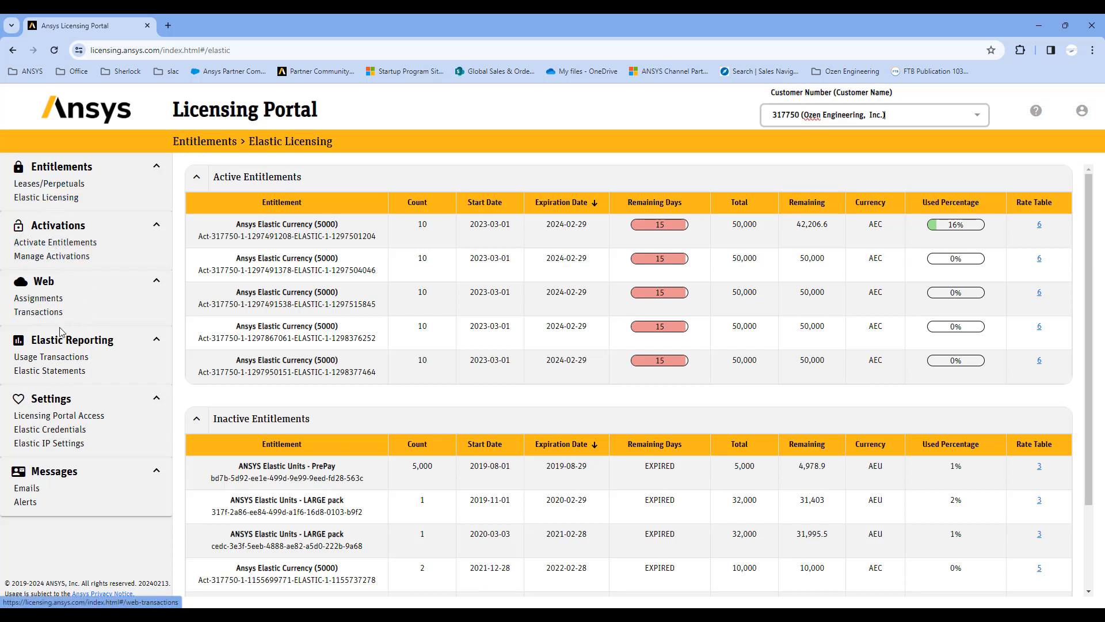
mouse_move(49, 282)
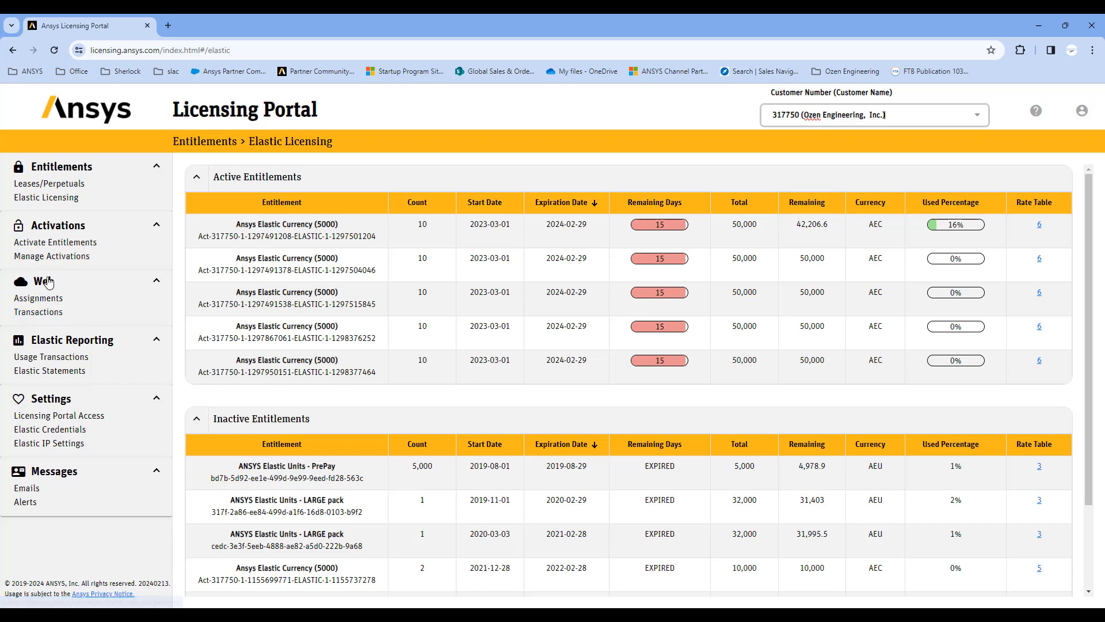
mouse_move(38, 298)
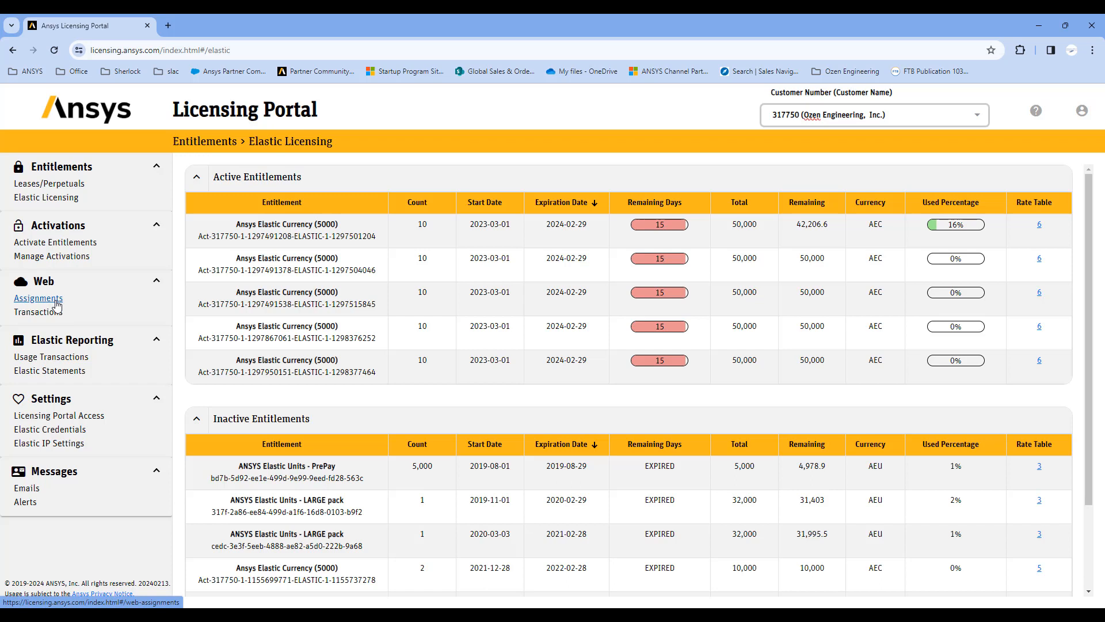
mouse_move(59, 415)
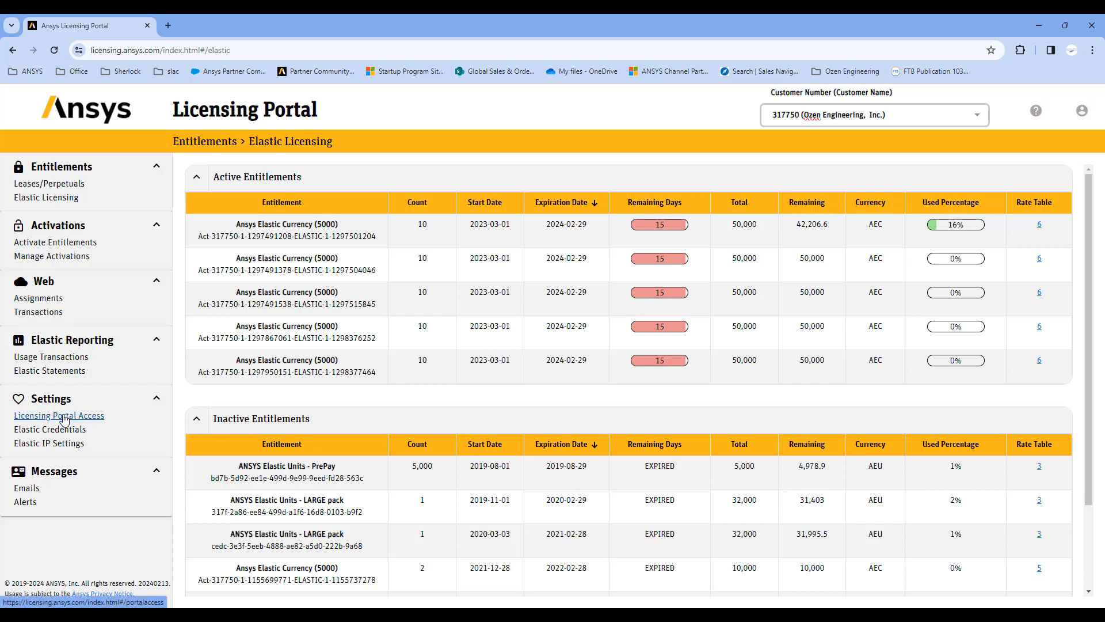
click(38, 298)
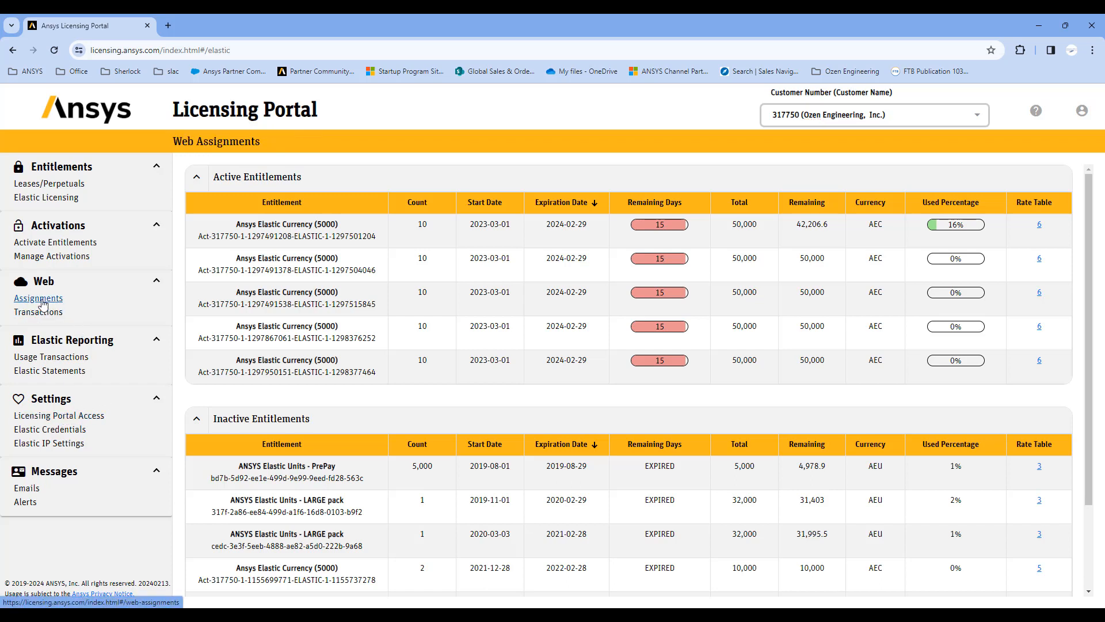
Review the Web Assignments entitlements list of Shared Web licenses, then go to Licensing Portal Access
click(38, 297)
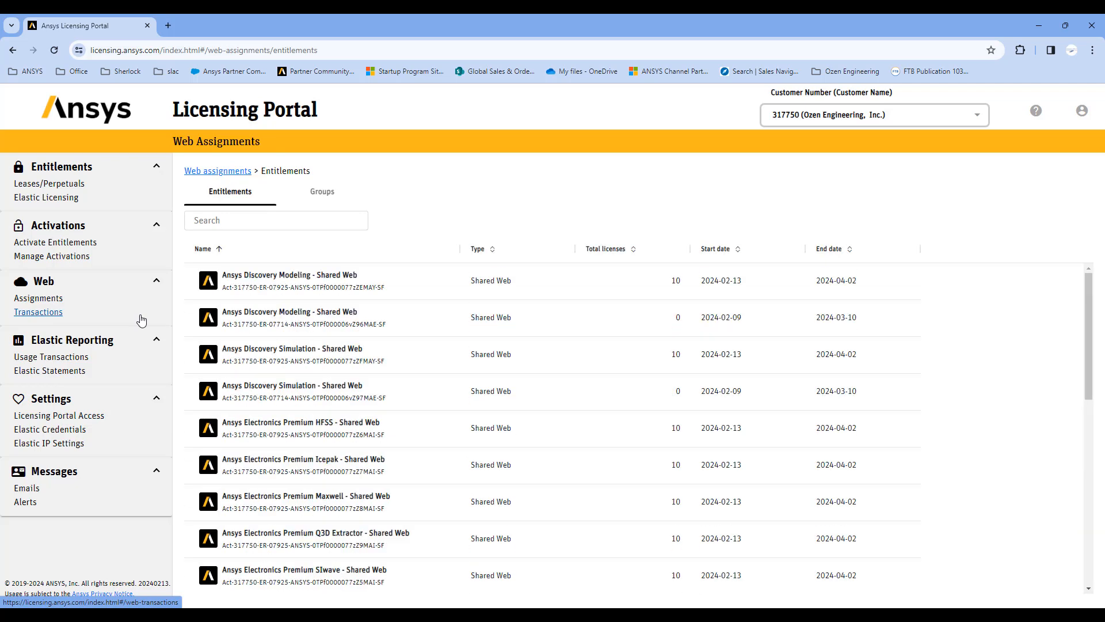
scroll(down, 3)
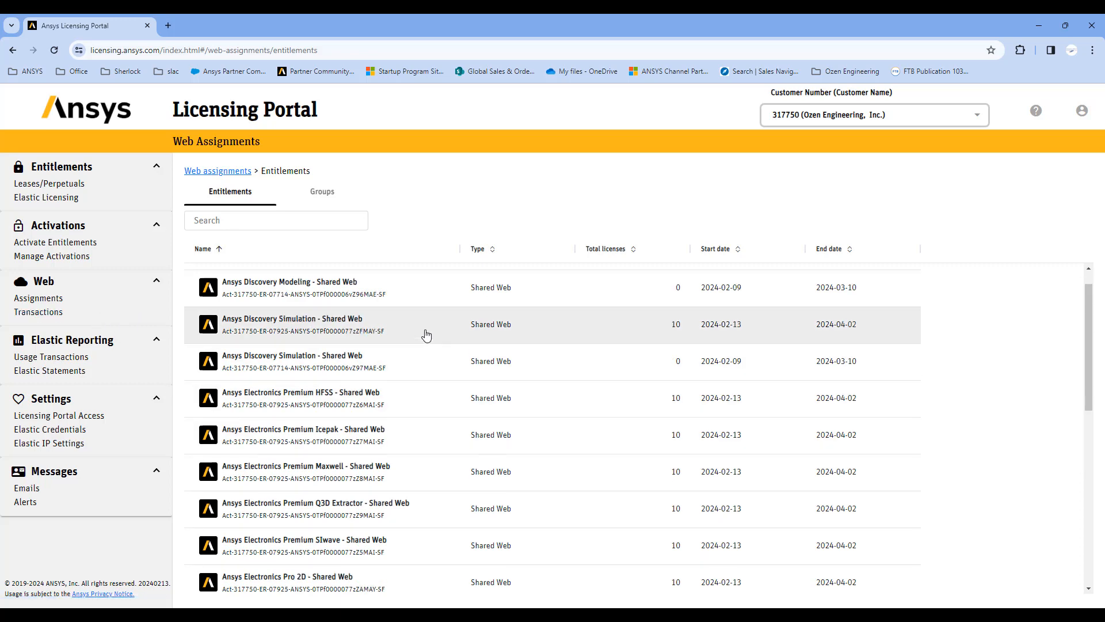
scroll(down, 3)
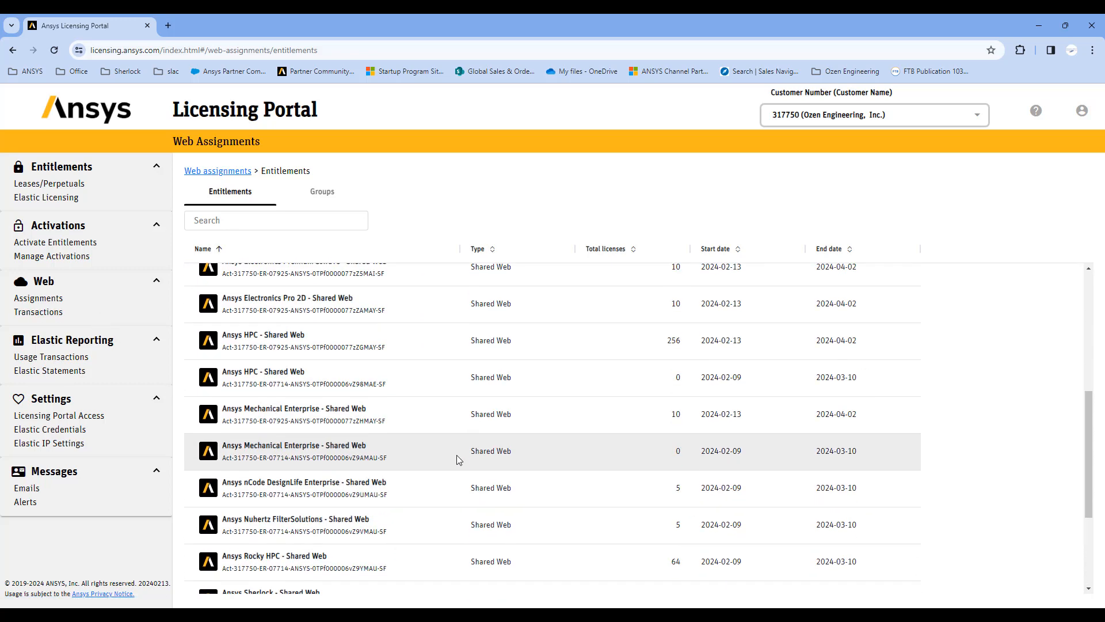
scroll(up, 3)
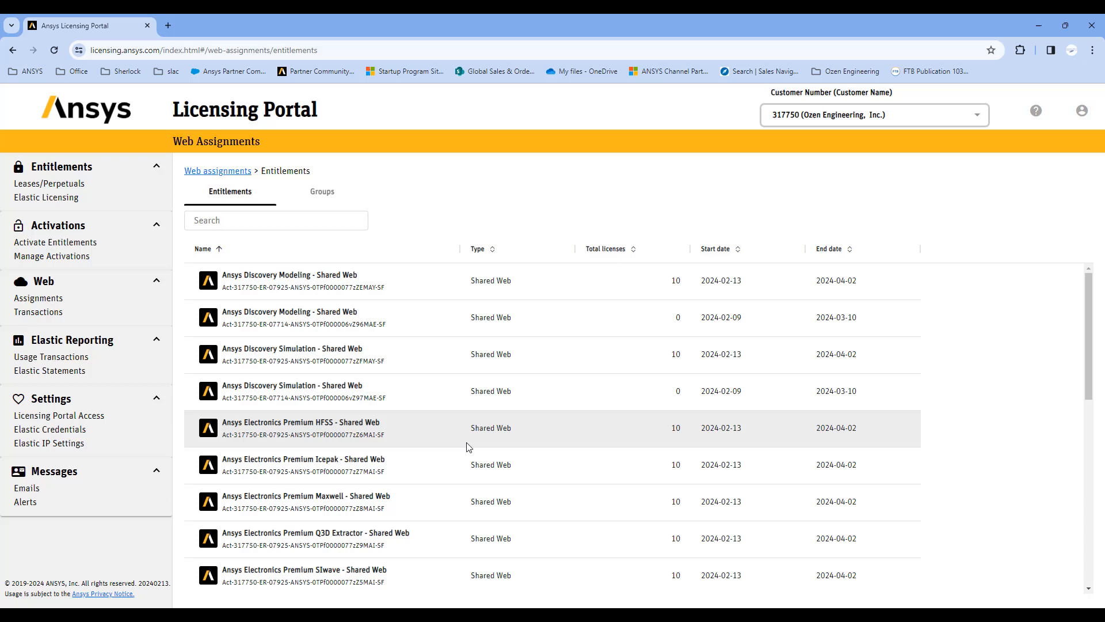
mouse_move(80, 425)
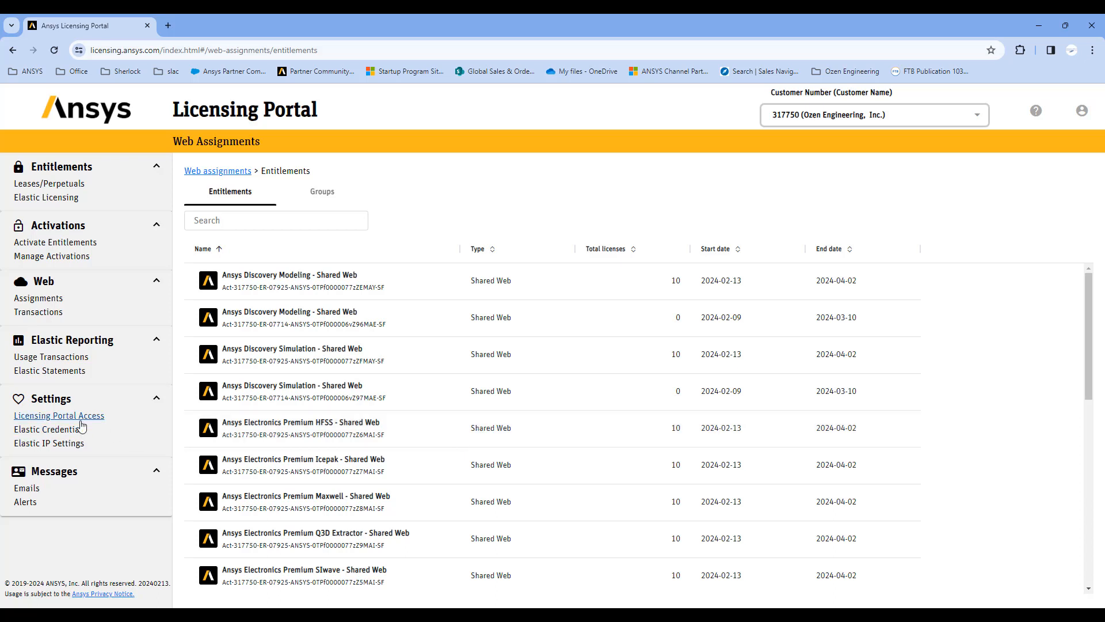
mouse_move(59, 415)
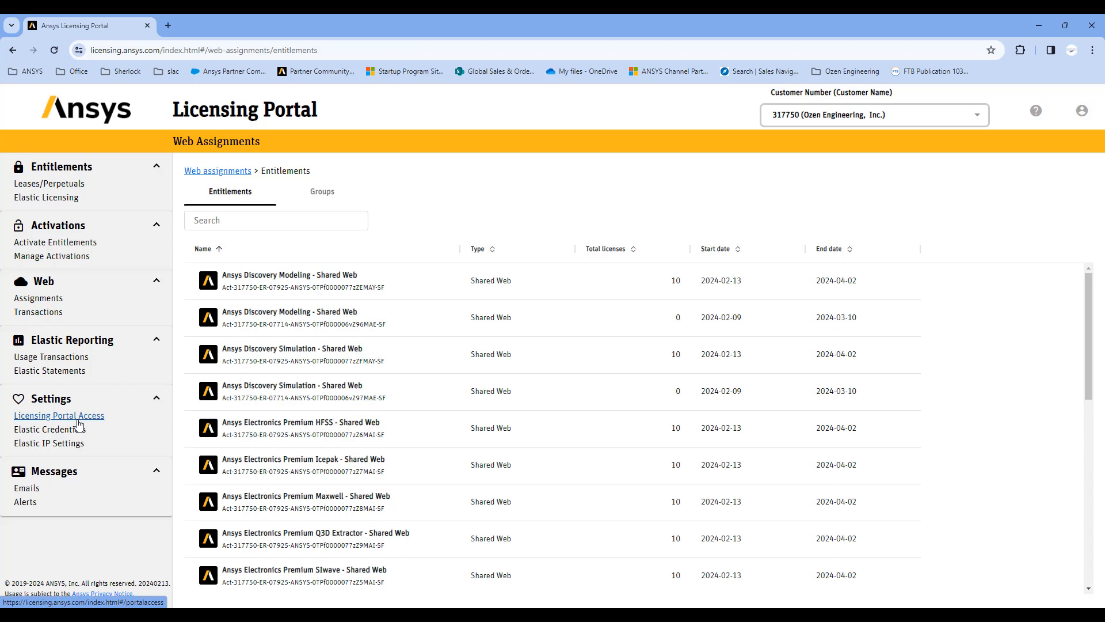
mouse_move(396, 407)
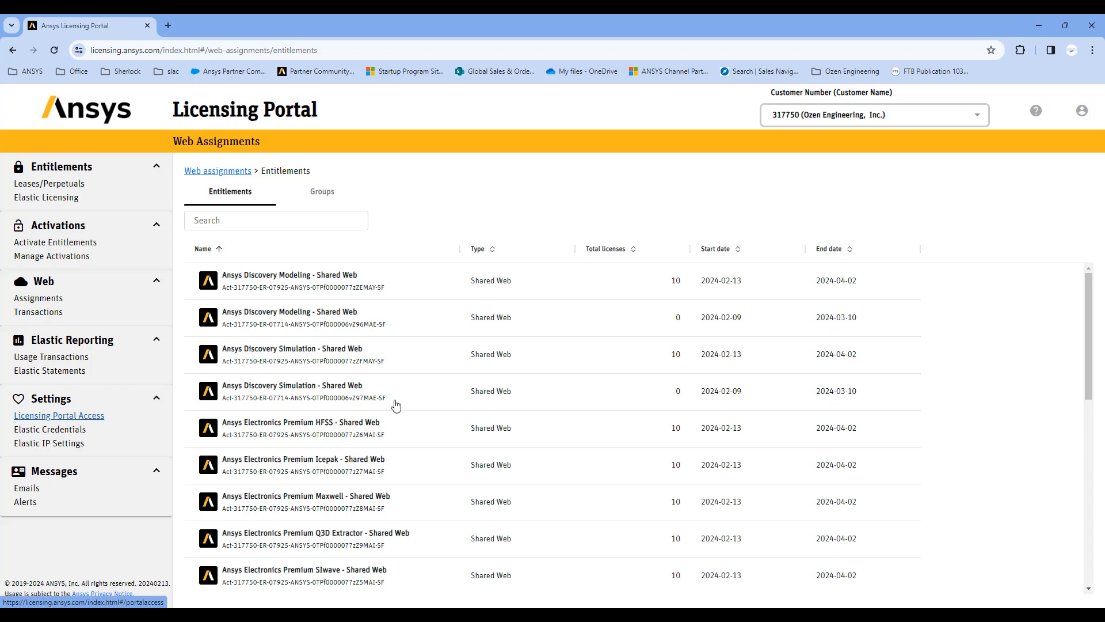
mouse_move(59, 416)
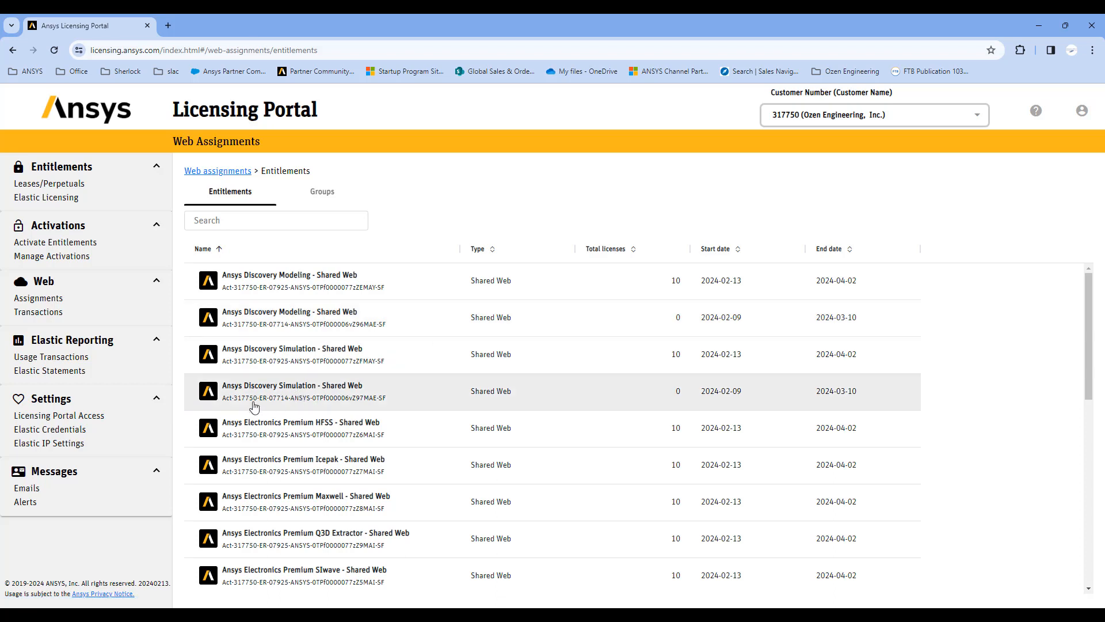
mouse_move(88, 429)
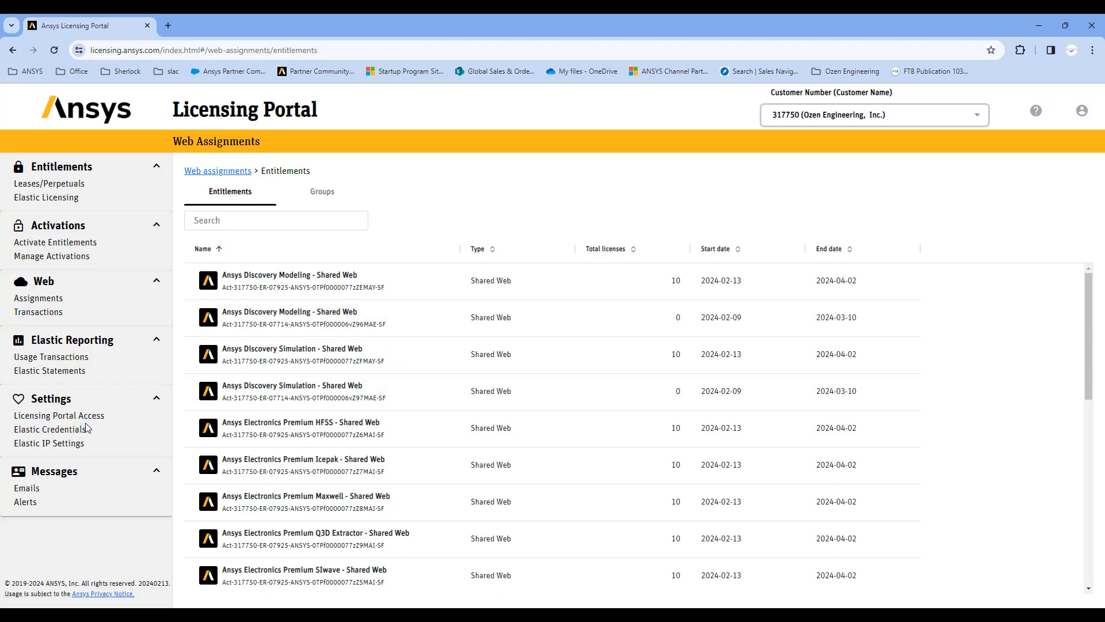
mouse_move(48, 442)
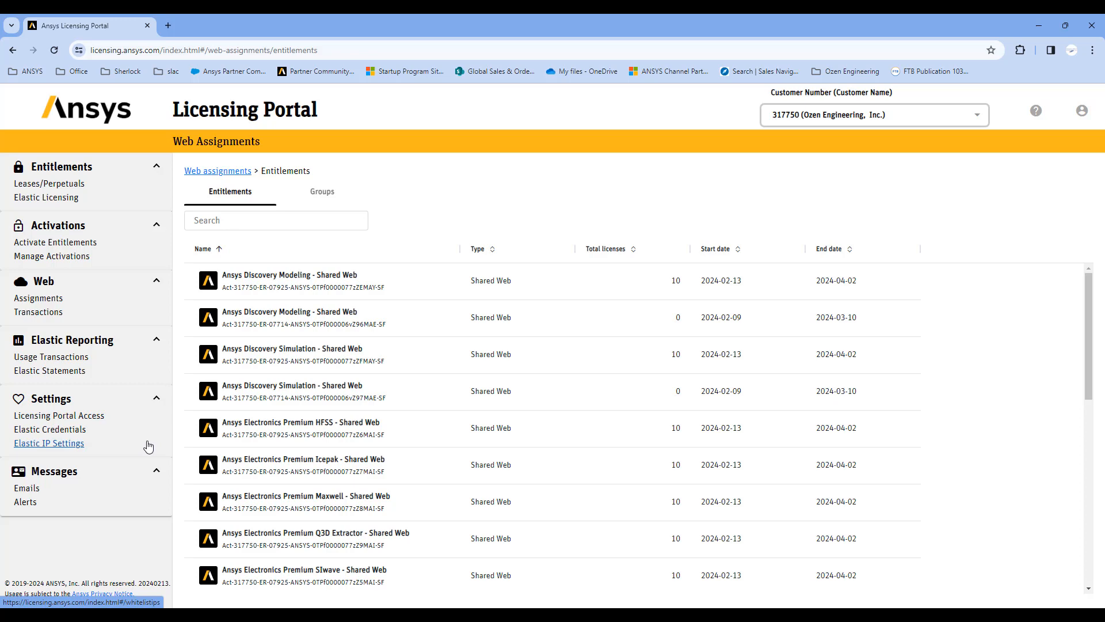
click(59, 416)
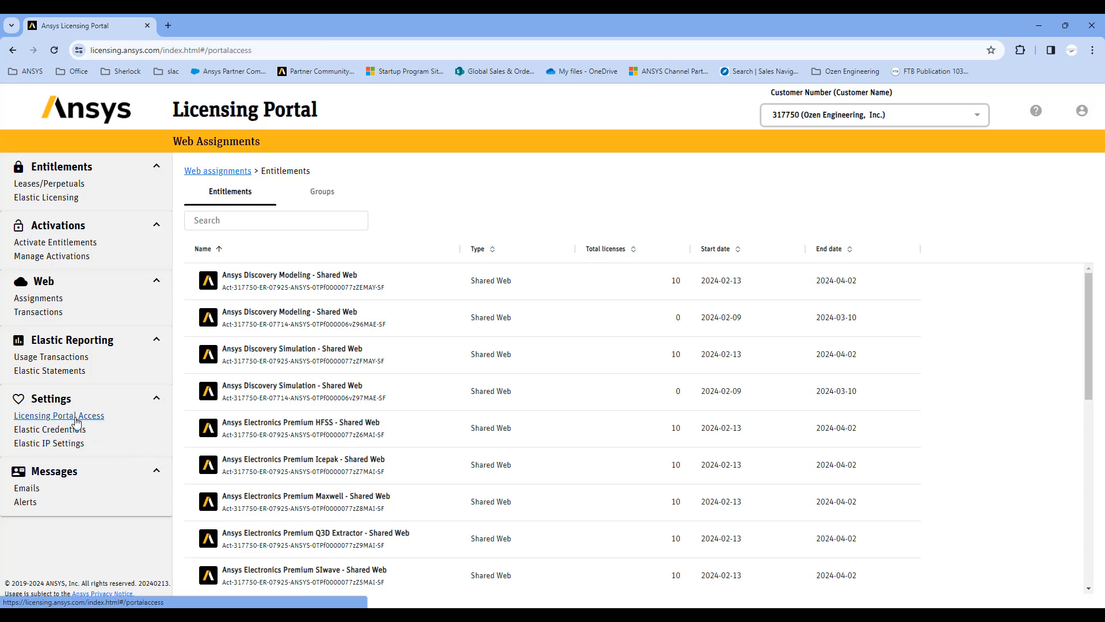
Review contacts' administrator and viewer roles under Licensing Portal Access, then return to Web Assignments
click(58, 416)
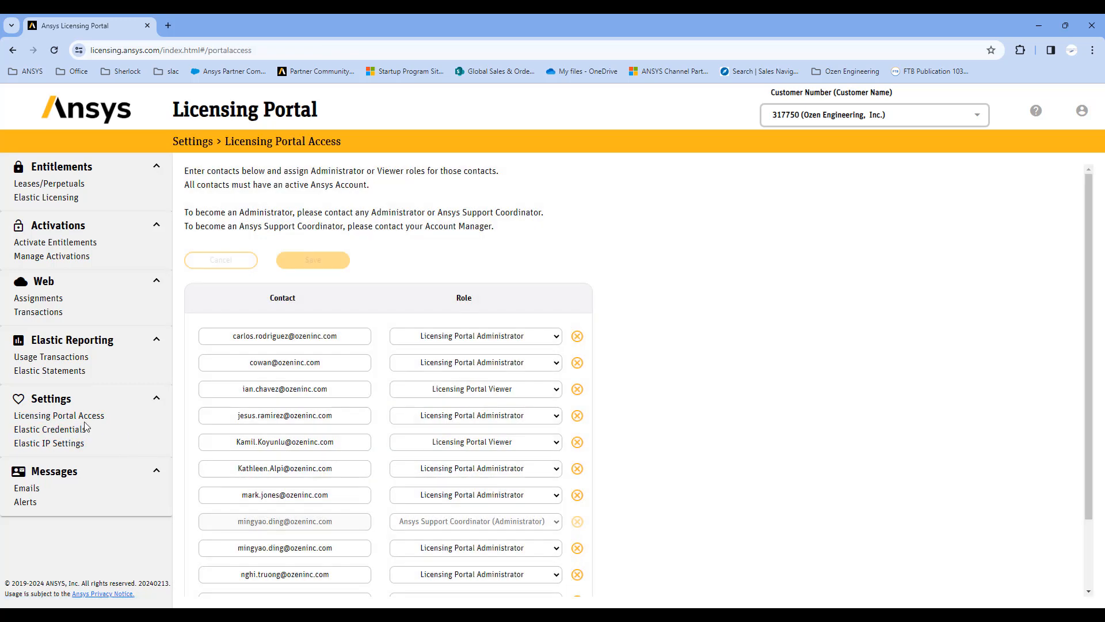
scroll(down, 3)
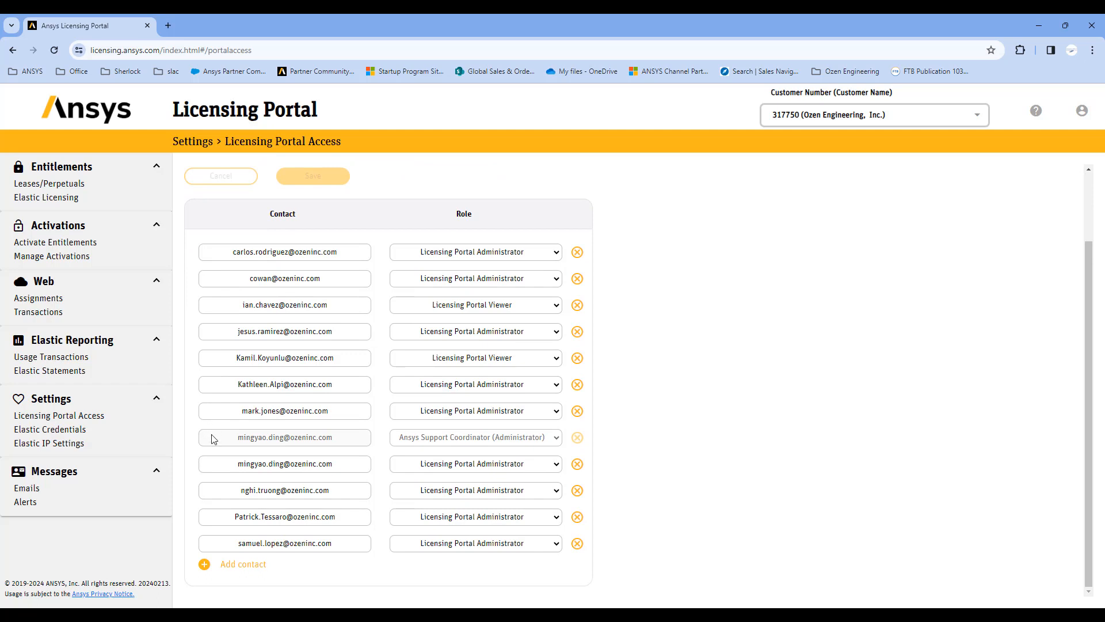
mouse_move(543, 448)
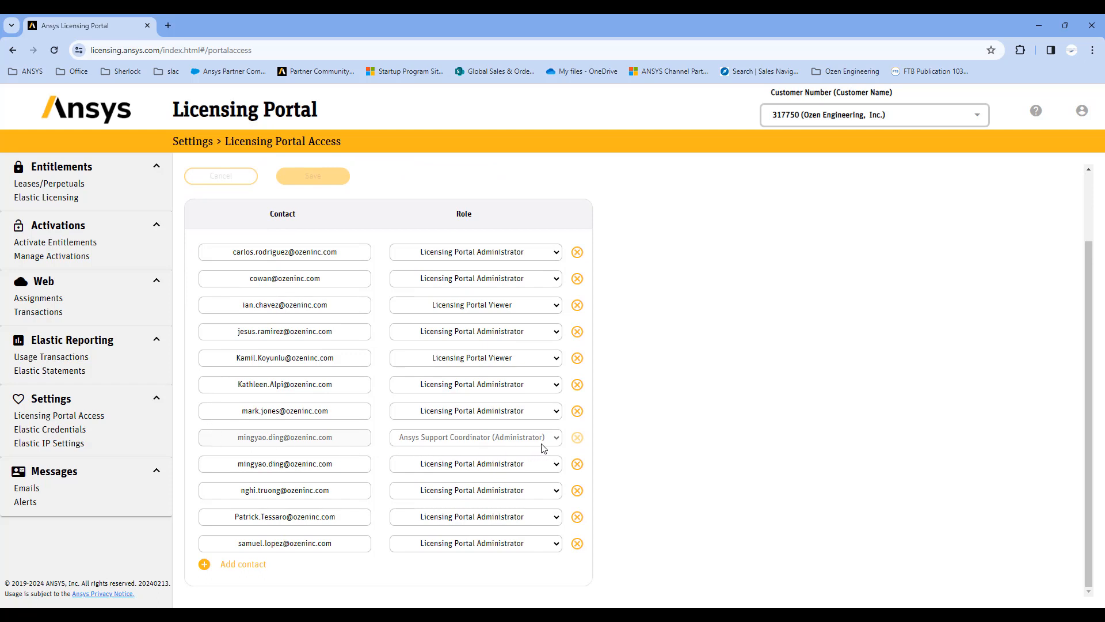
mouse_move(497, 445)
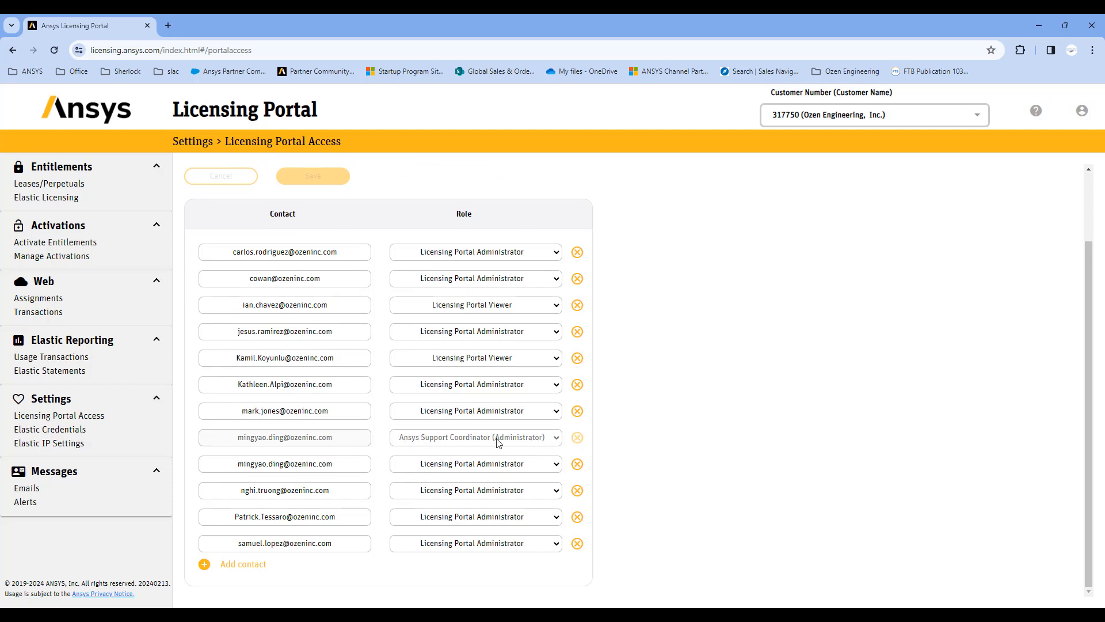
click(38, 297)
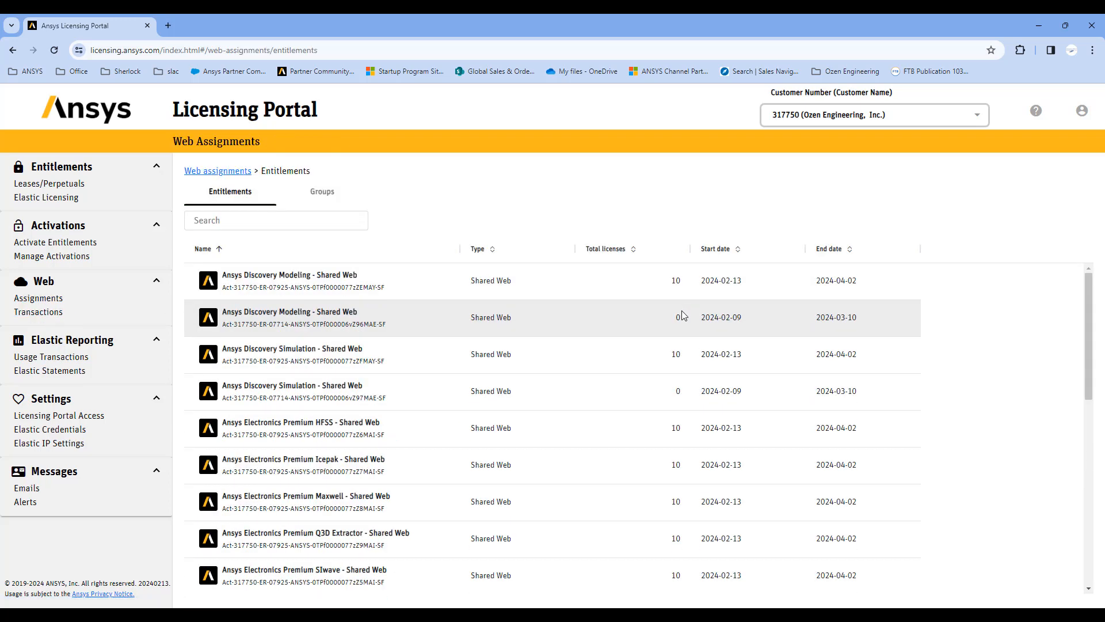
mouse_move(533, 357)
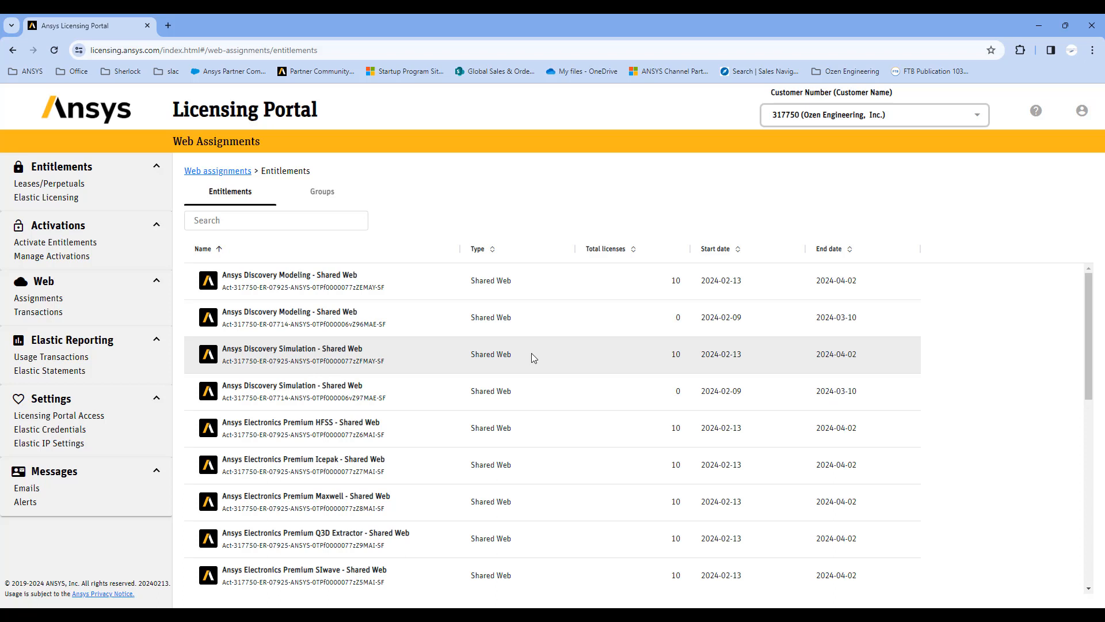
mouse_move(503, 331)
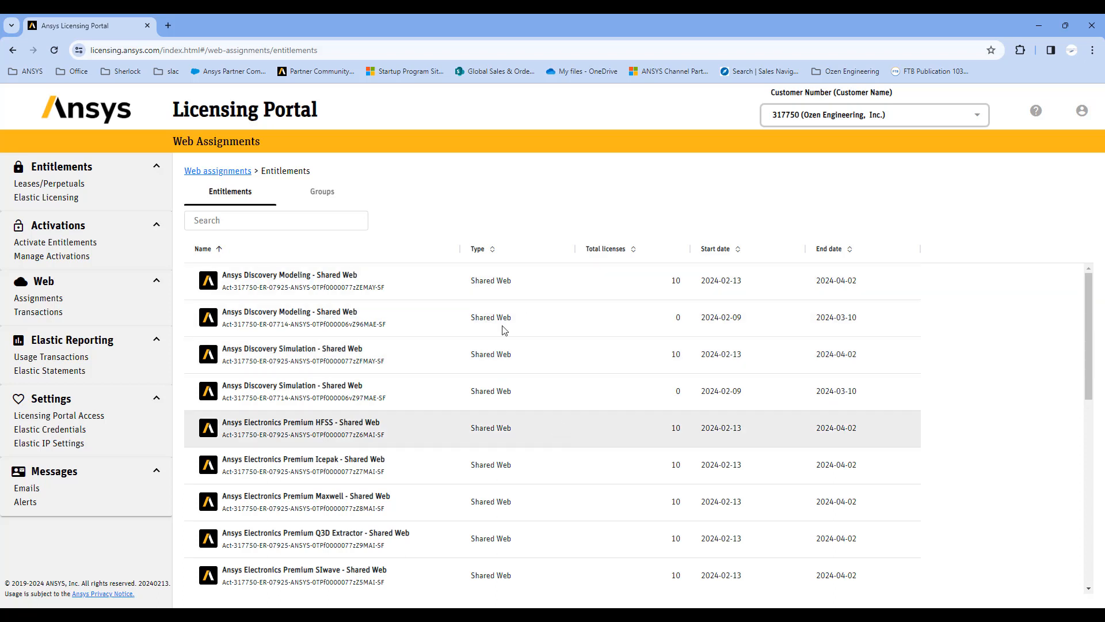
View the empty Groups list and launch group management in the Ansys ID Portal
click(322, 191)
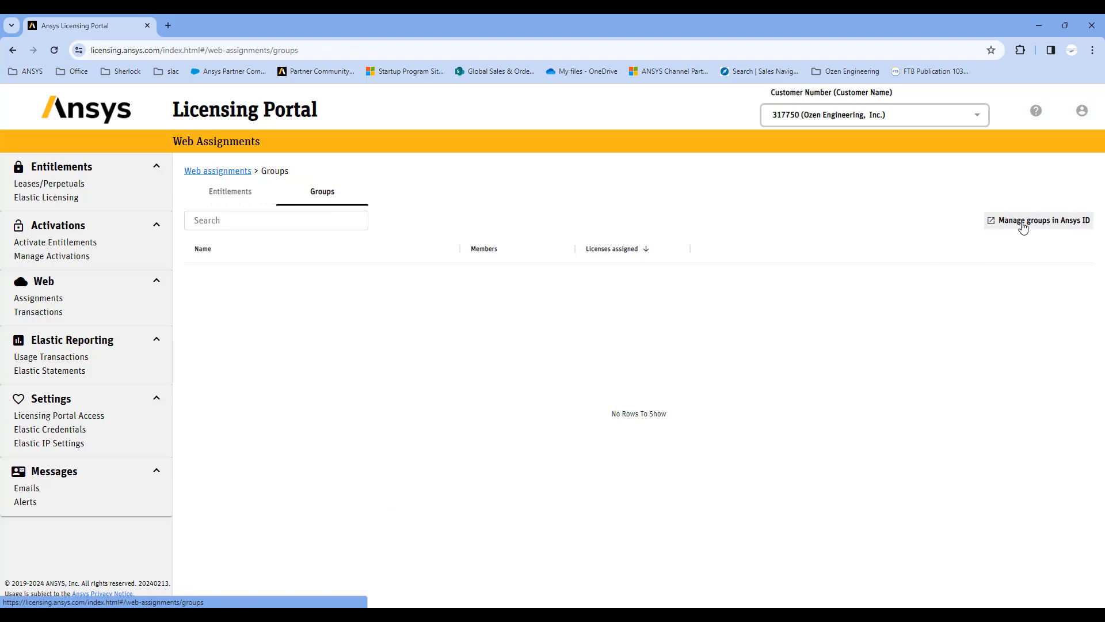
click(1042, 220)
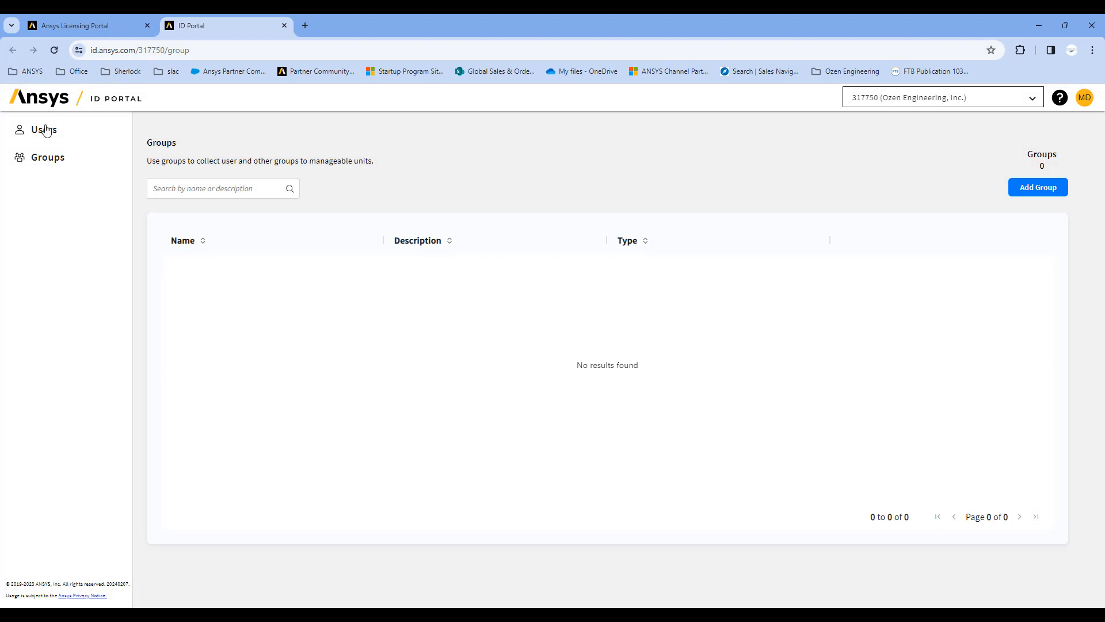
Show the ID Portal Users page listing the account's 14 users and roles
click(42, 130)
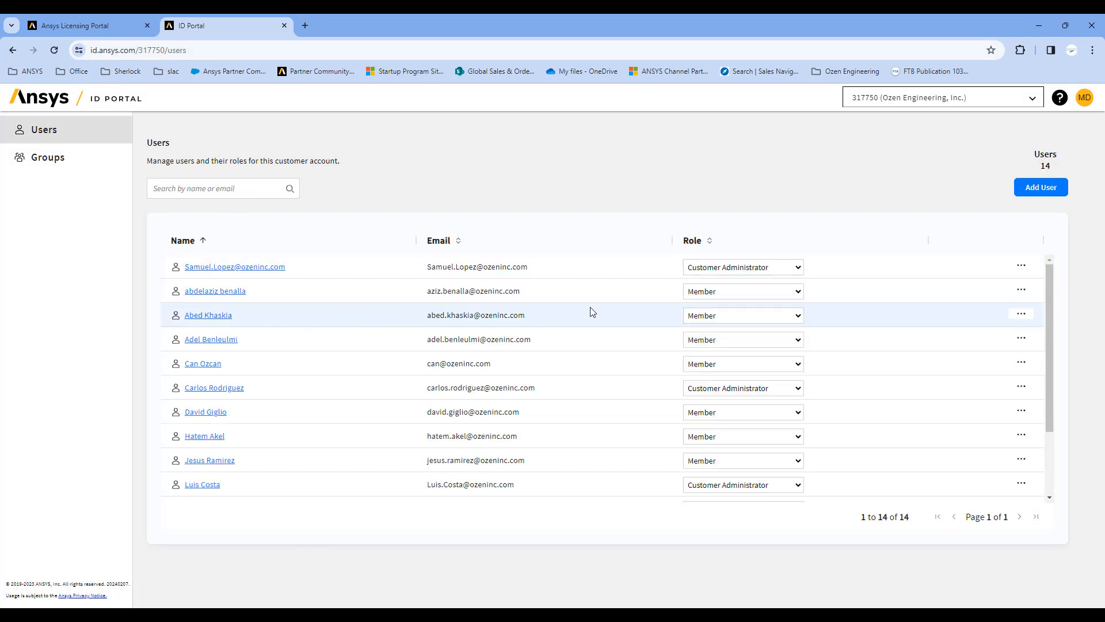
mouse_move(640, 312)
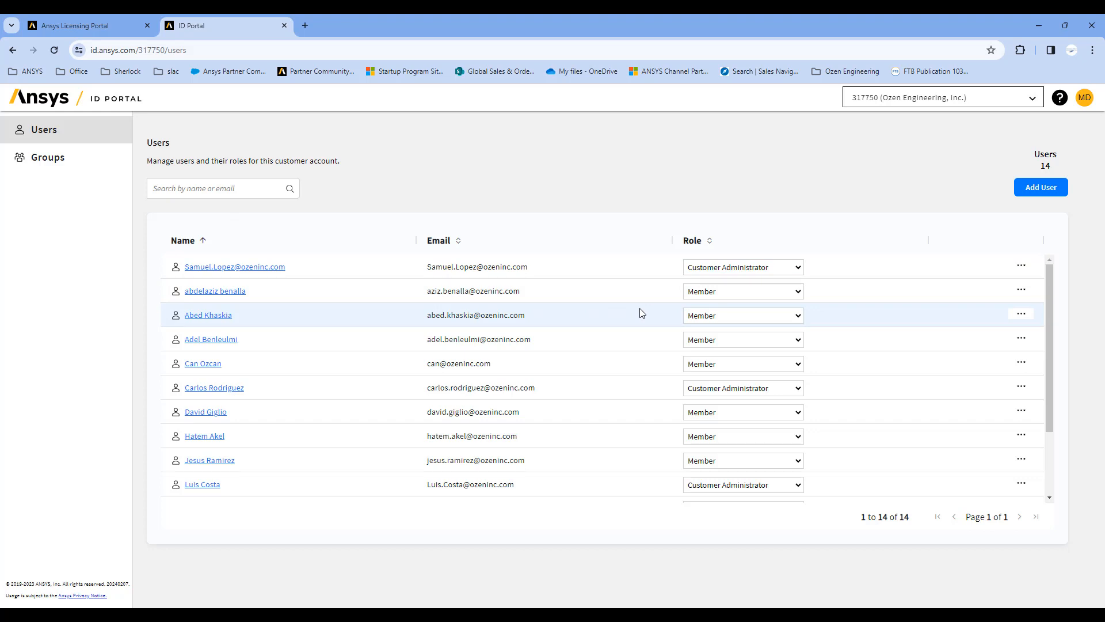
mouse_move(771, 310)
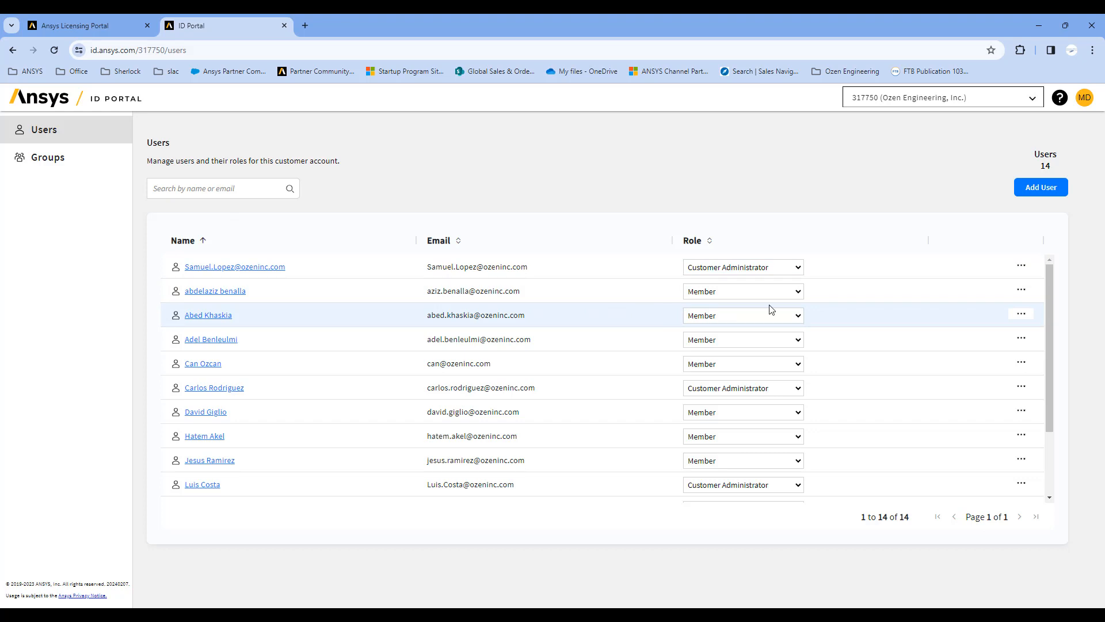
mouse_move(1040, 186)
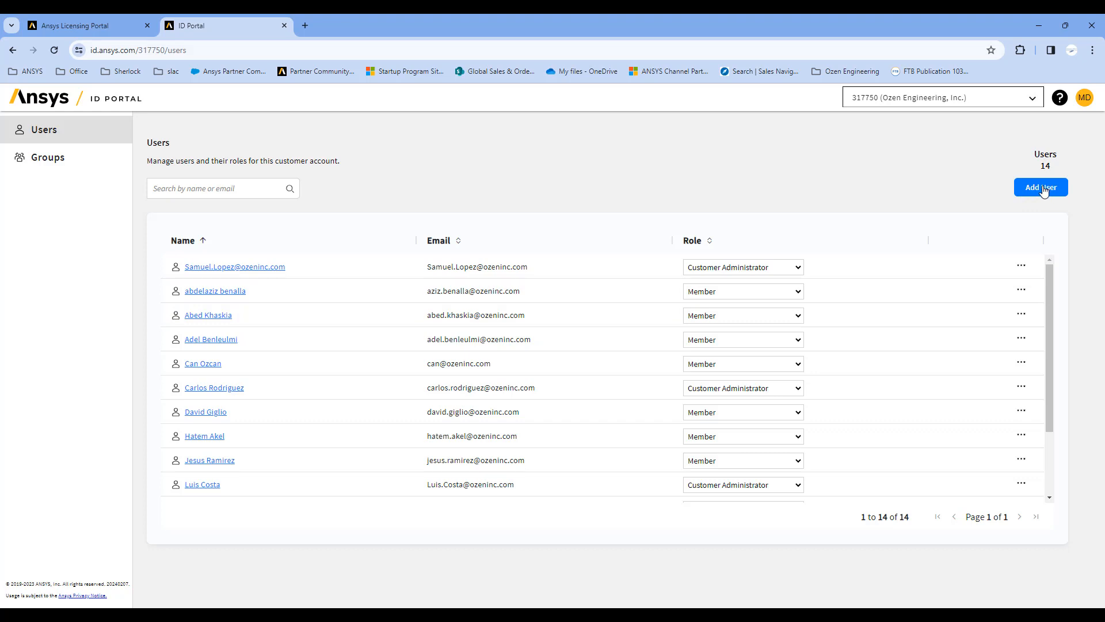
click(1040, 186)
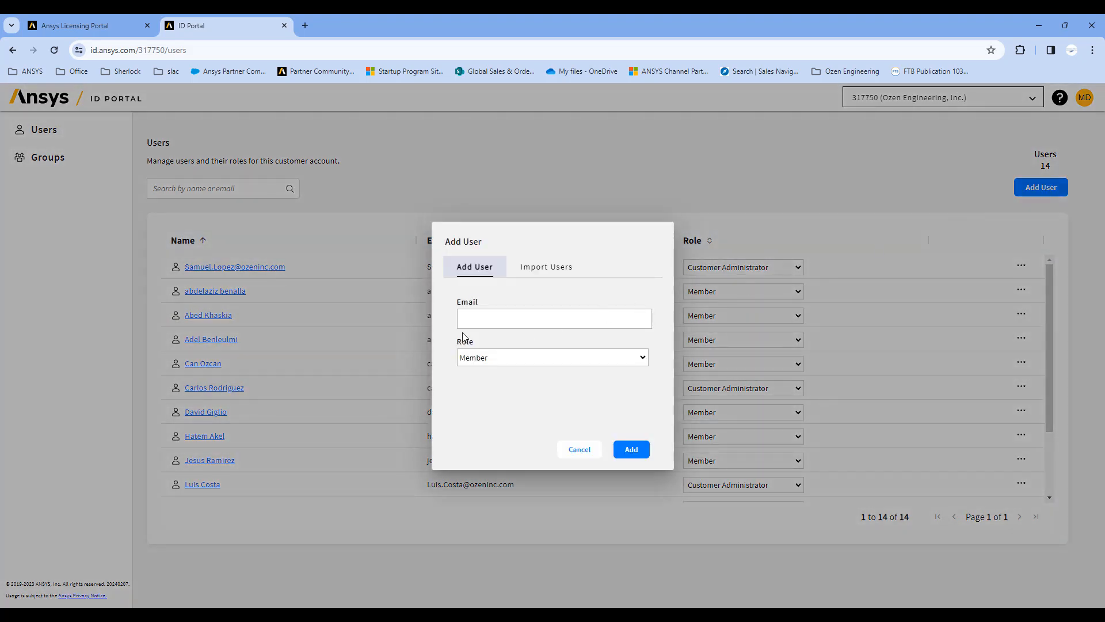
click(554, 317)
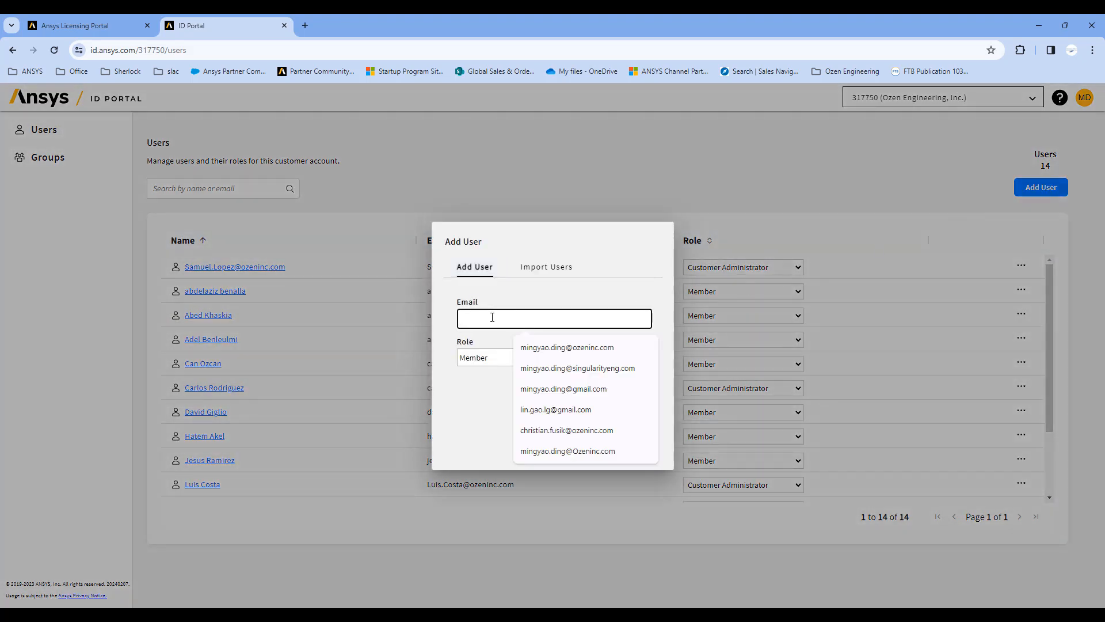
click(552, 356)
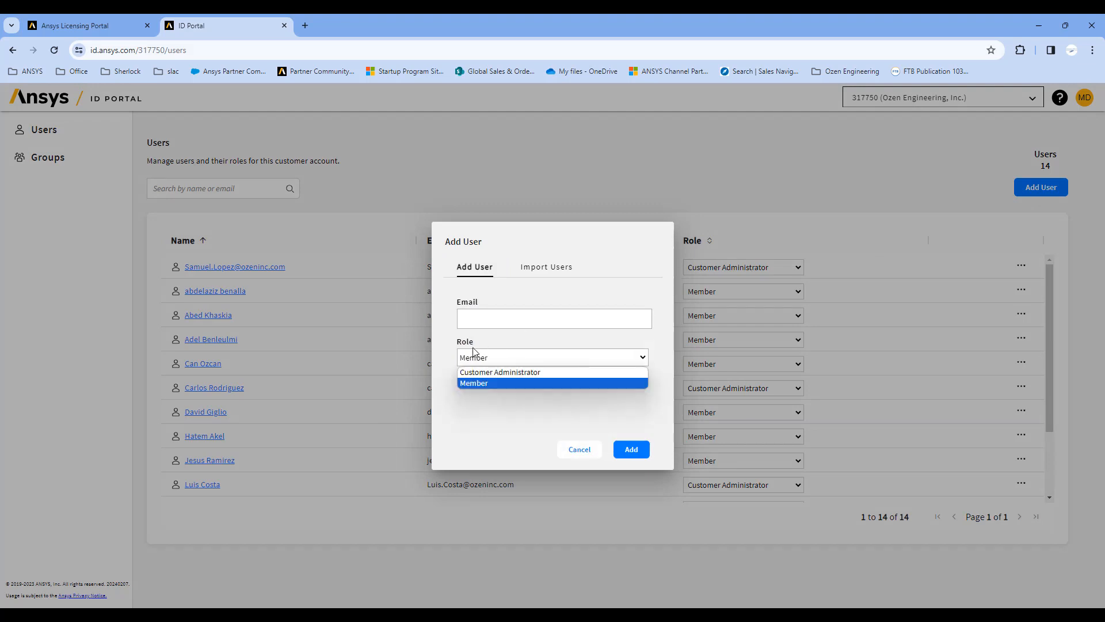
mouse_move(469, 390)
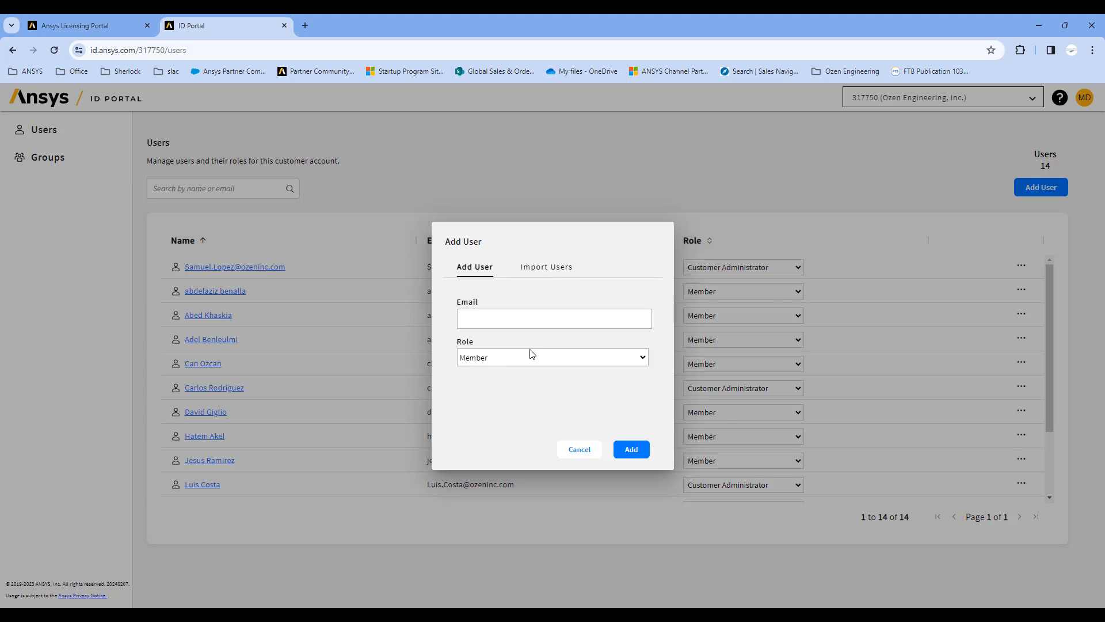
mouse_move(544, 266)
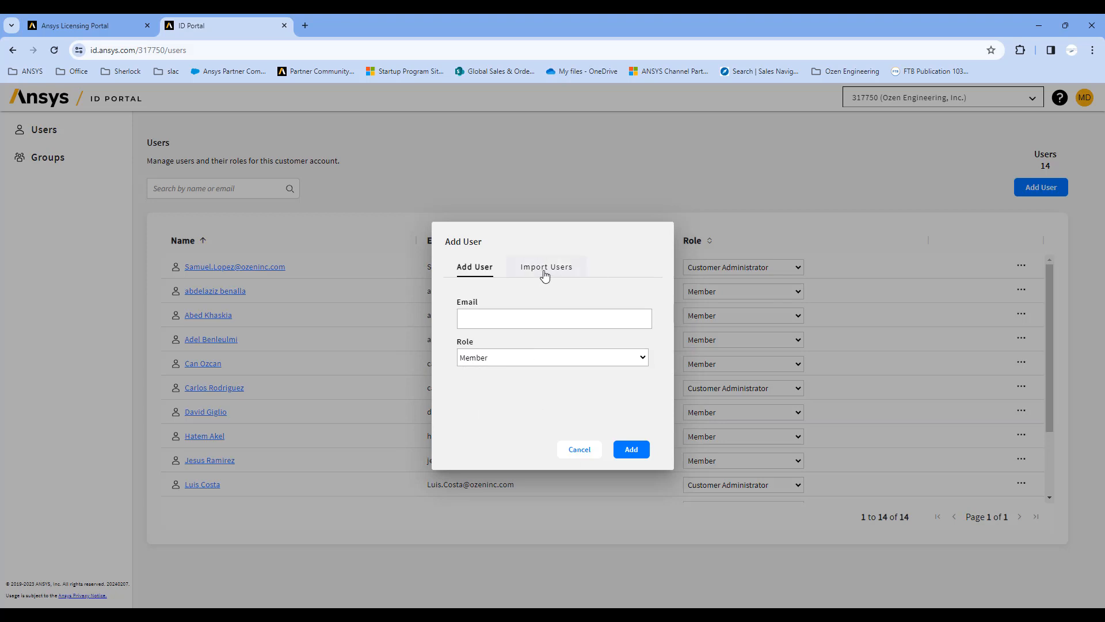
click(545, 266)
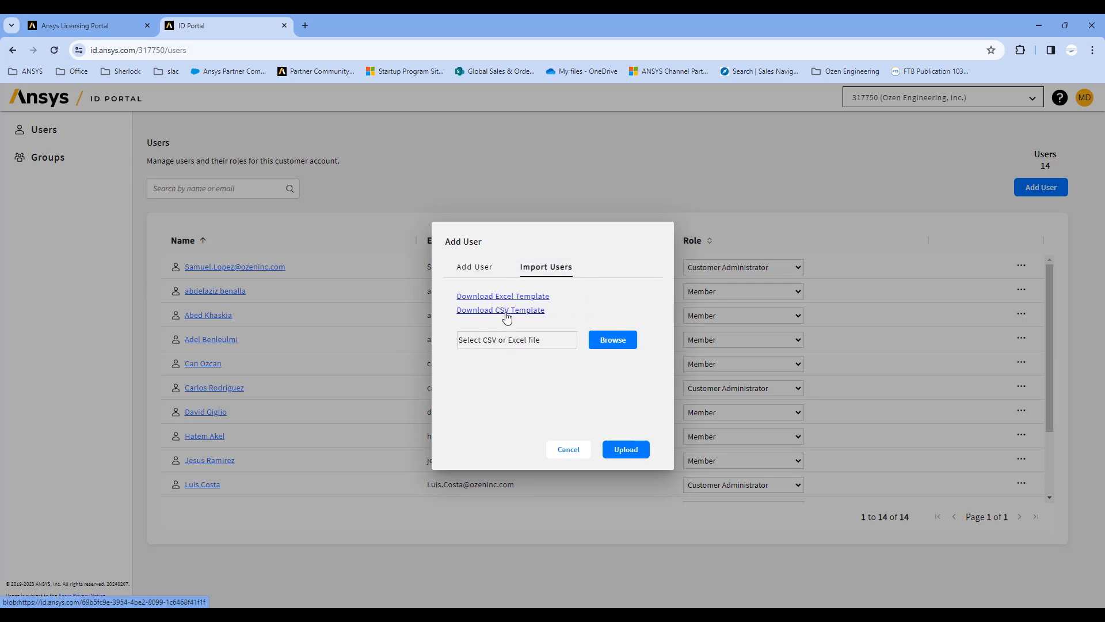
mouse_move(515, 298)
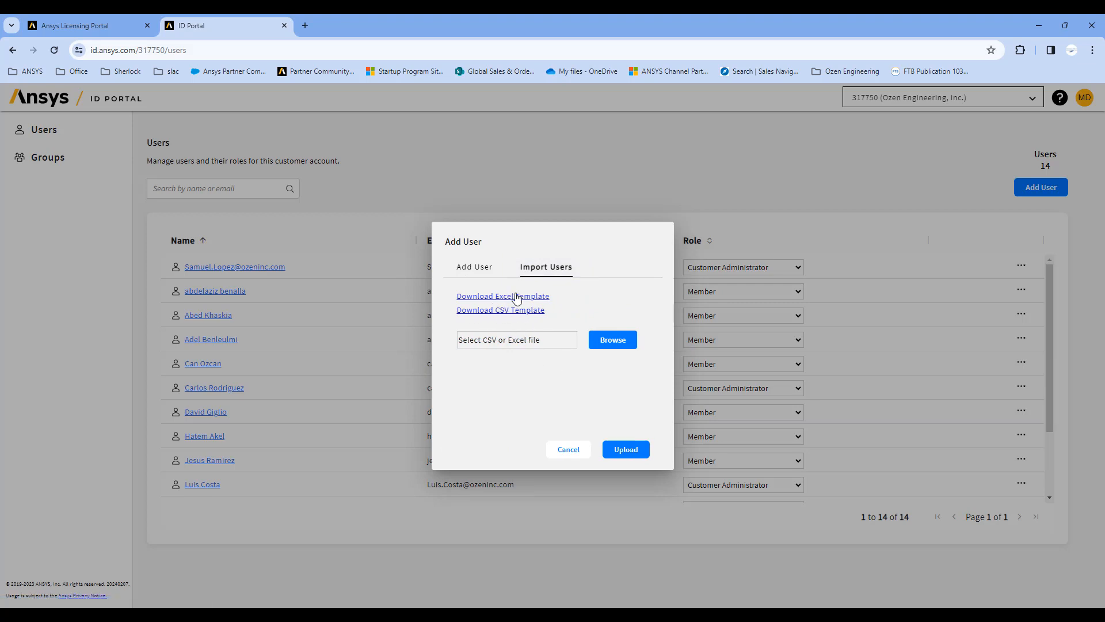
mouse_move(568, 449)
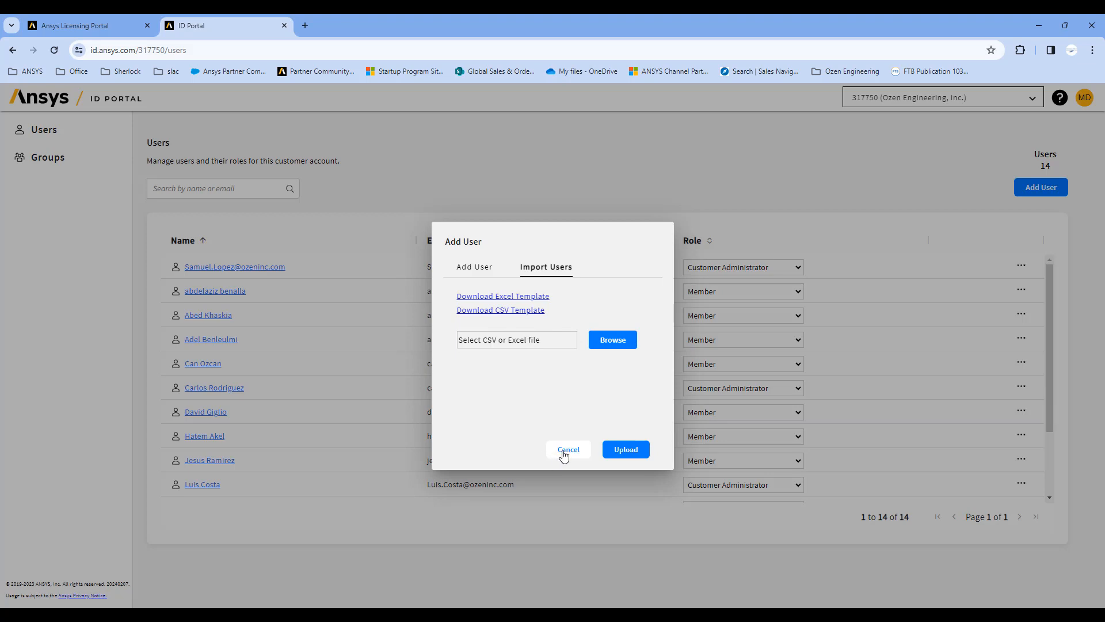
click(567, 449)
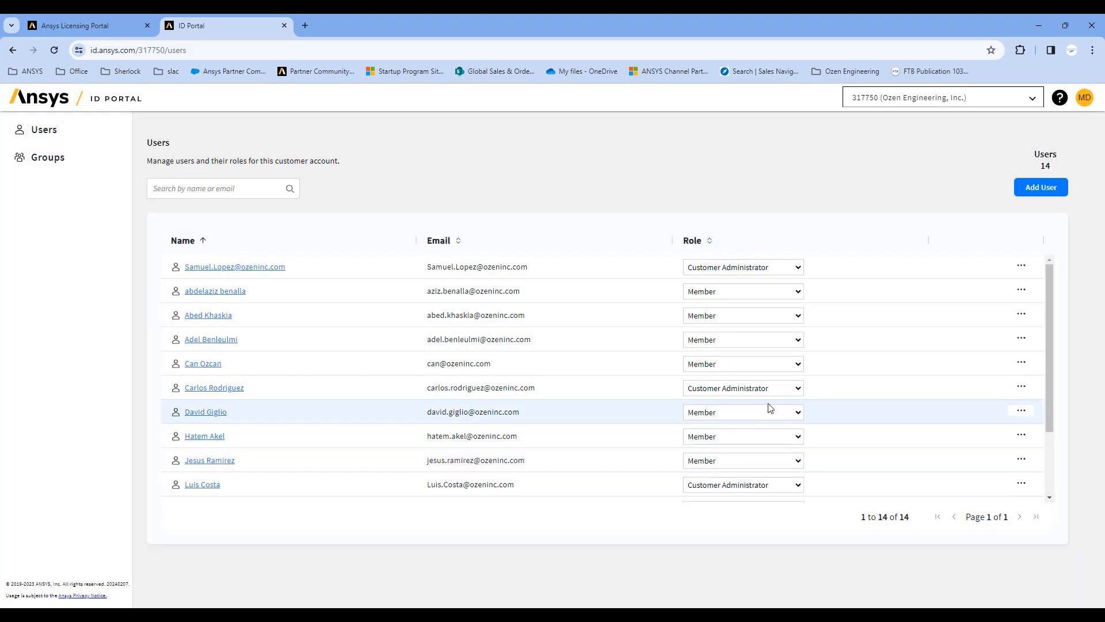
mouse_move(710, 387)
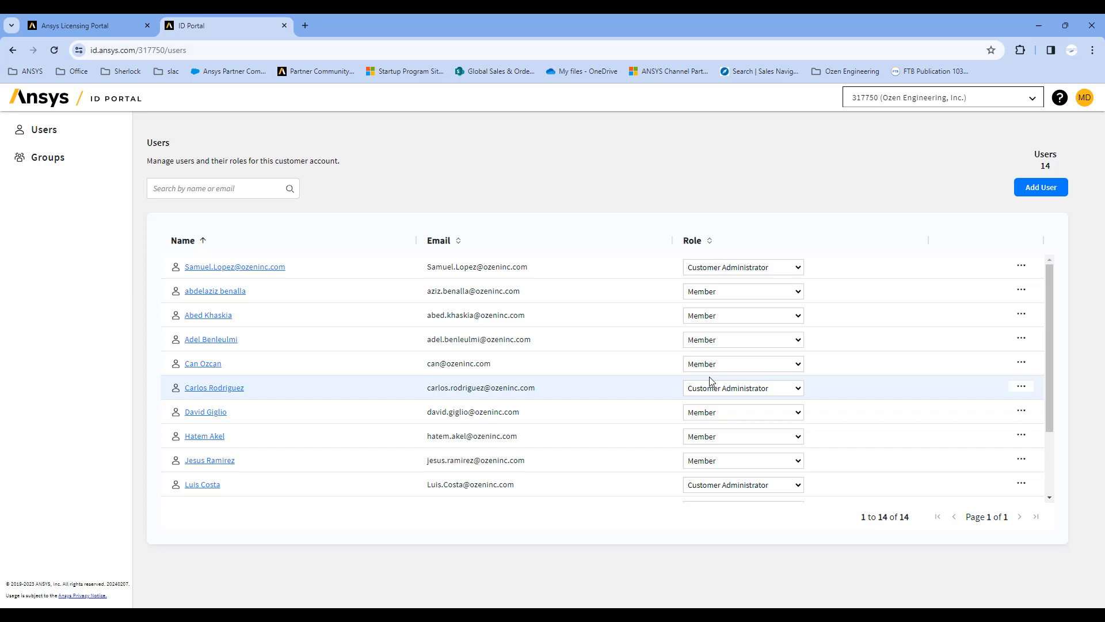
Check the ID Portal's Users and empty Groups pages, ending back on the Web Assignments entitlements list
click(77, 25)
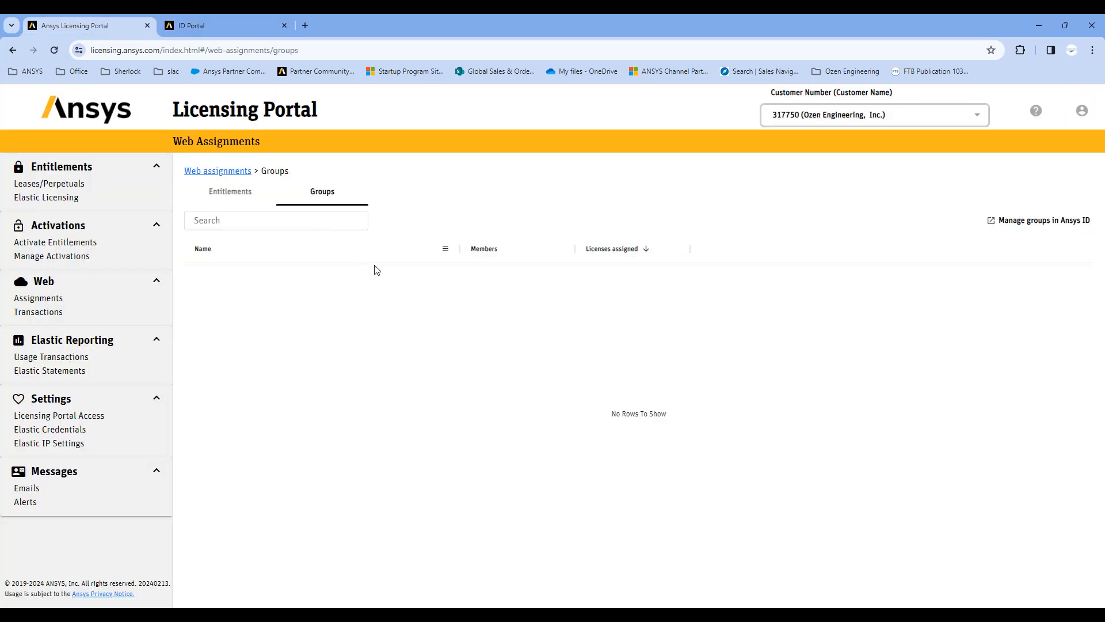
click(230, 191)
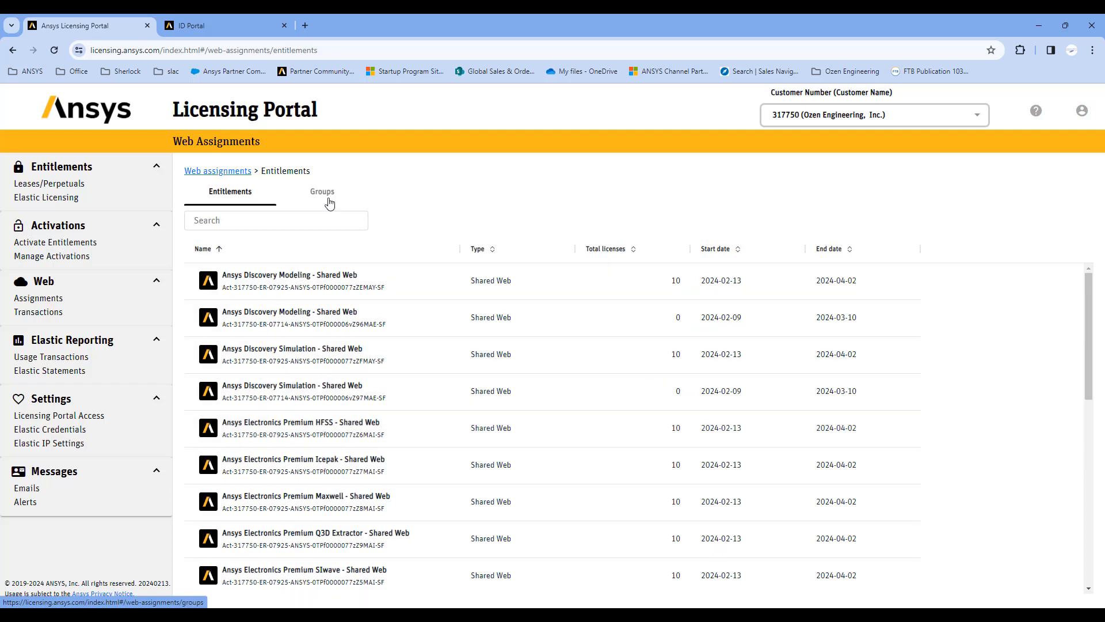
mouse_move(676, 296)
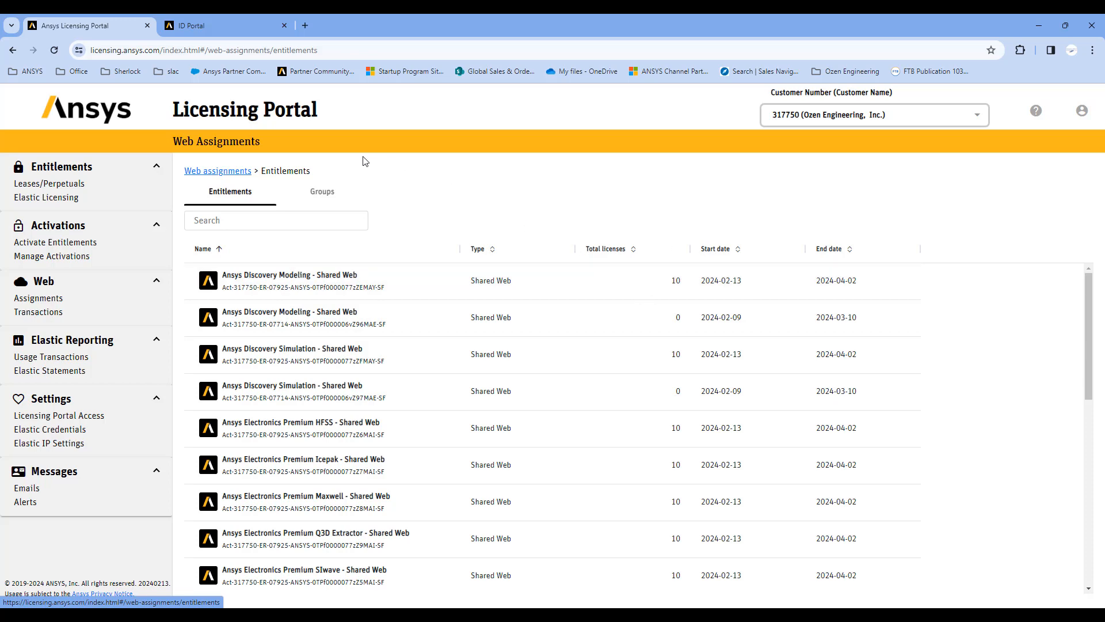
click(219, 25)
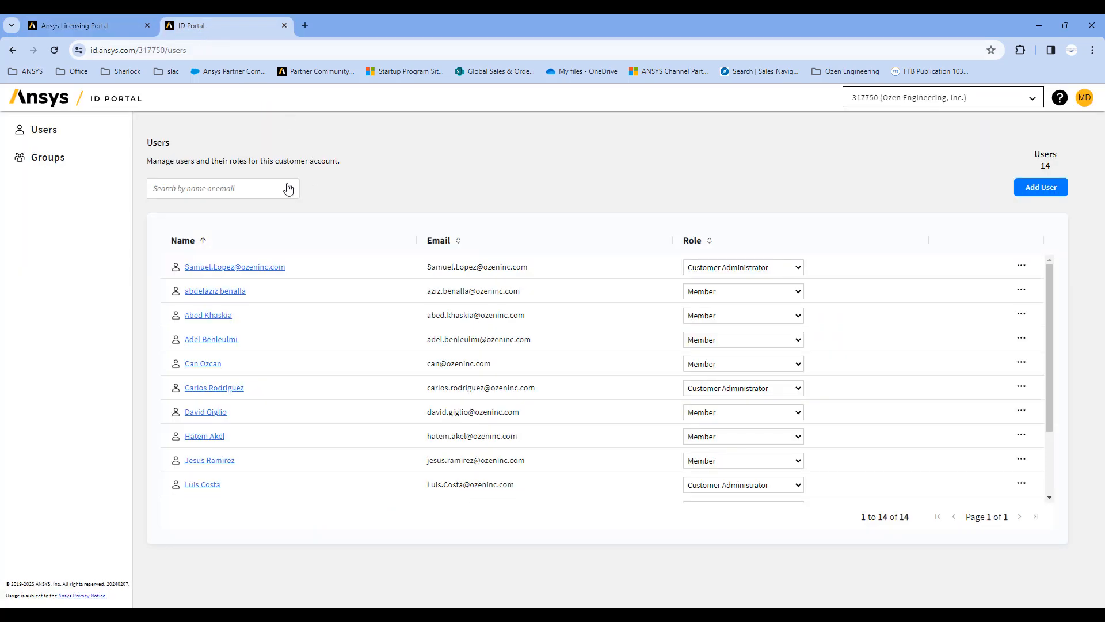
click(47, 157)
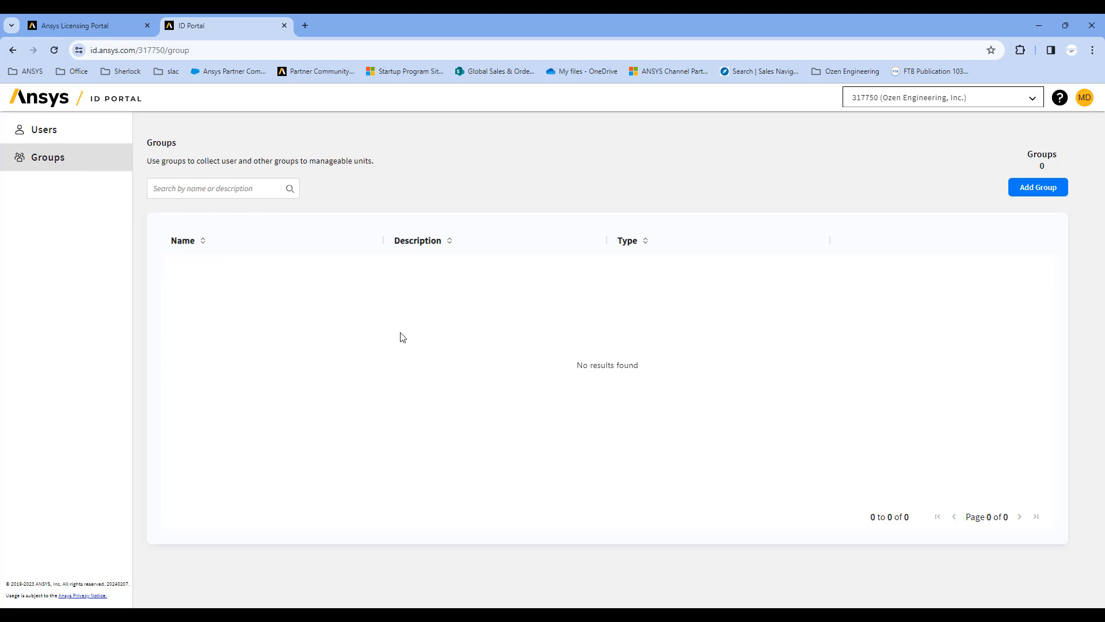
click(84, 25)
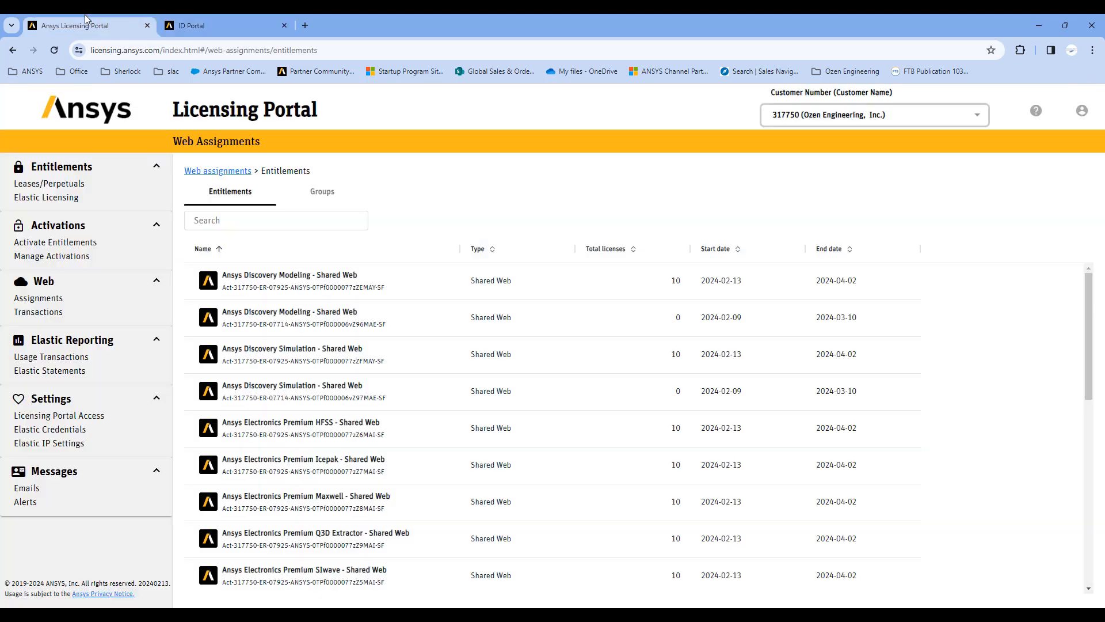
mouse_move(627, 281)
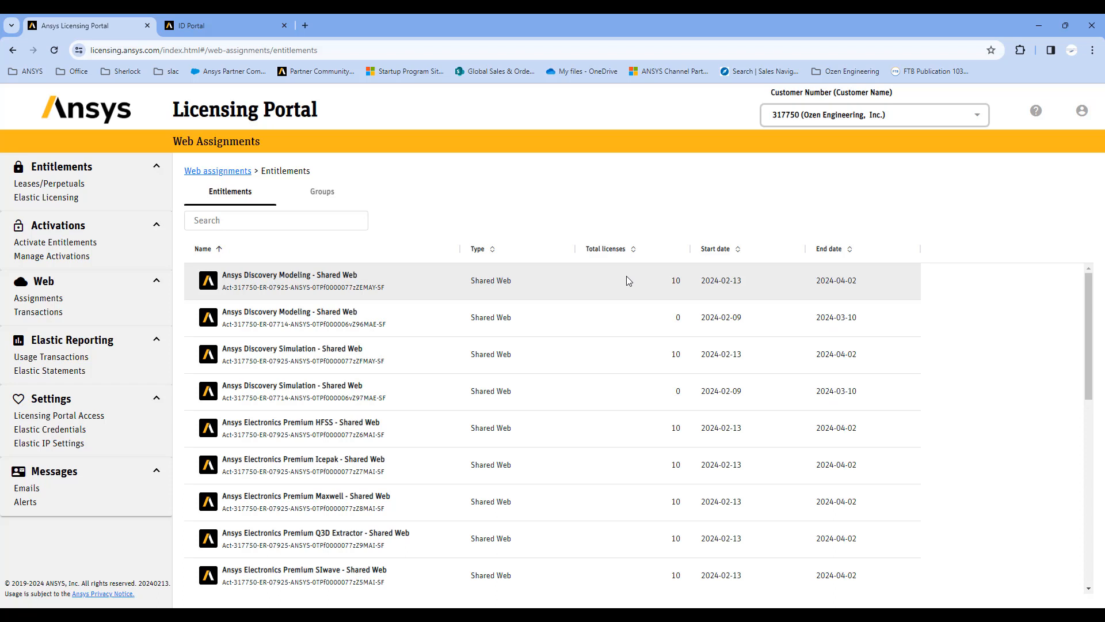
mouse_move(593, 490)
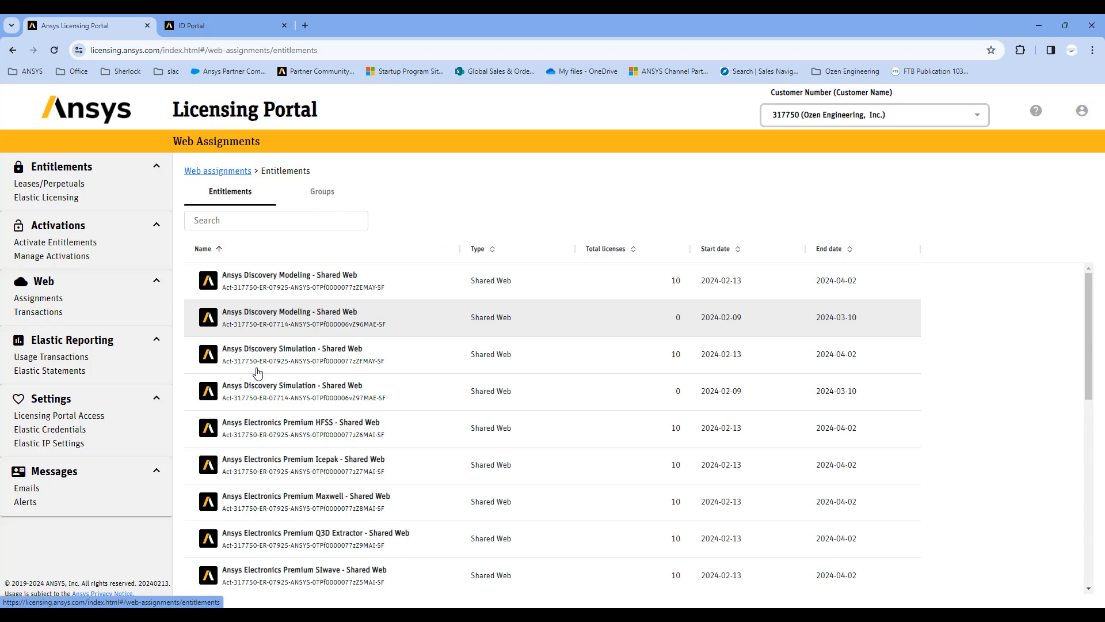
mouse_move(598, 387)
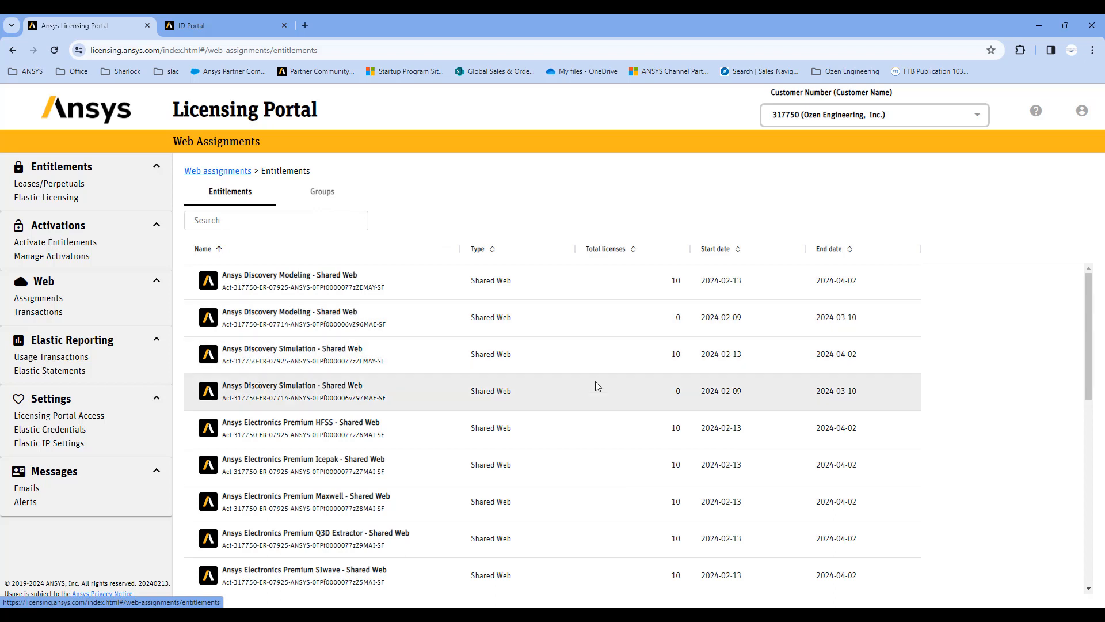
mouse_move(621, 388)
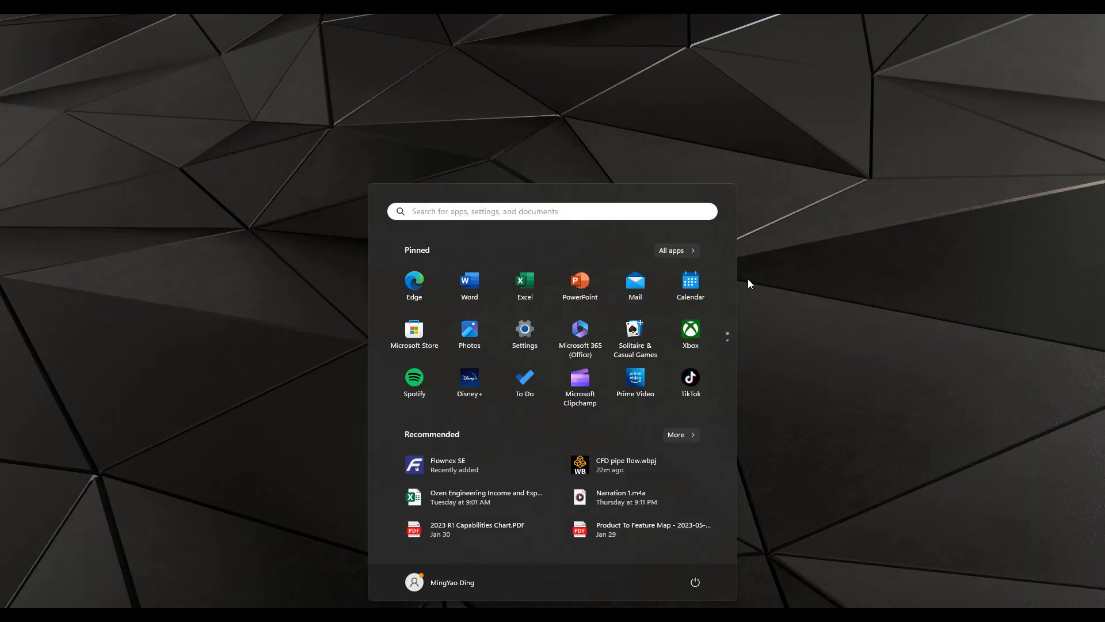
Run Ansys Licensing Settings 2024 R1 as administrator from Start > All apps > Ansys 2024 R1
click(670, 249)
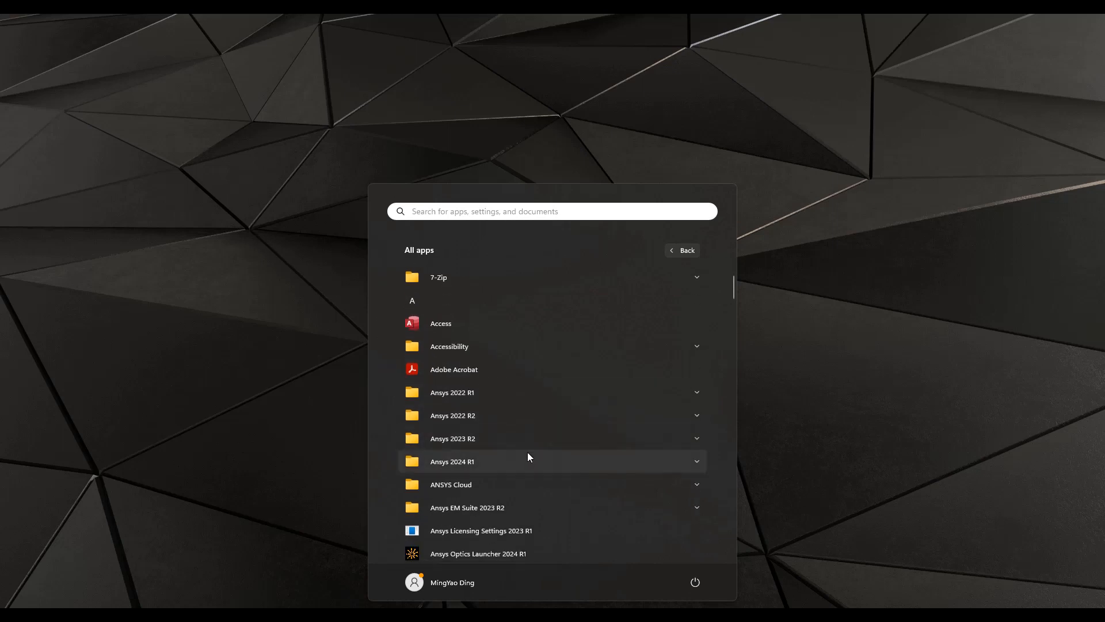
click(451, 460)
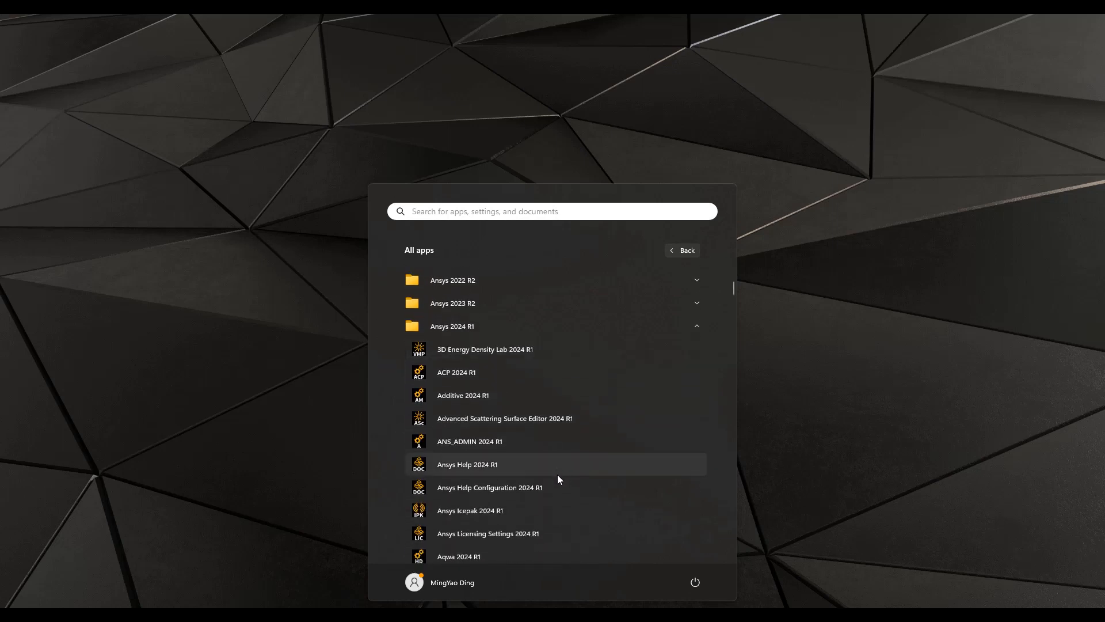
mouse_move(488, 533)
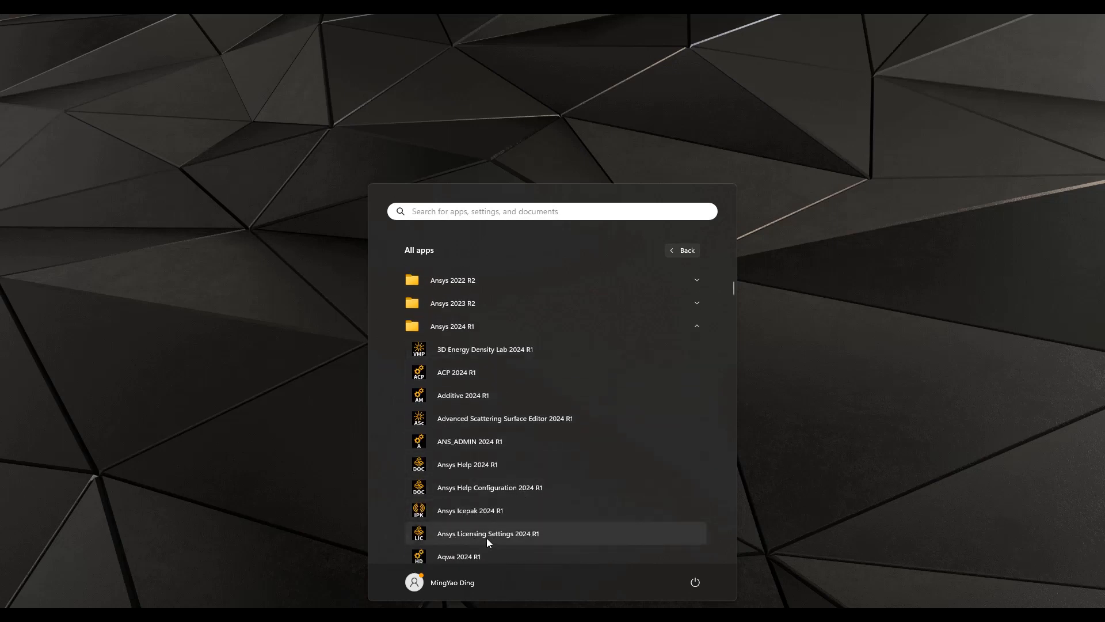
right_click(488, 533)
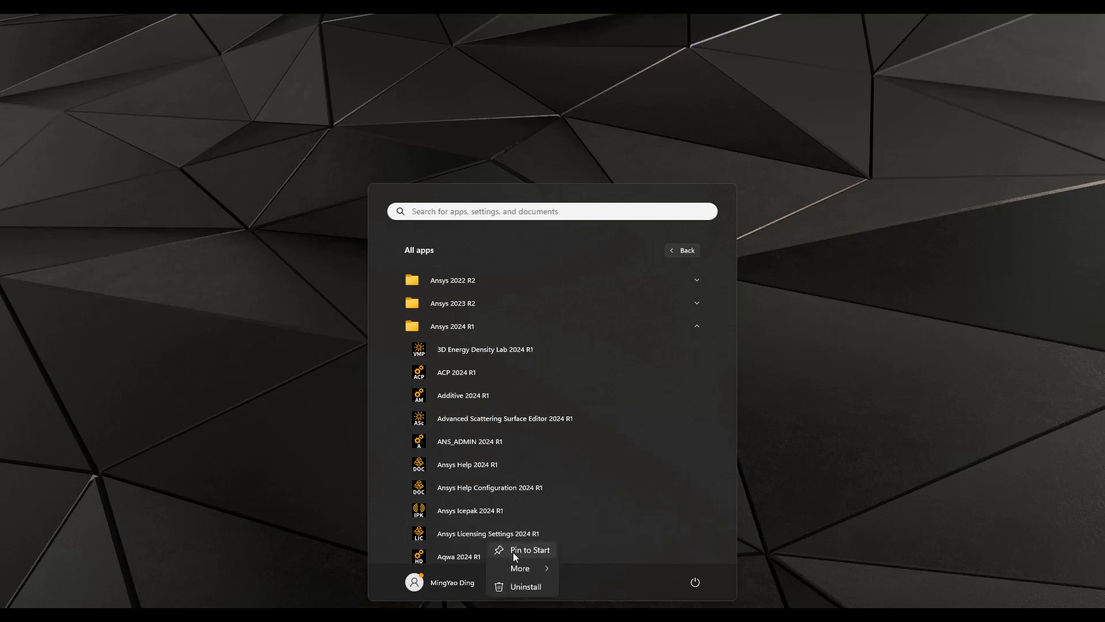
click(520, 568)
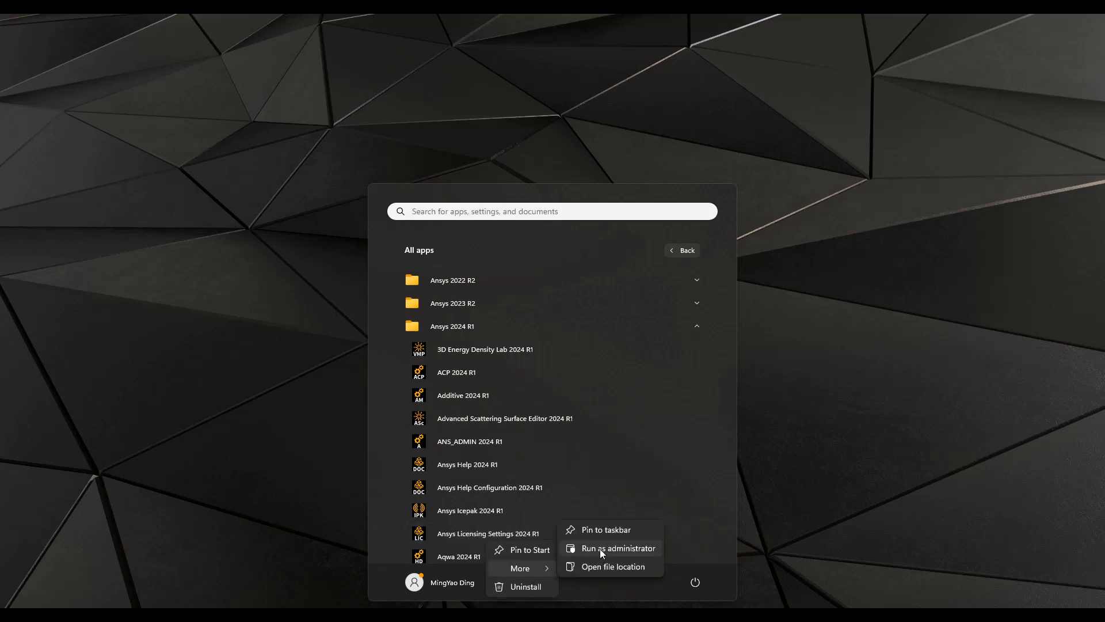
click(618, 548)
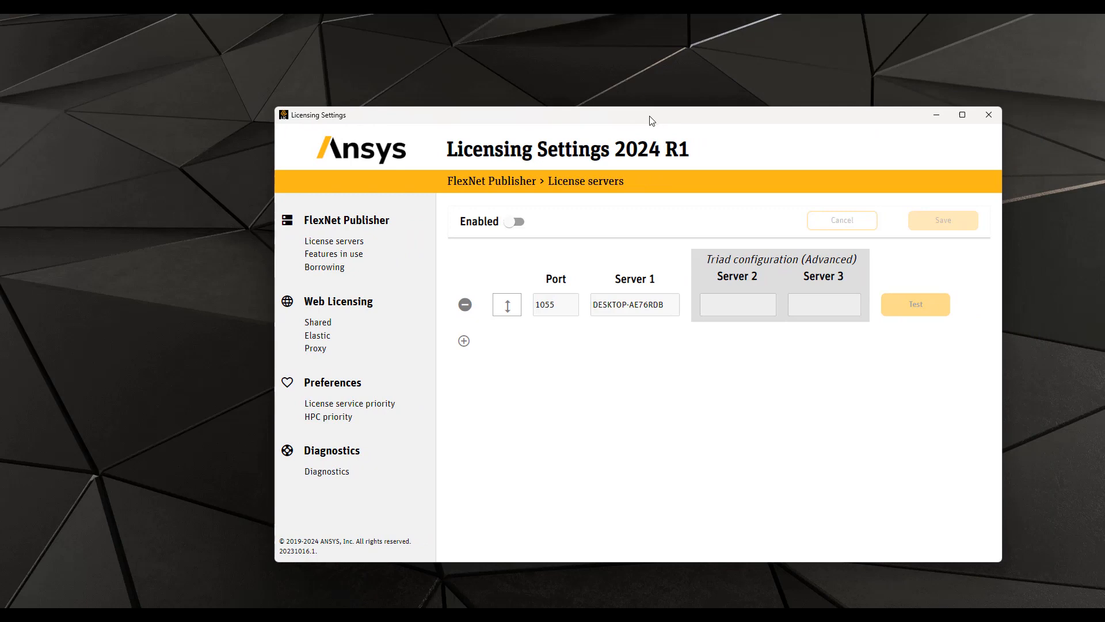
mouse_move(352, 253)
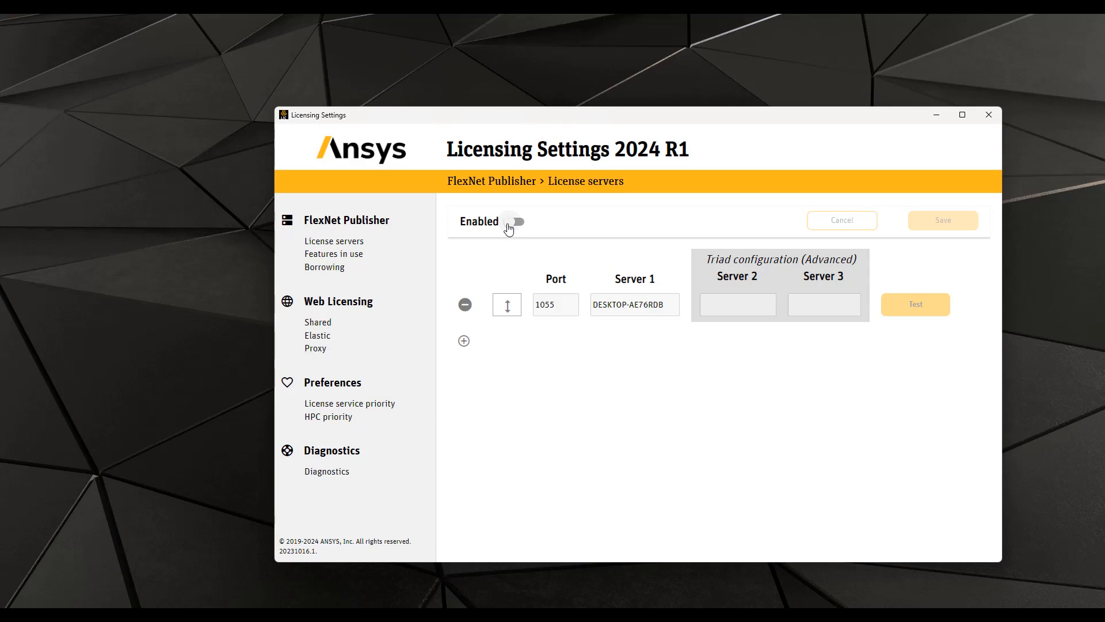
Toggle FlexNet Publisher Enabled, then switch to Web Licensing Shared, discarding the unsaved FlexNet change
click(513, 221)
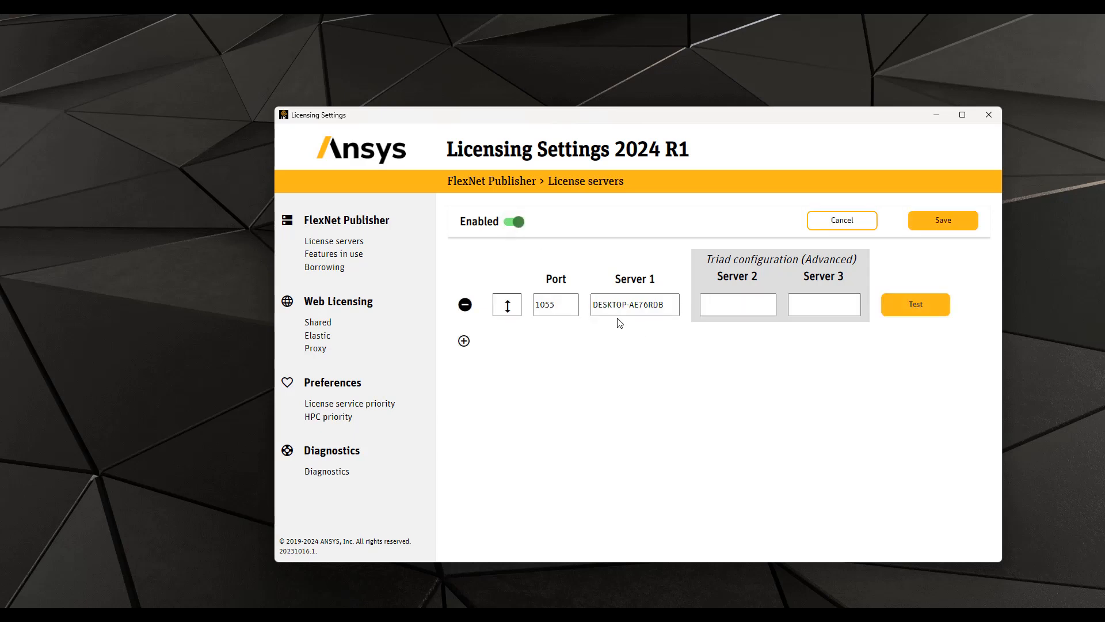
click(555, 304)
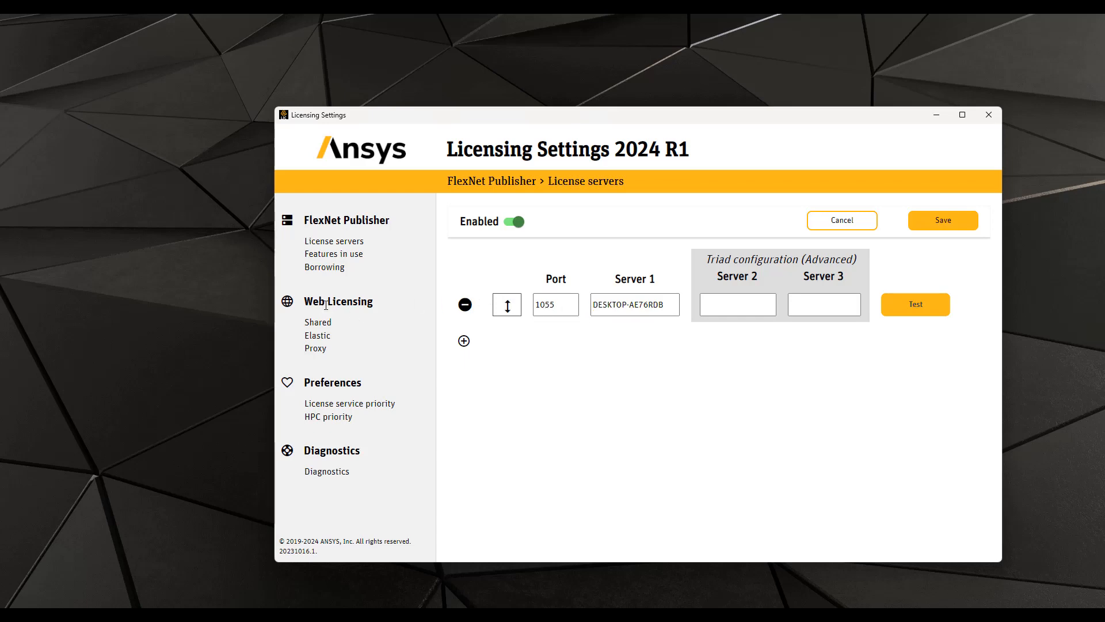
mouse_move(317, 322)
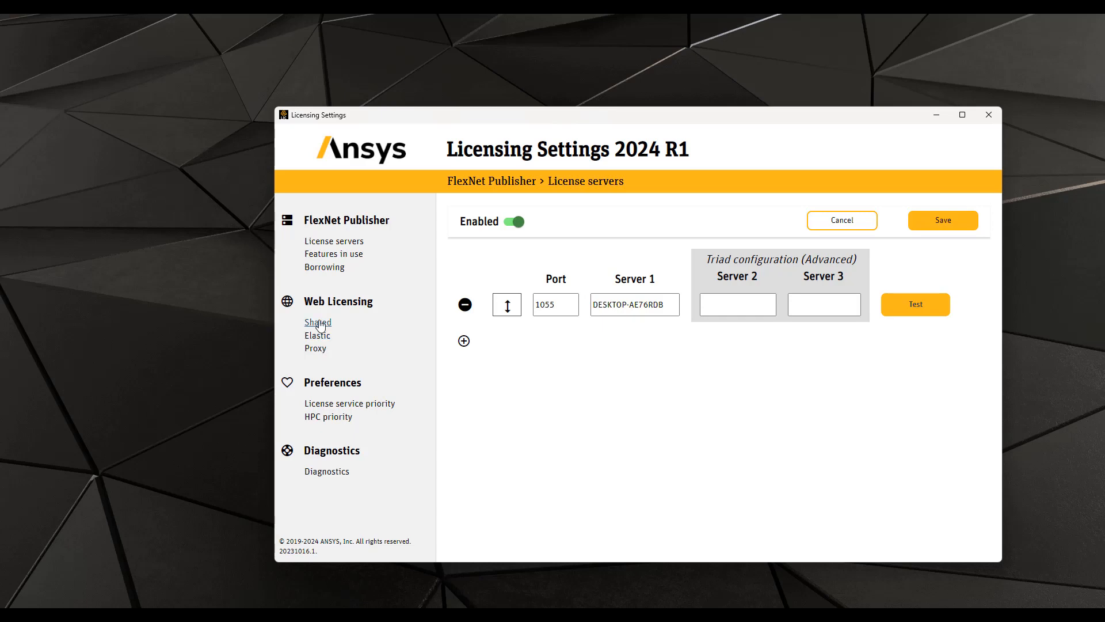
click(317, 322)
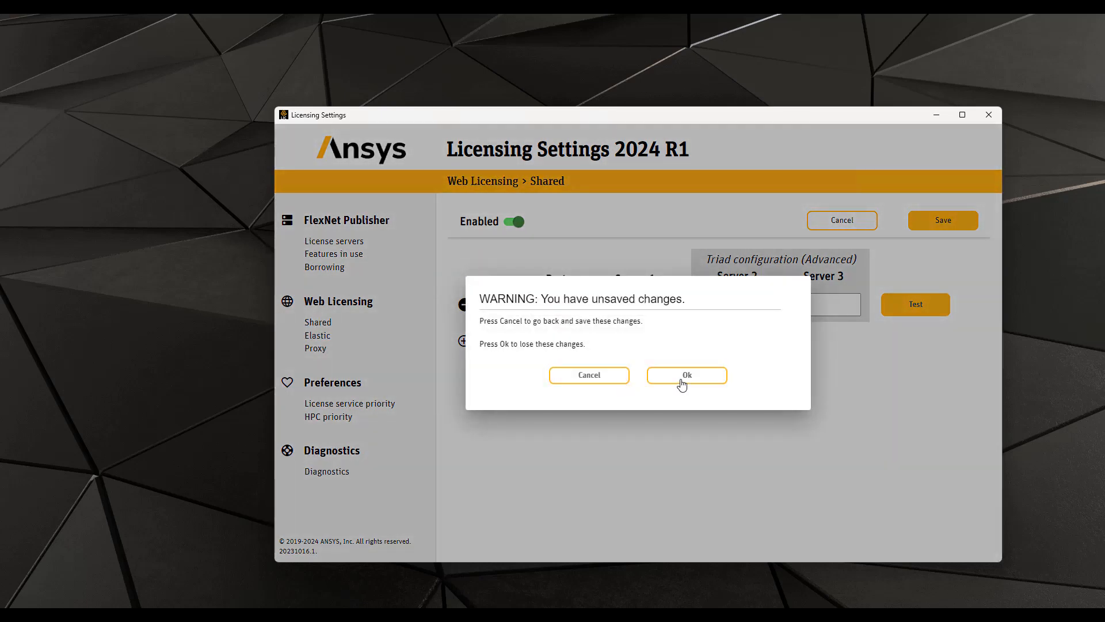
click(685, 374)
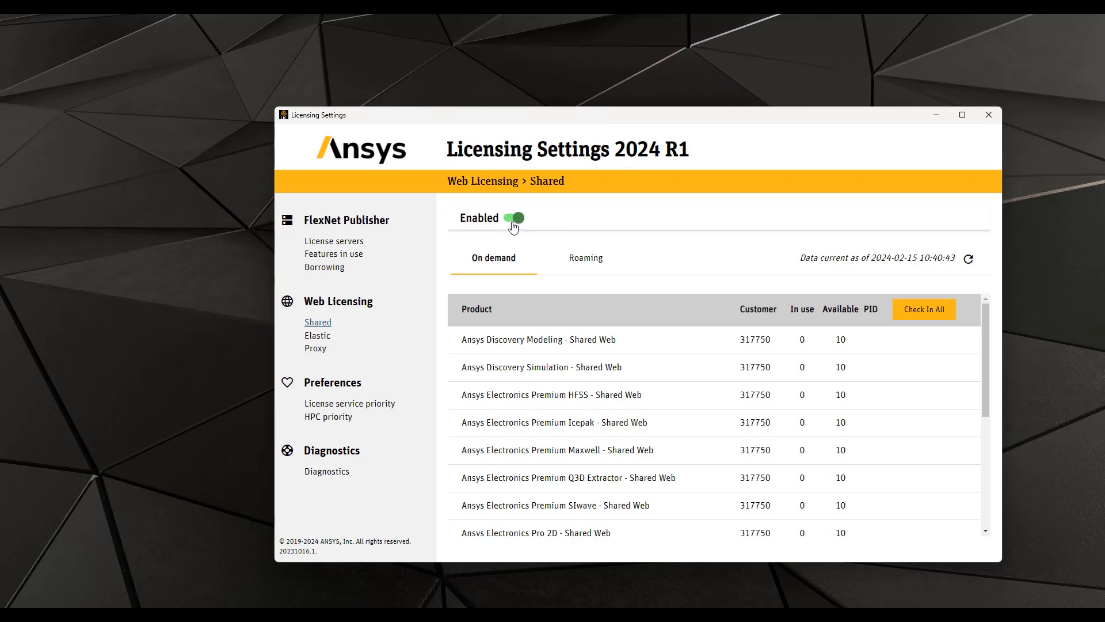
mouse_move(513, 238)
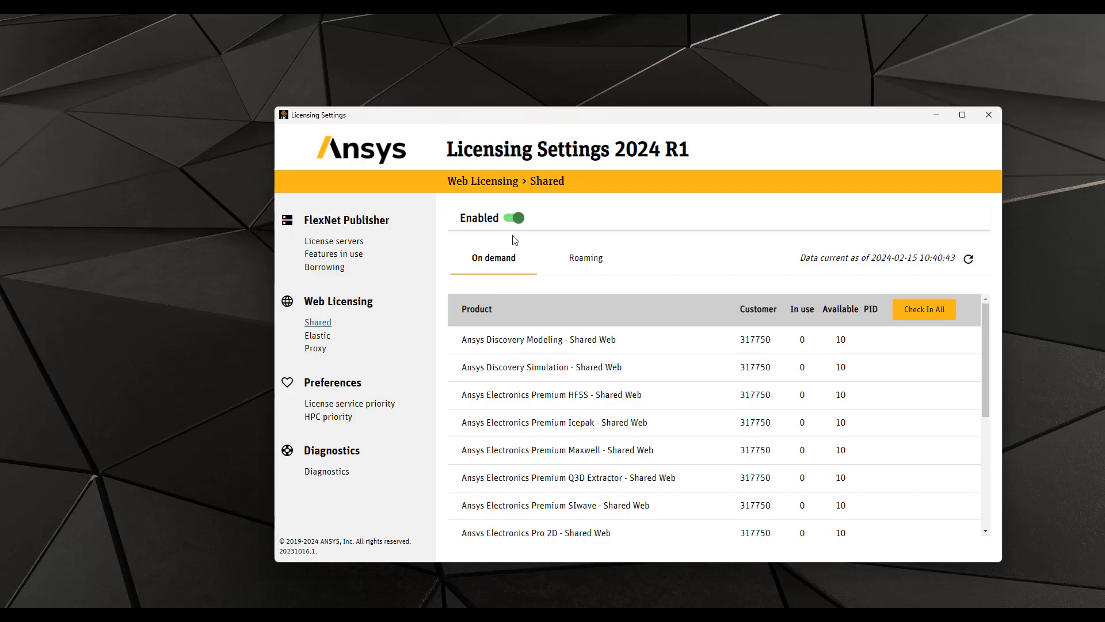
Look over the Shared Web product list maximized, then go to Preferences > License service priority
scroll(down, 3)
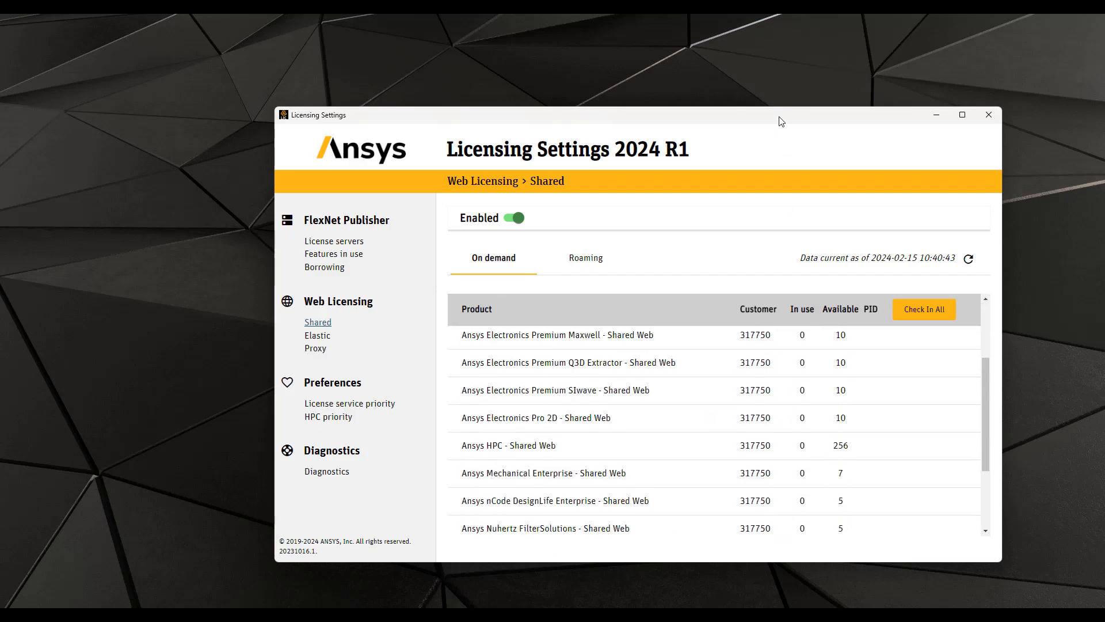
click(961, 114)
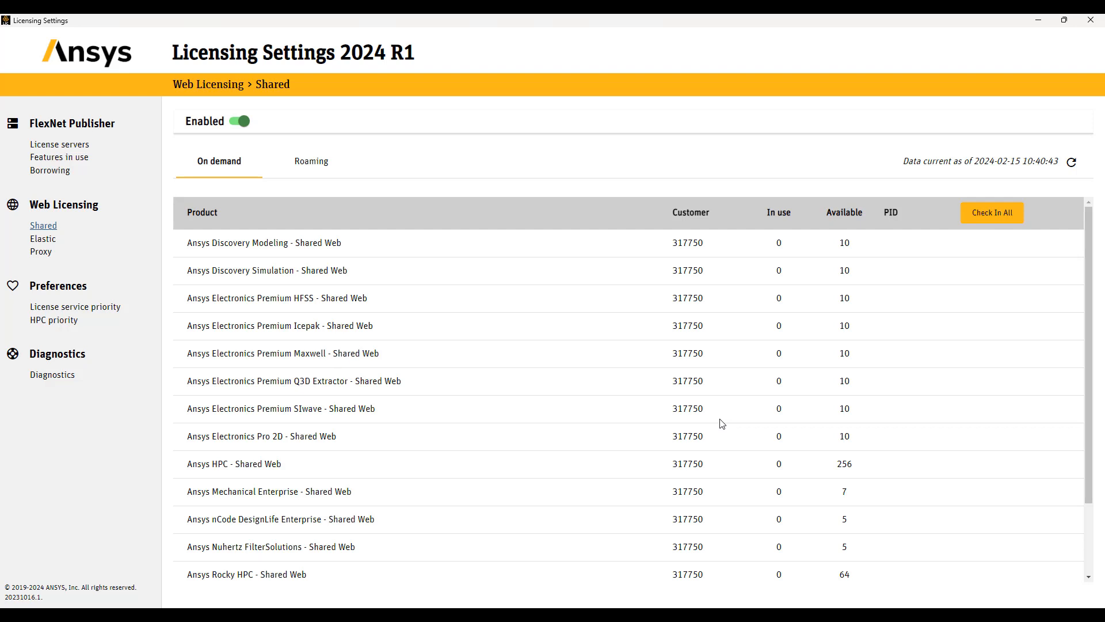
mouse_move(219, 148)
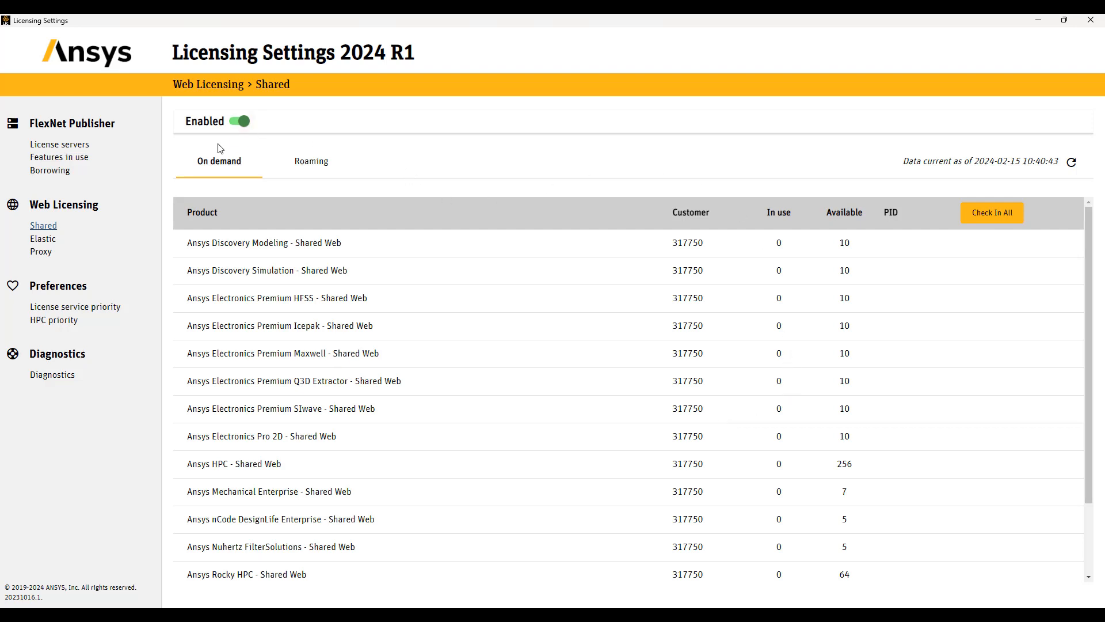
mouse_move(414, 299)
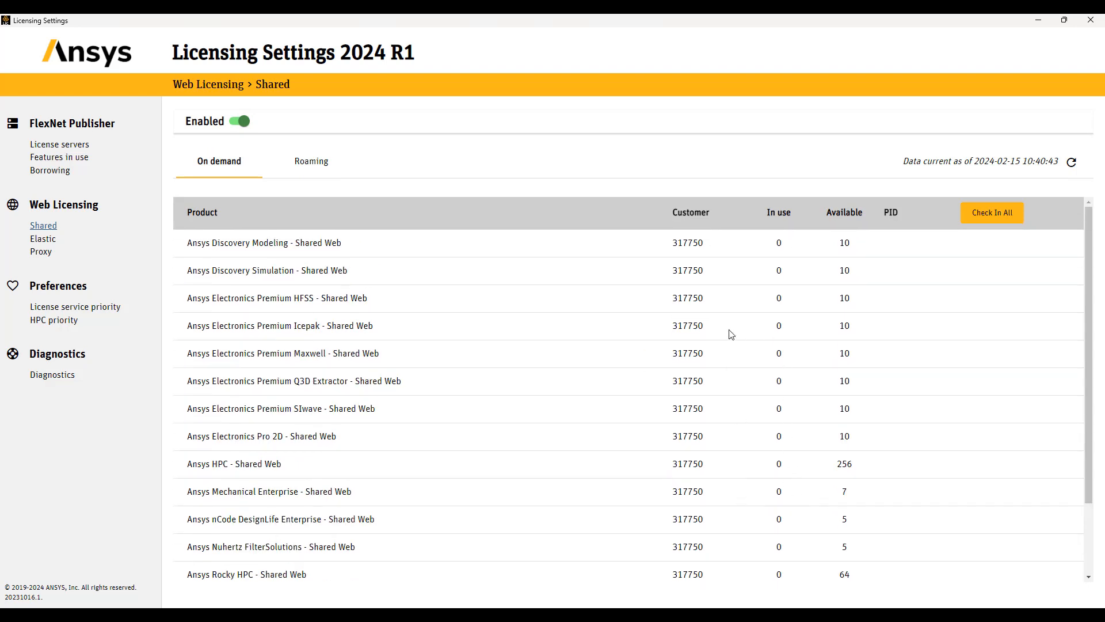
mouse_move(439, 398)
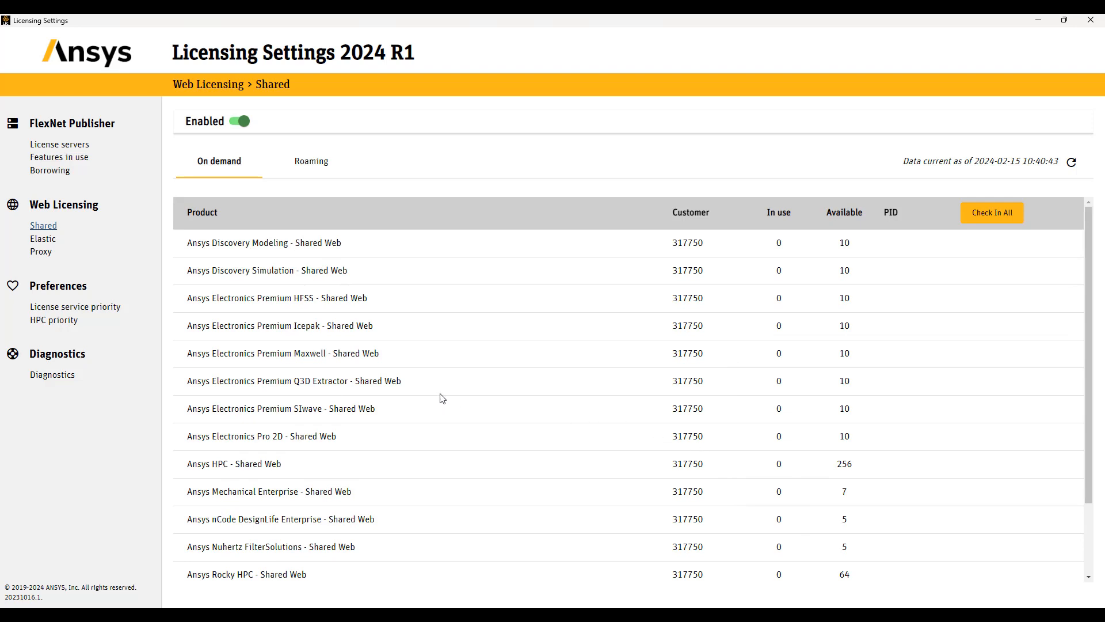
click(75, 306)
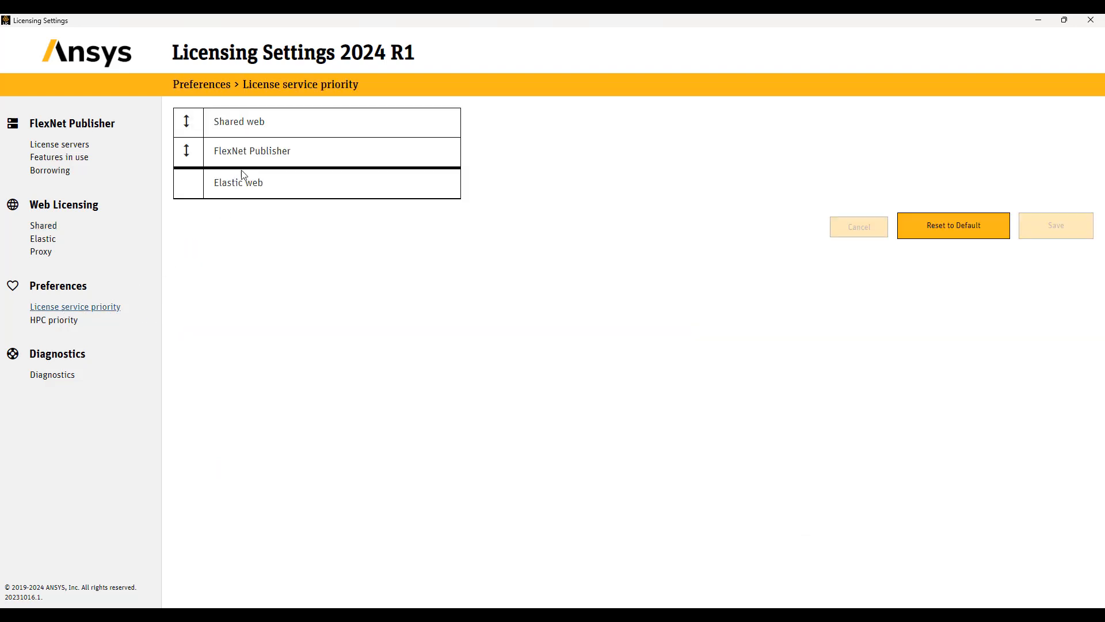
mouse_move(246, 153)
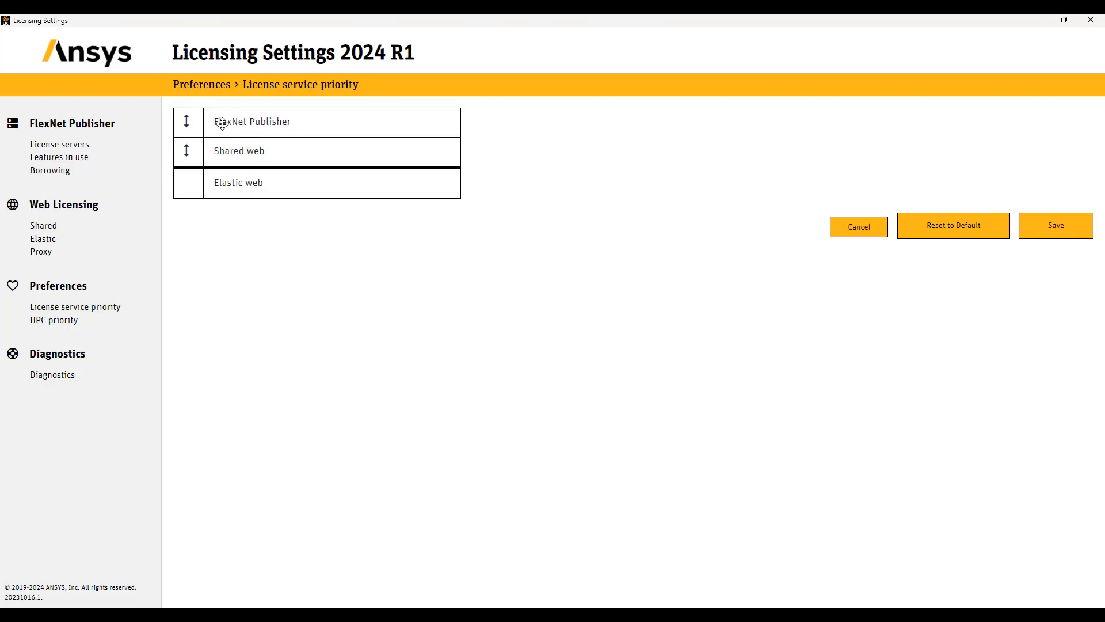
mouse_move(245, 153)
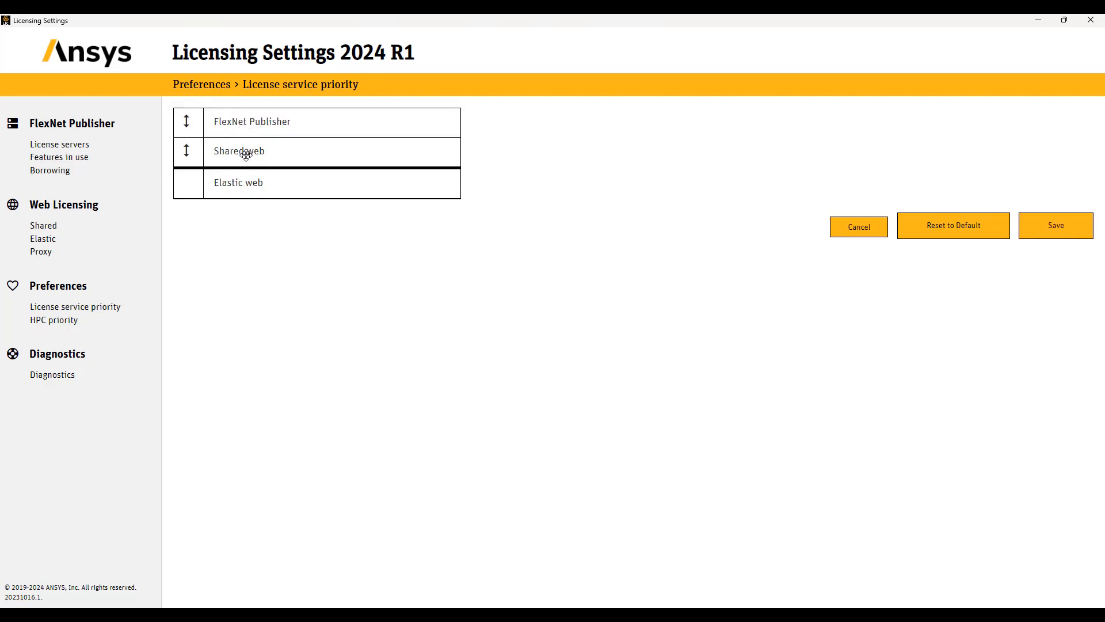
Save the license service priority order with Shared web on top
click(1056, 225)
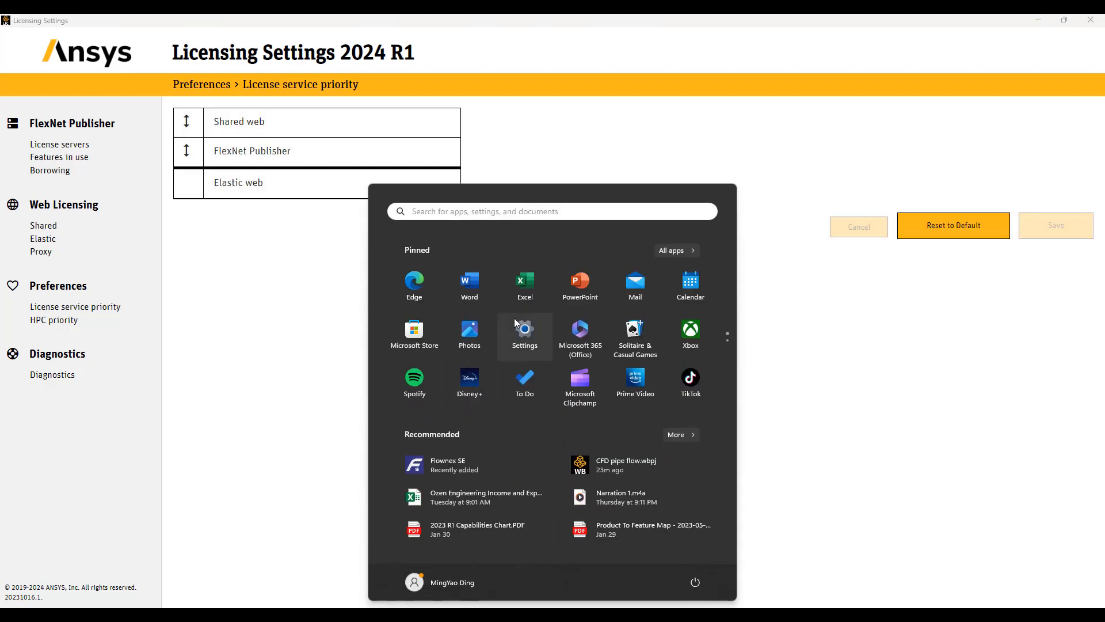
Show All apps in the Start menu and scroll down to the Ansys 2024 R1 group
click(670, 249)
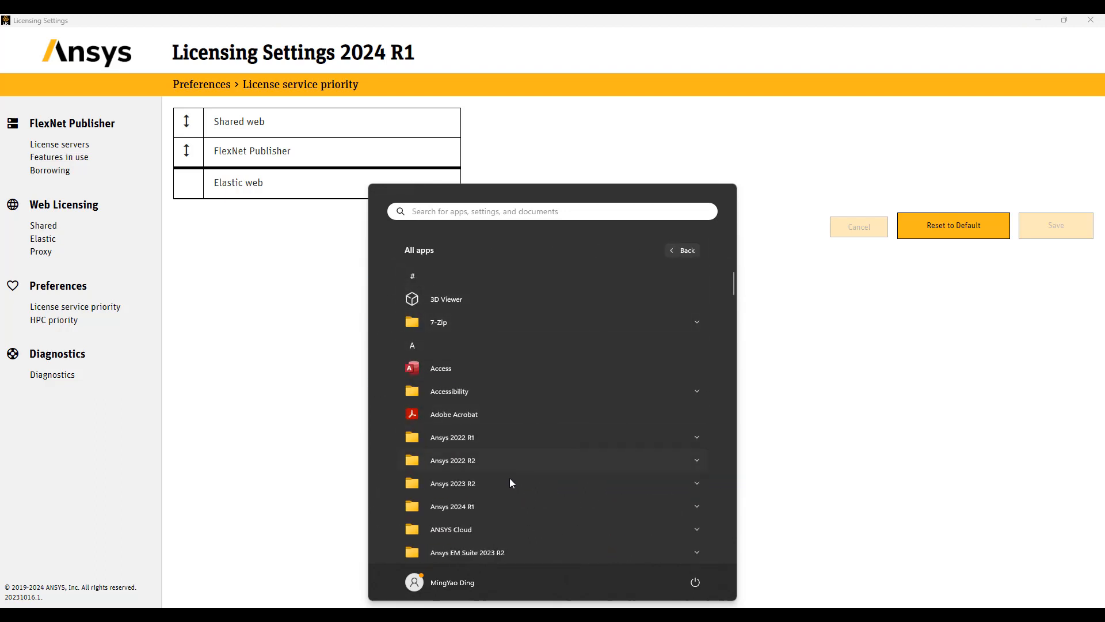
scroll(down, 3)
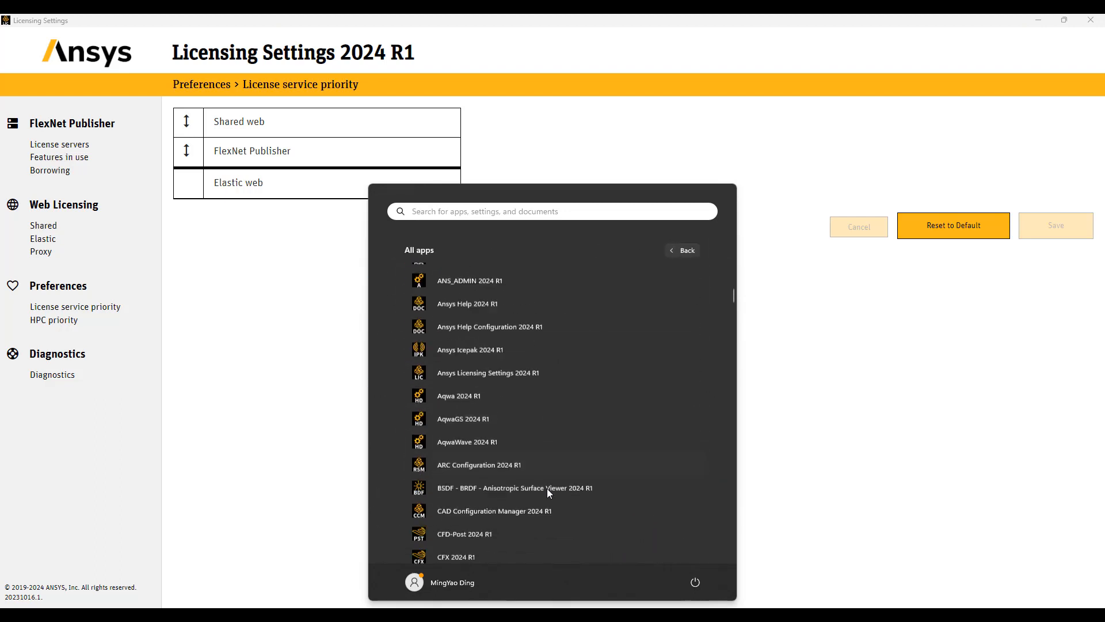
scroll(down, 3)
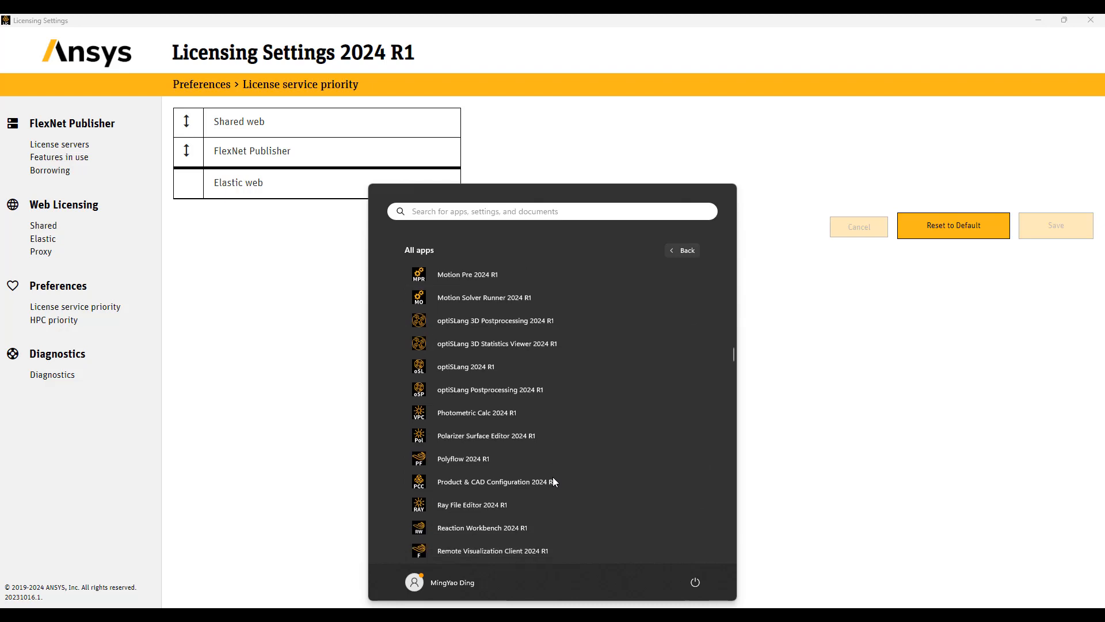
scroll(down, 3)
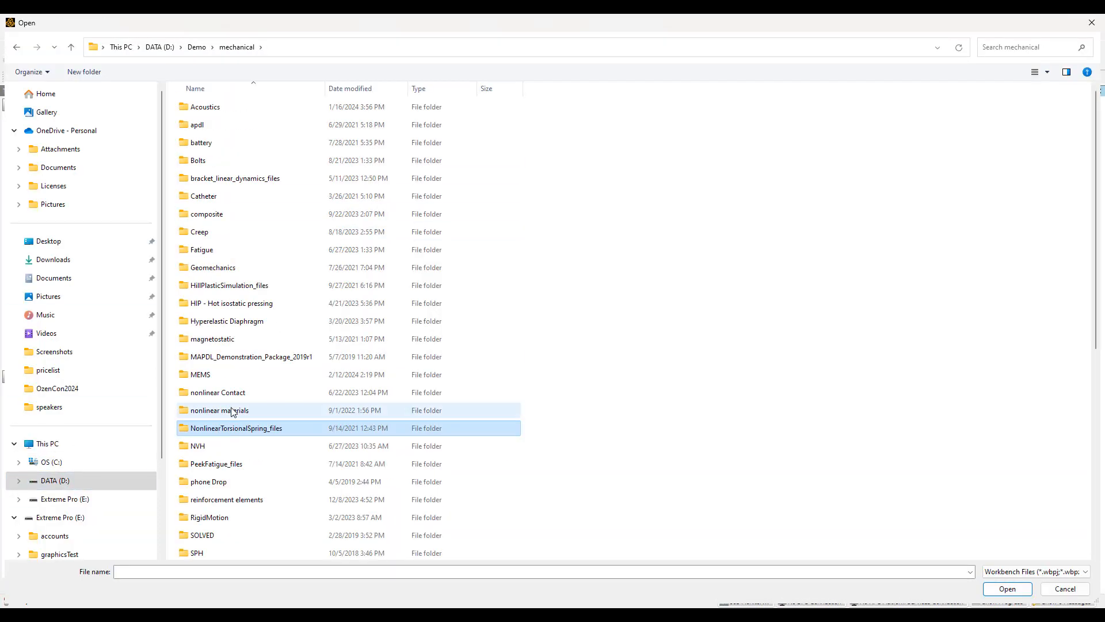
Load the chosen project into Mechanical and select the Modal (A5) analysis in the Outline
click(1006, 589)
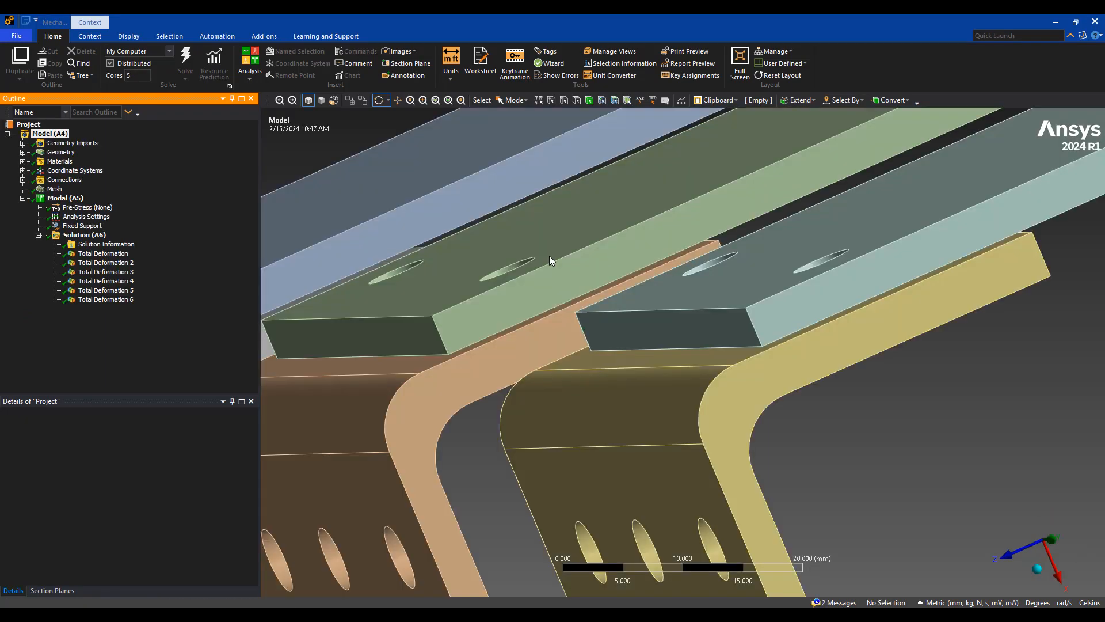
click(64, 197)
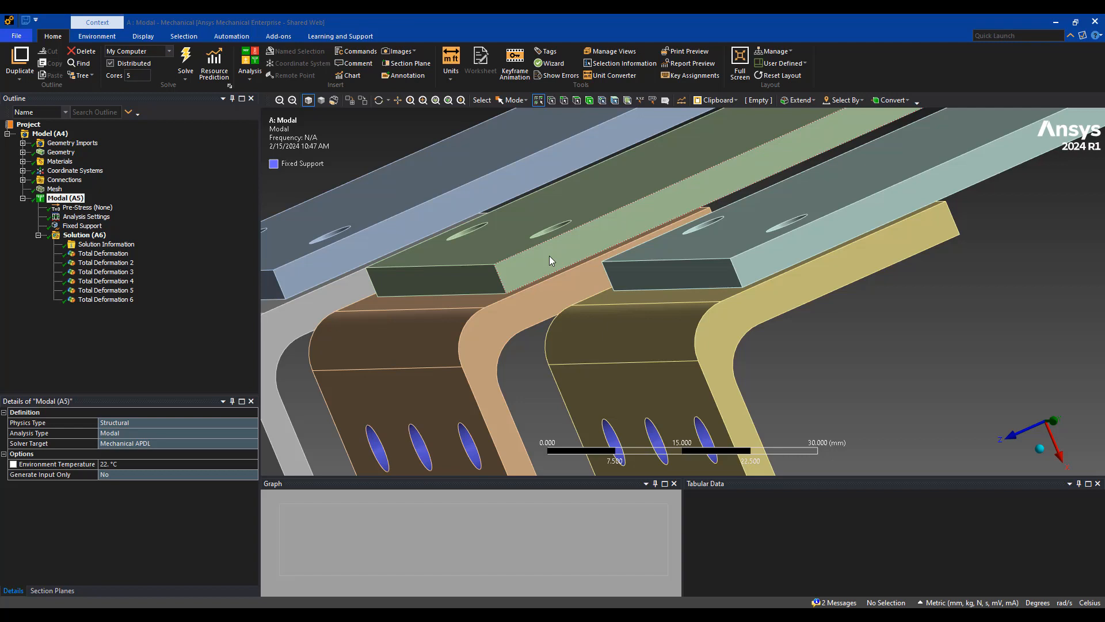
mouse_move(146, 34)
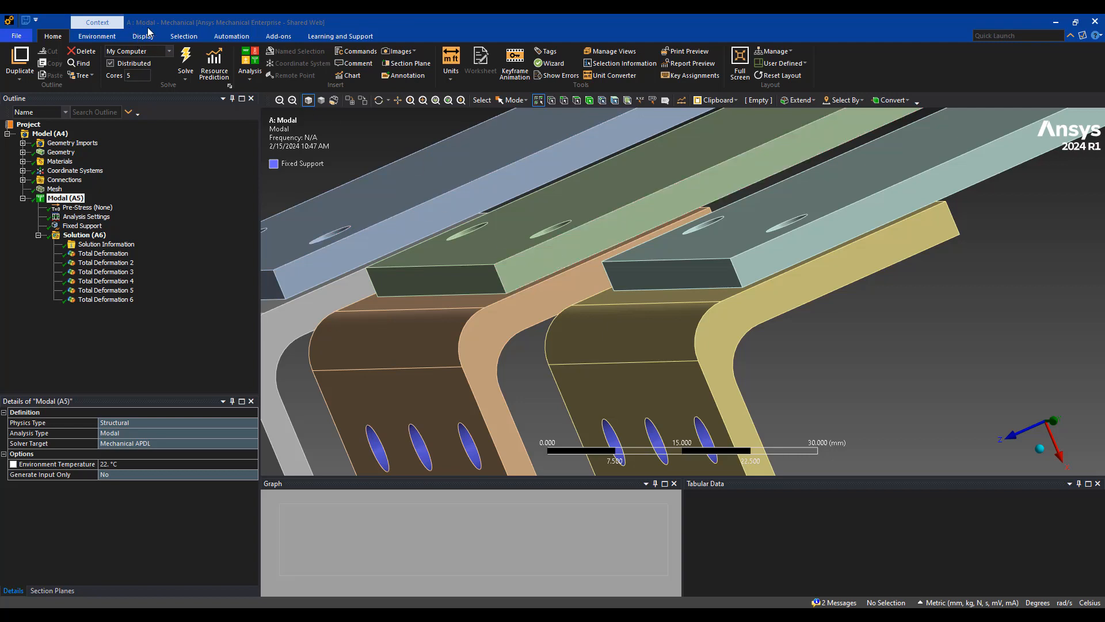
mouse_move(252, 32)
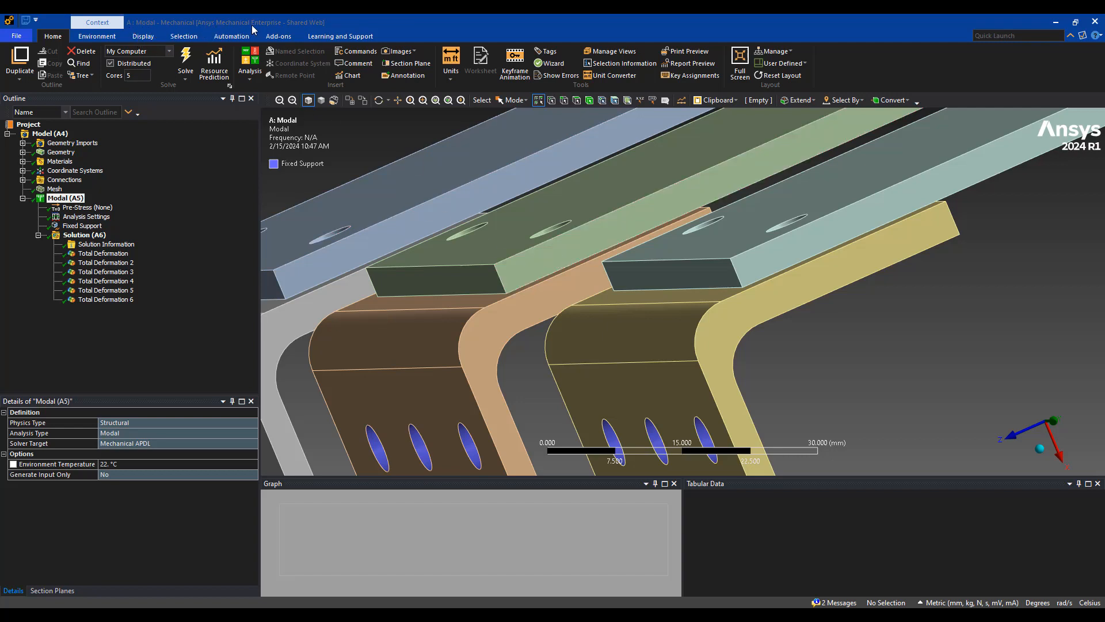
mouse_move(306, 33)
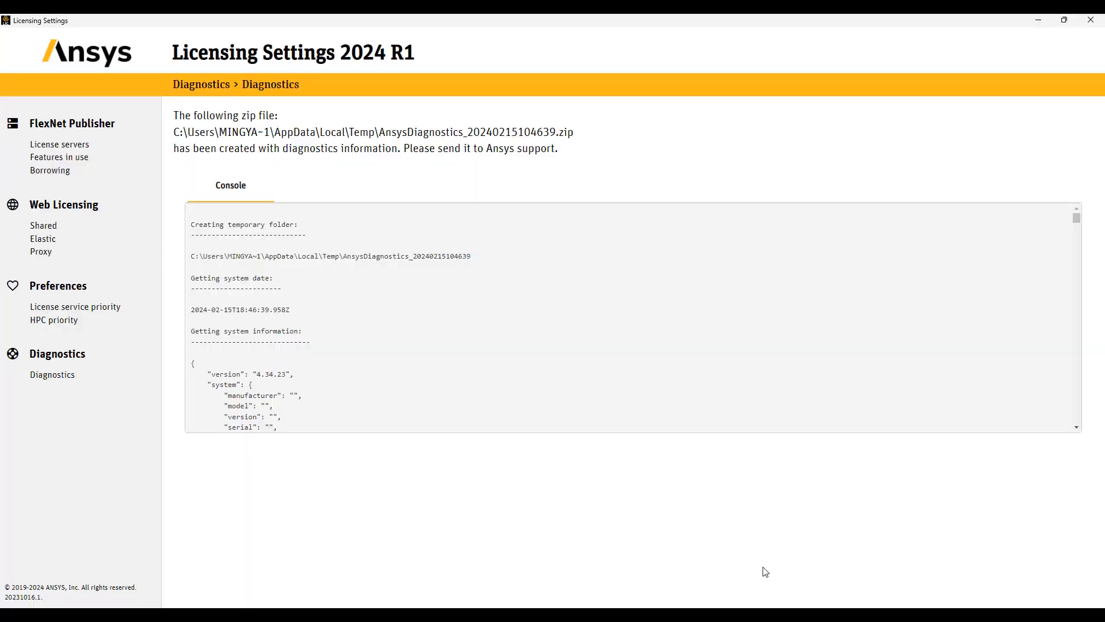
Show Web Licensing > Shared, listing one Mechanical Enterprise license in use
click(42, 224)
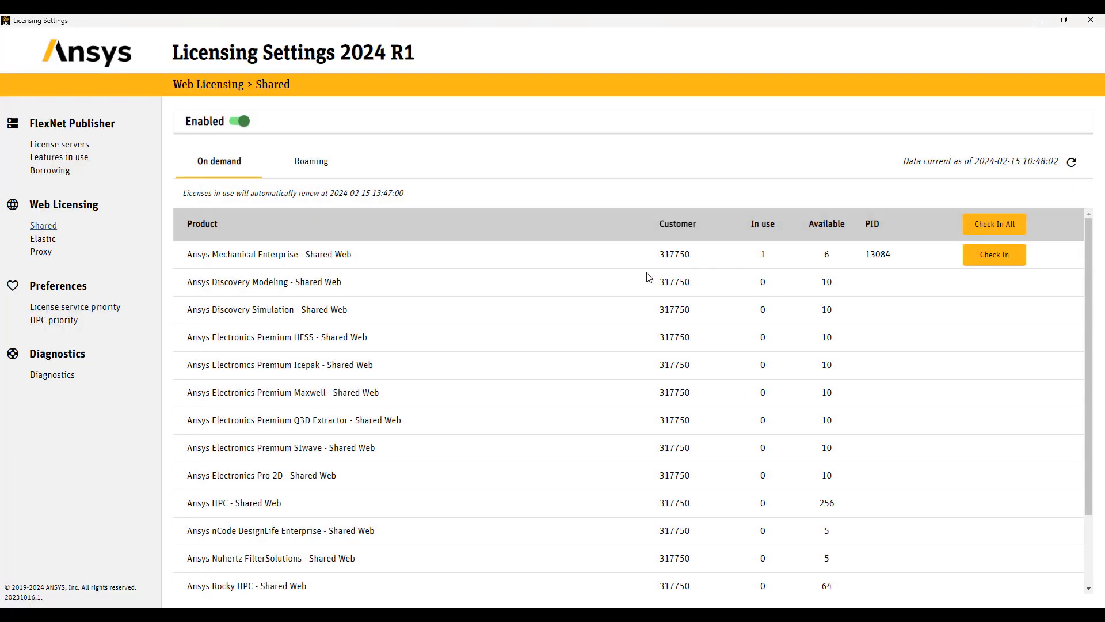
double_click(269, 253)
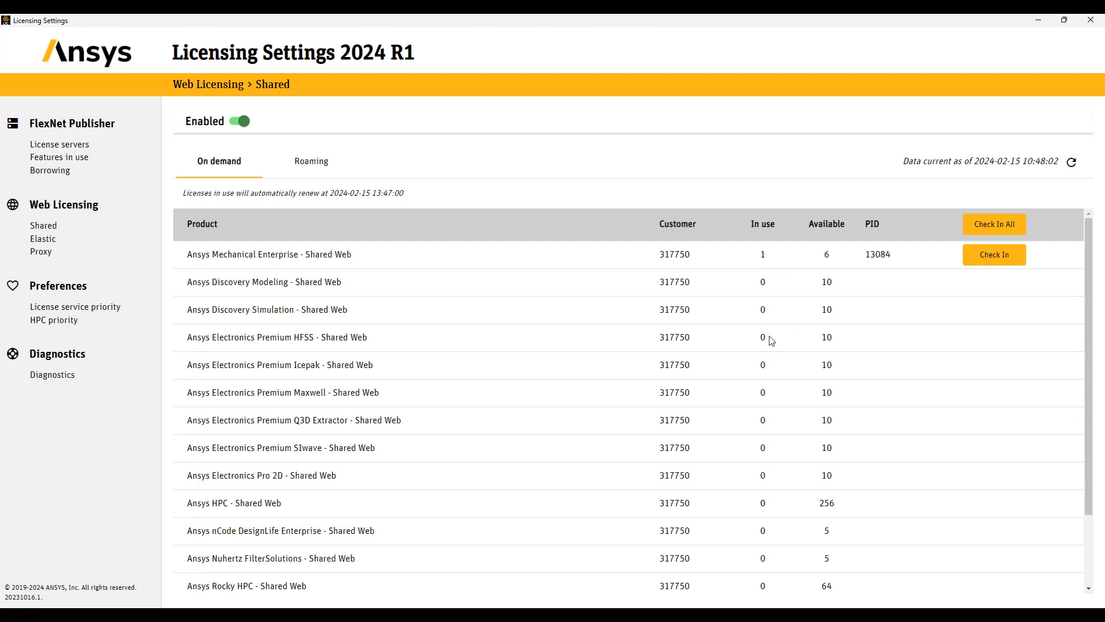
mouse_move(994, 225)
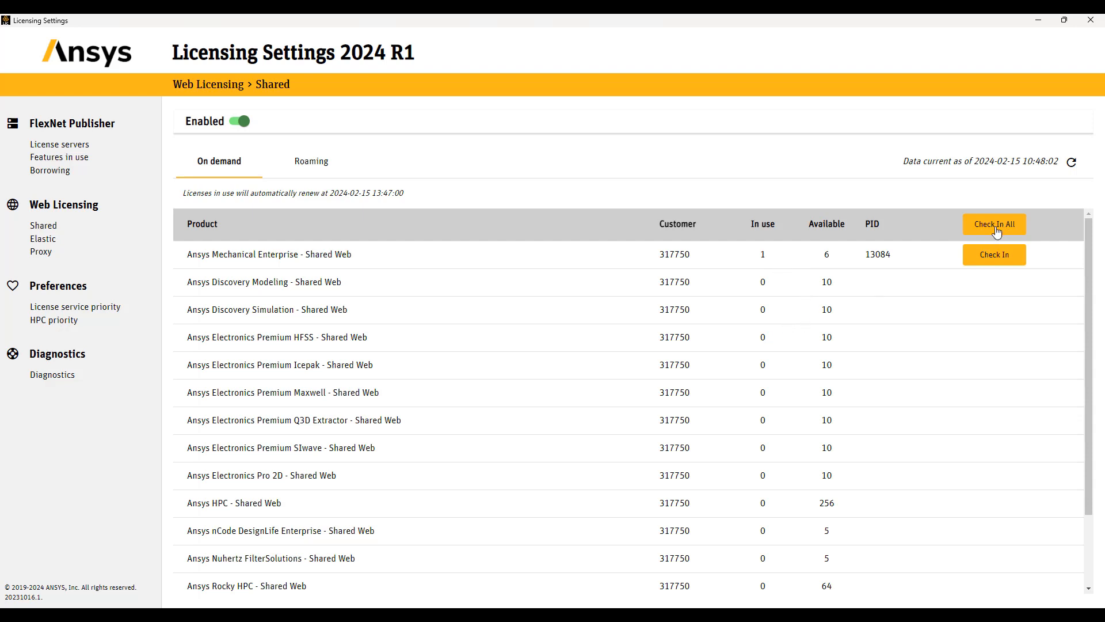
mouse_move(746, 309)
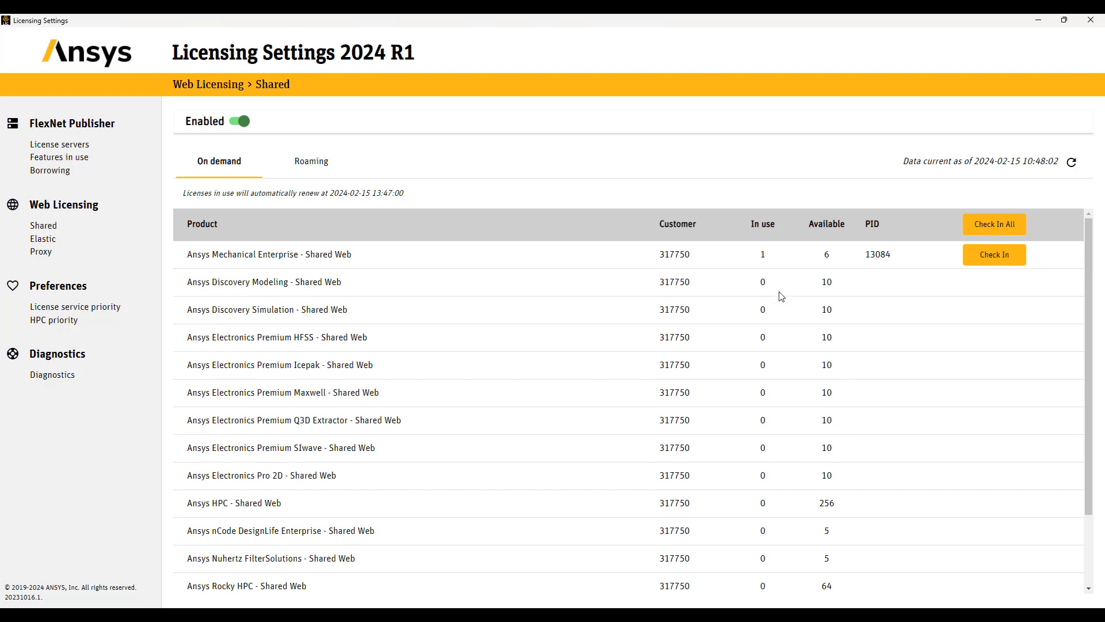
mouse_move(794, 353)
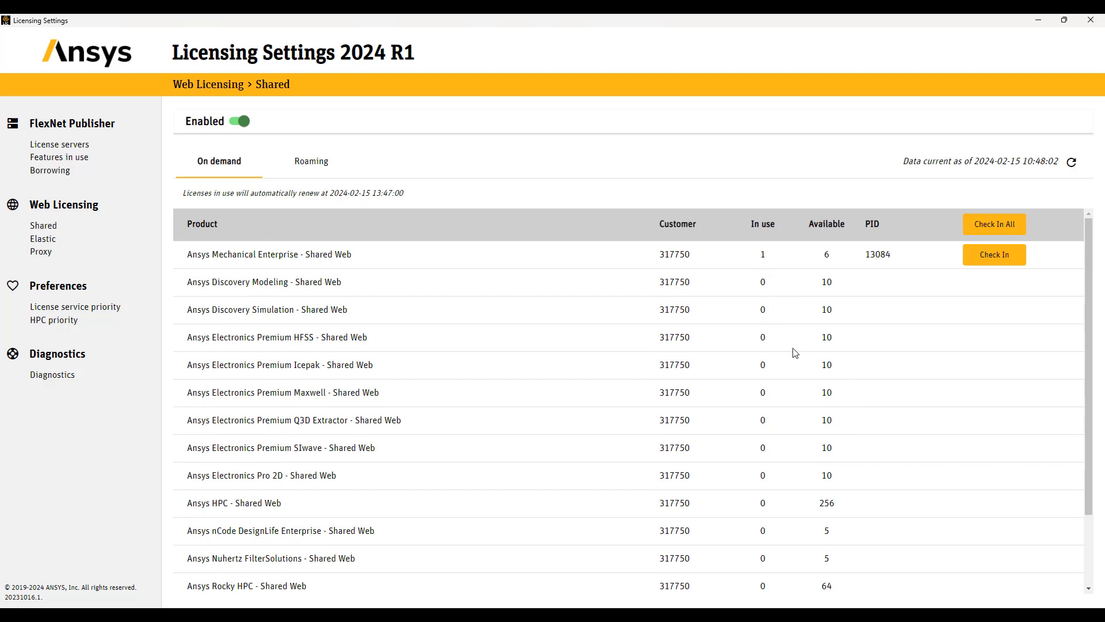
mouse_move(733, 297)
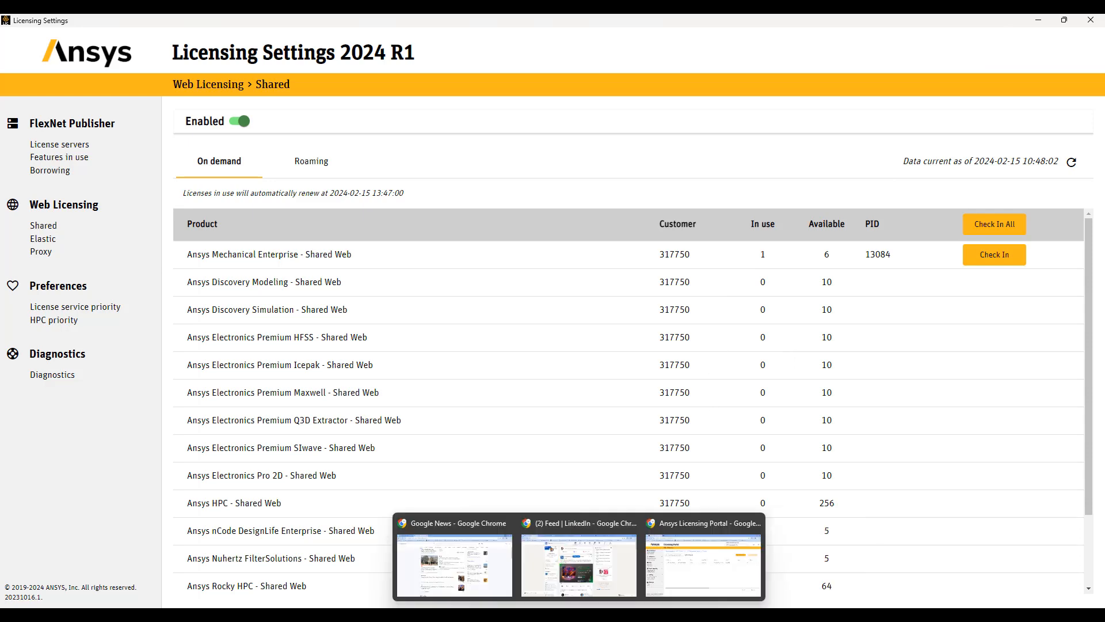
Review the Licensing Portal's Web Assignments Groups tab, then return to Licensing Settings
click(701, 564)
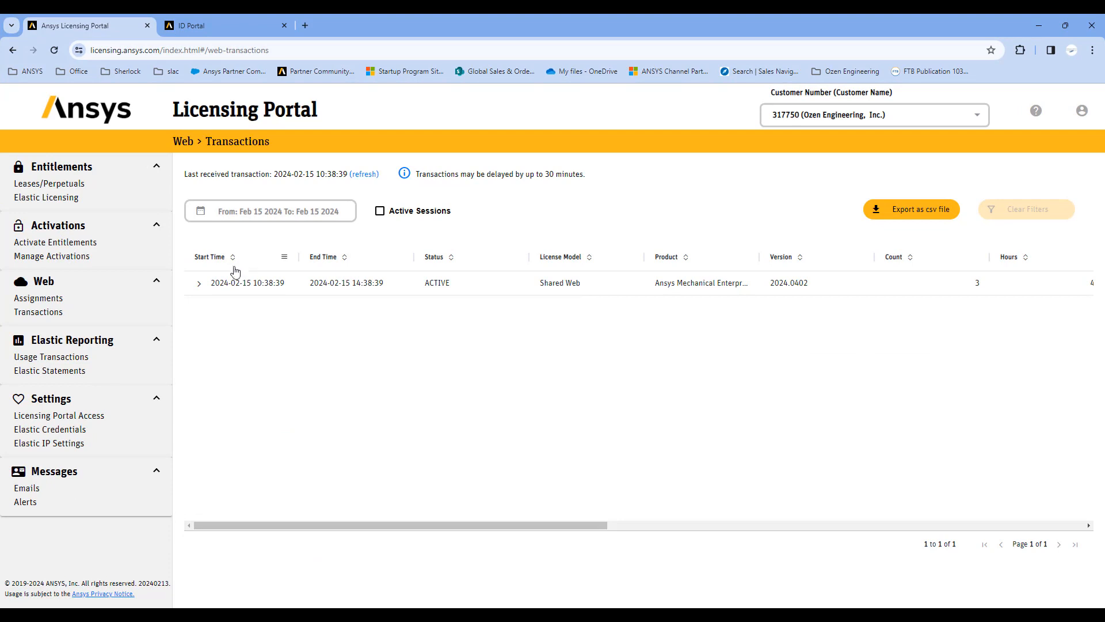
mouse_move(38, 312)
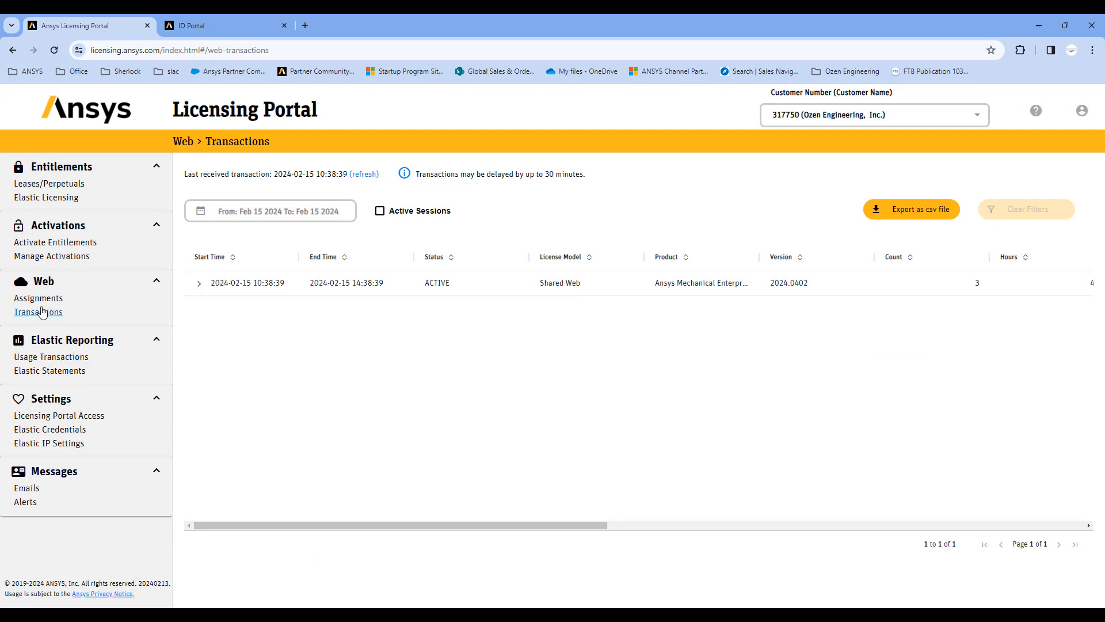
click(37, 297)
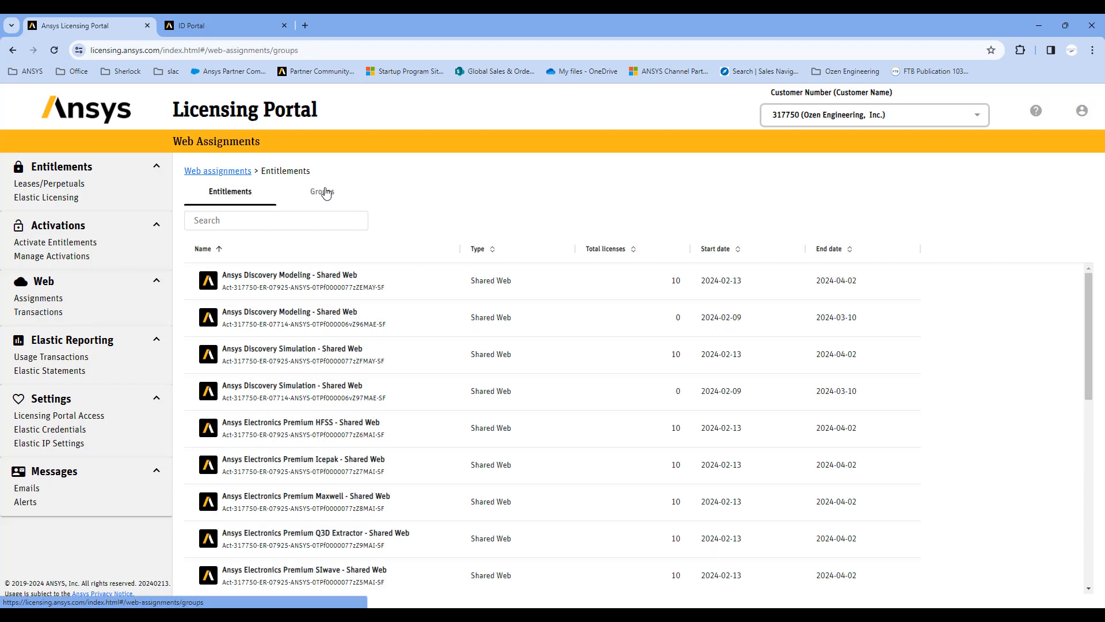
click(321, 191)
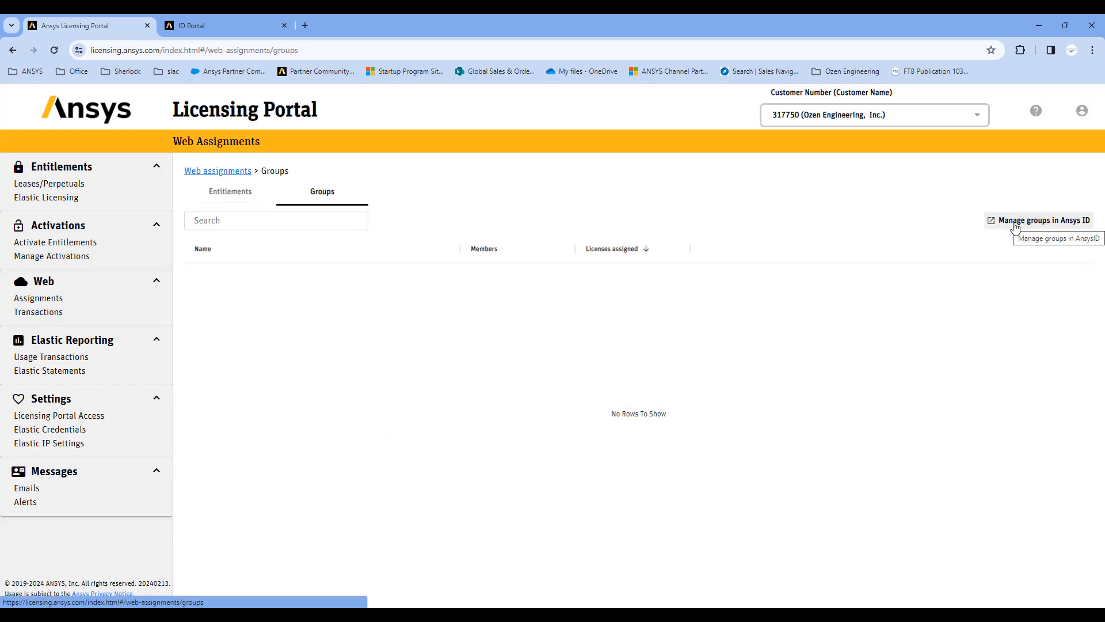
mouse_move(974, 214)
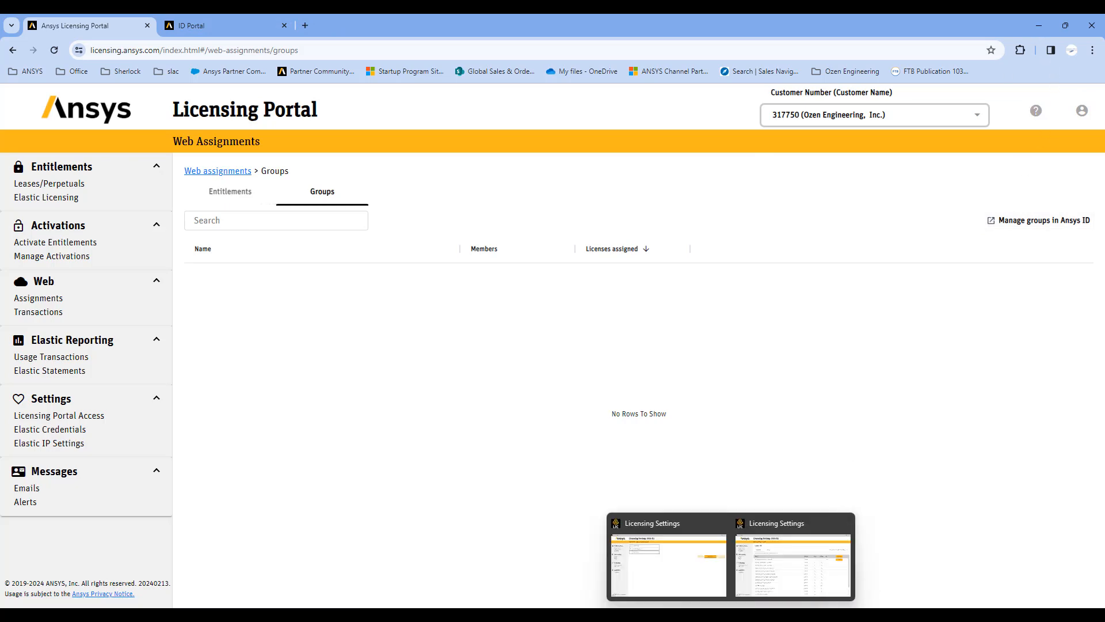
click(667, 564)
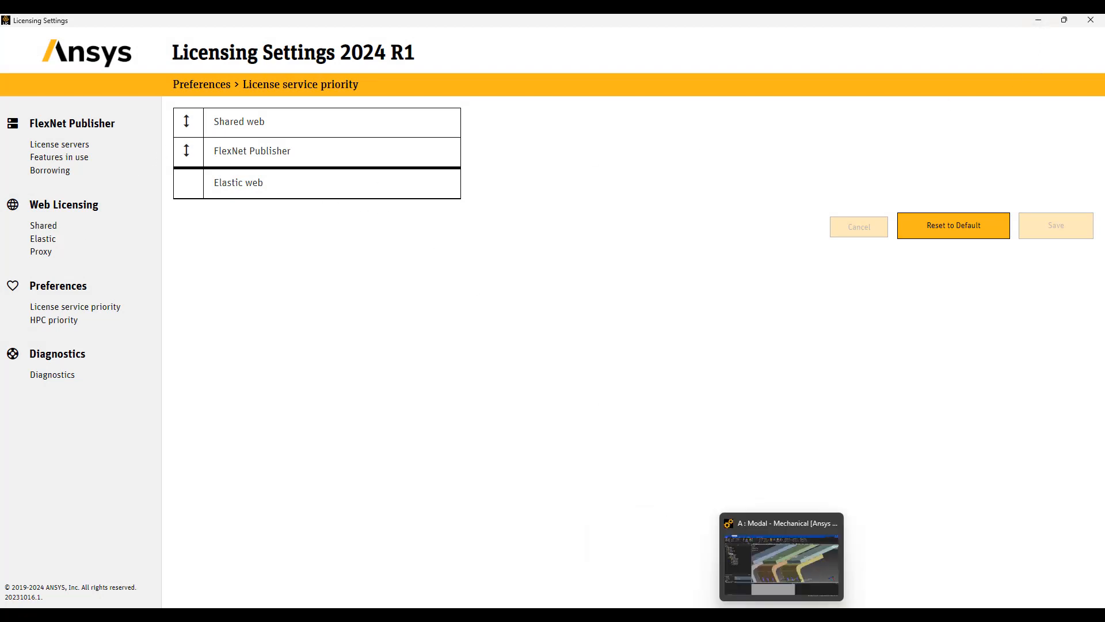
Bring the Mechanical window with the modal bracket model back to the front
click(781, 556)
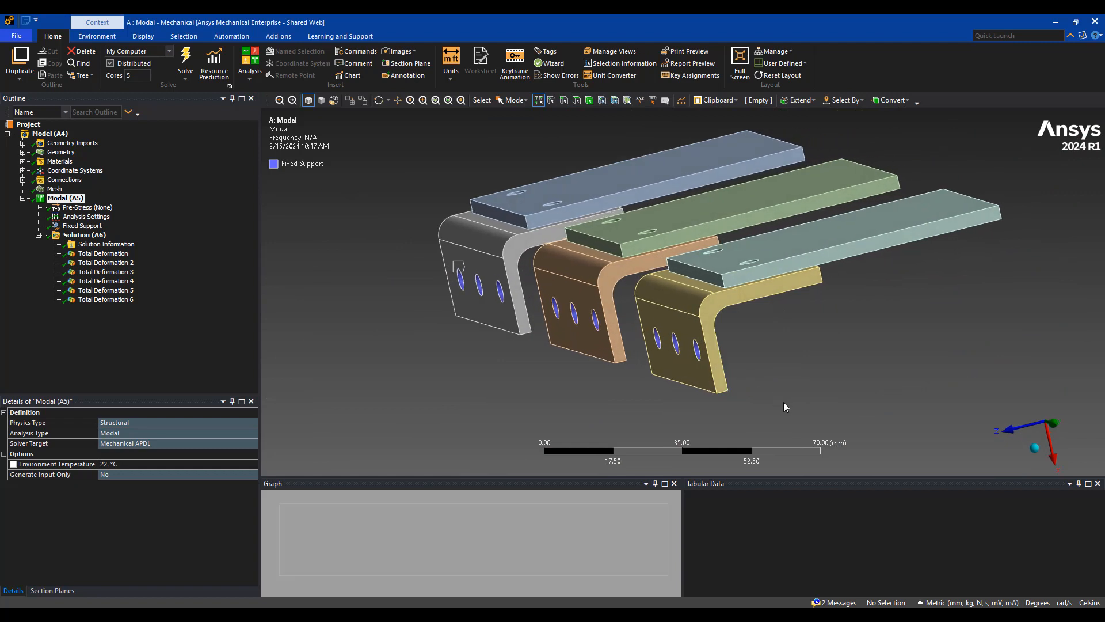
mouse_move(801, 415)
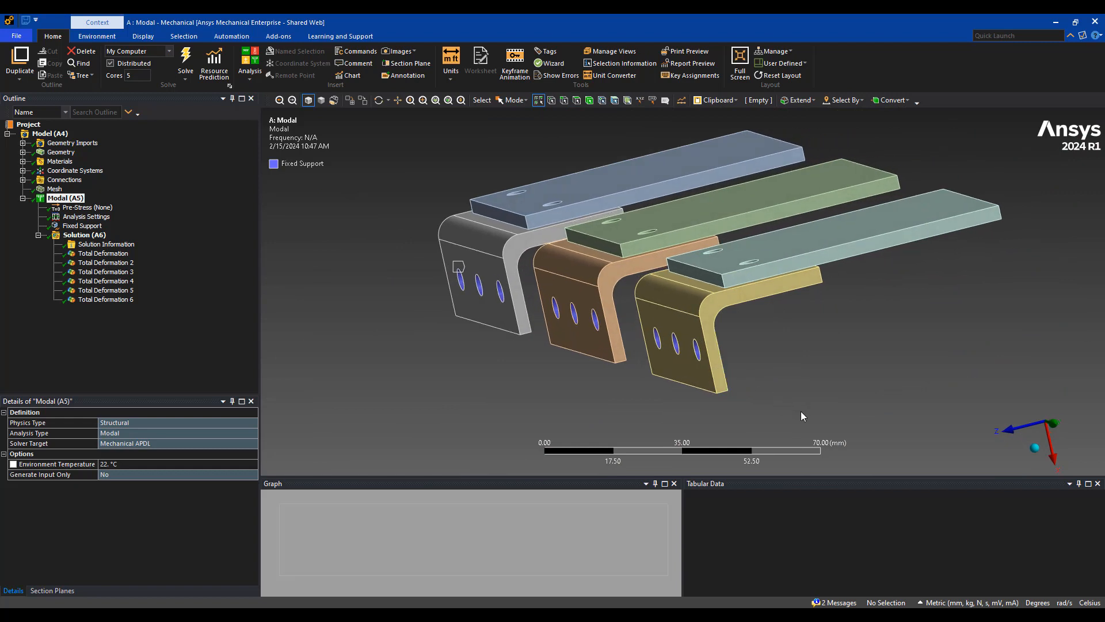